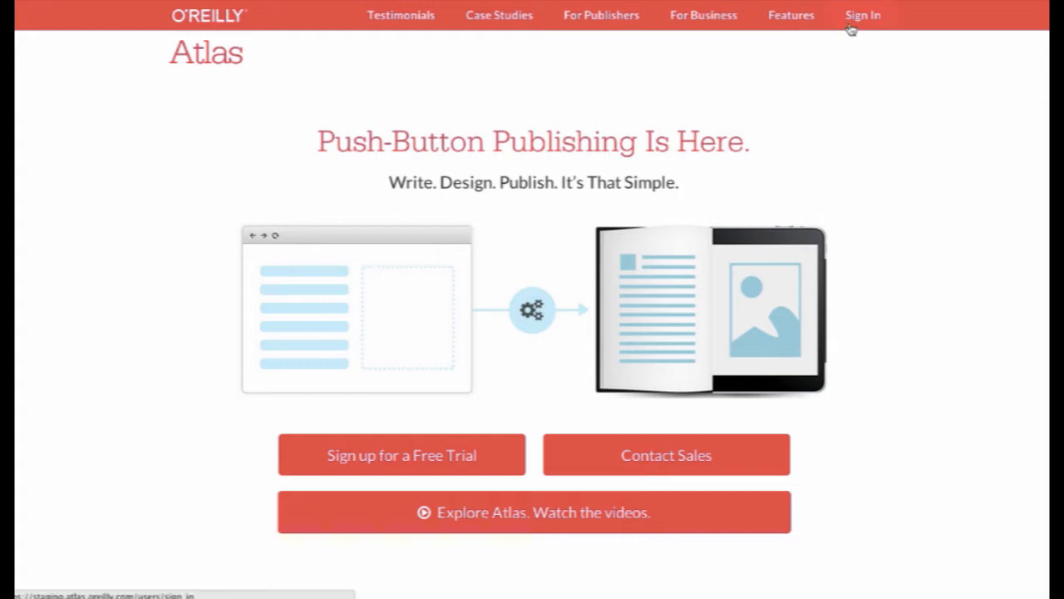
Sign in to Atlas to reach the Projects dashboard.
{"action": "left_click", "coordinate": [863, 15]}
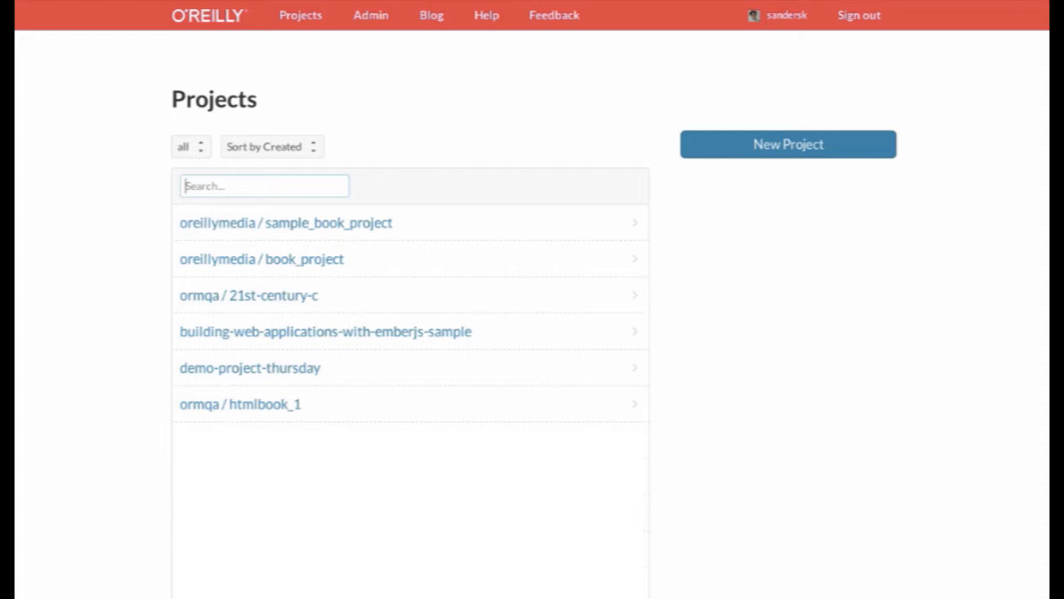
{"action": "mouse_move", "coordinate": [416, 164]}
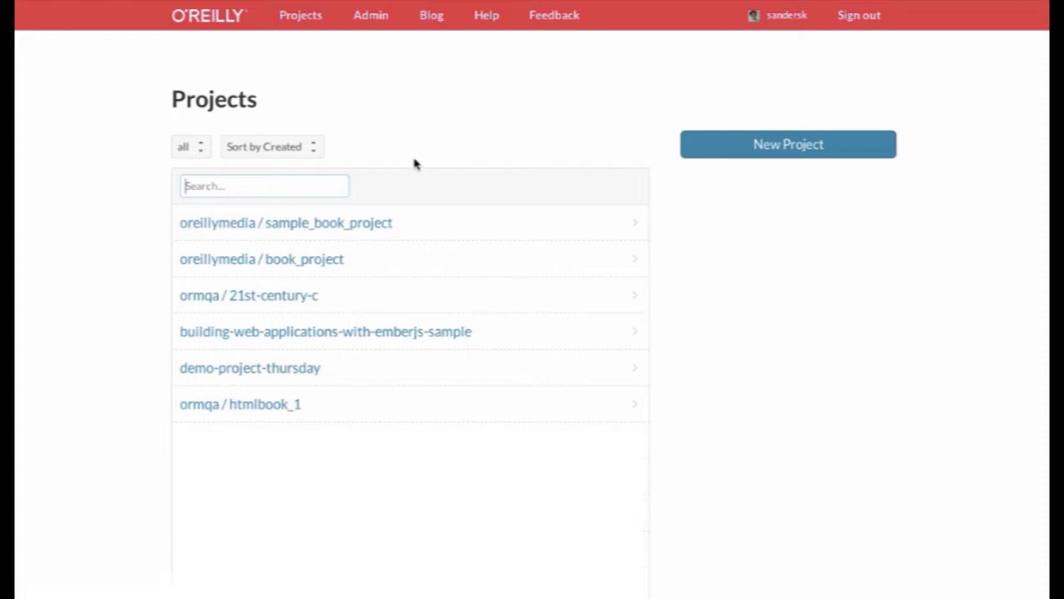
{"action": "mouse_move", "coordinate": [380, 232]}
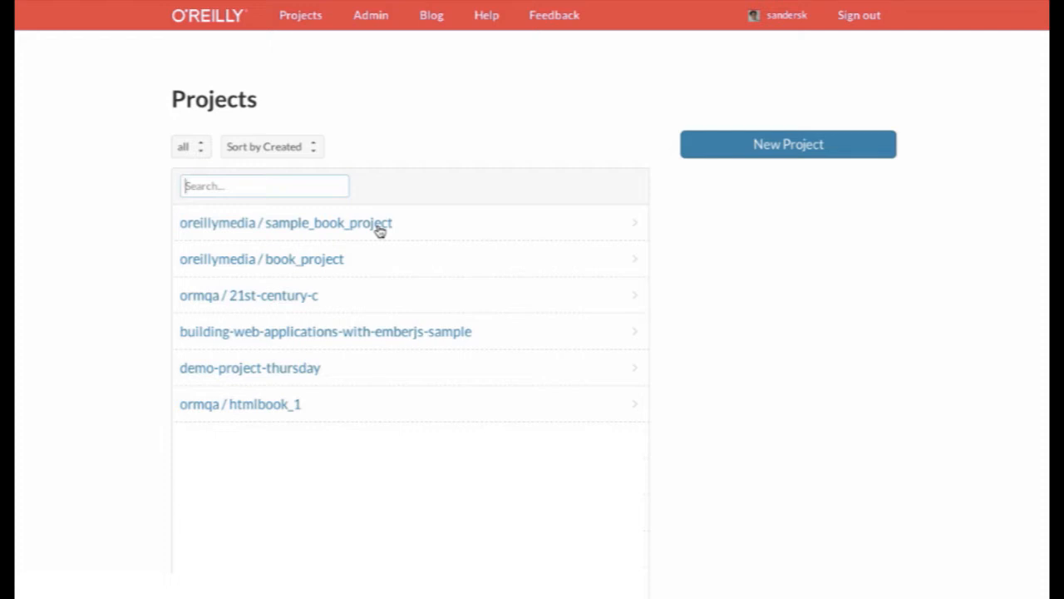
Open oreillymedia/sample_book_project and look over its Files list.
{"action": "left_click", "coordinate": [286, 222]}
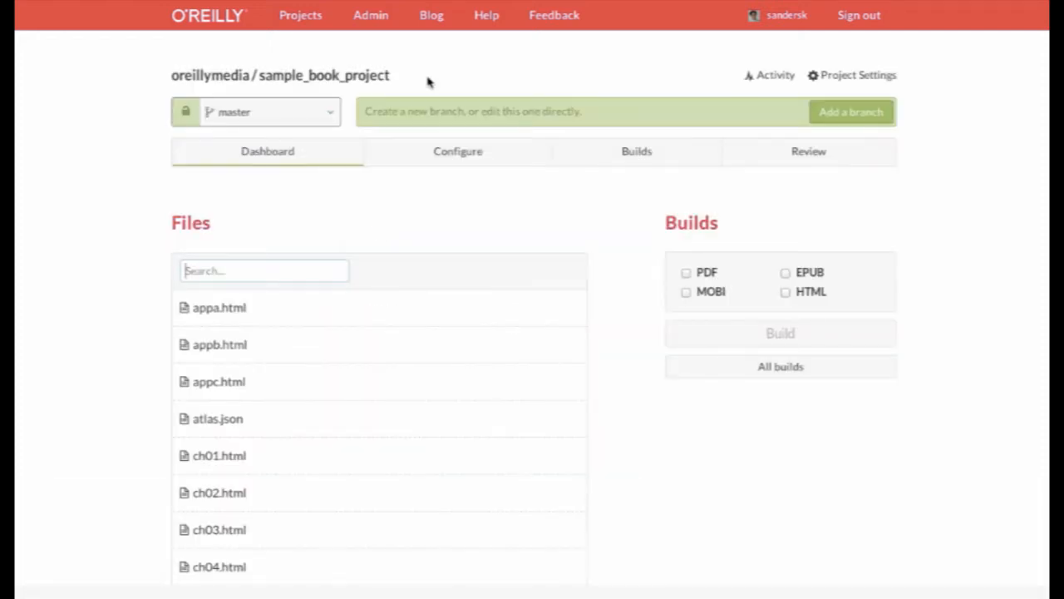
{"action": "mouse_move", "coordinate": [322, 193]}
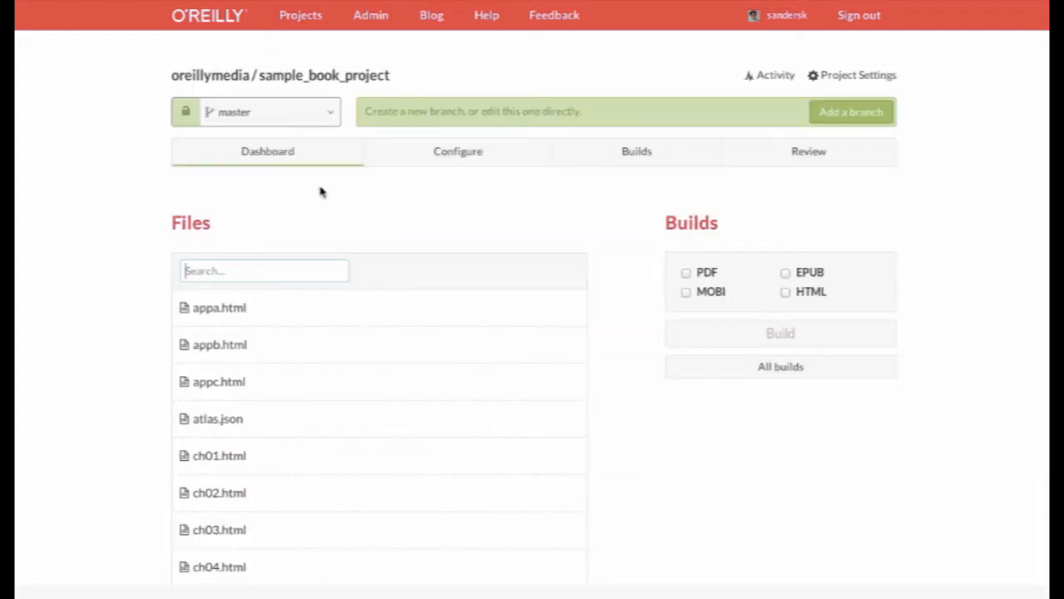
{"action": "scroll", "scroll_direction": "down", "scroll_amount": 3}
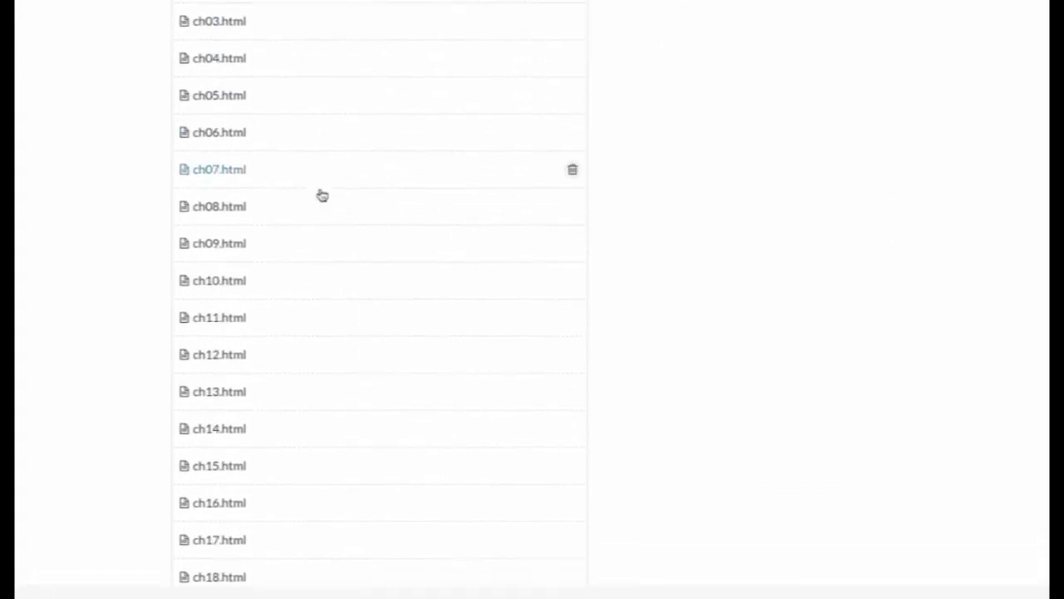
{"action": "scroll", "scroll_direction": "up", "scroll_amount": 3}
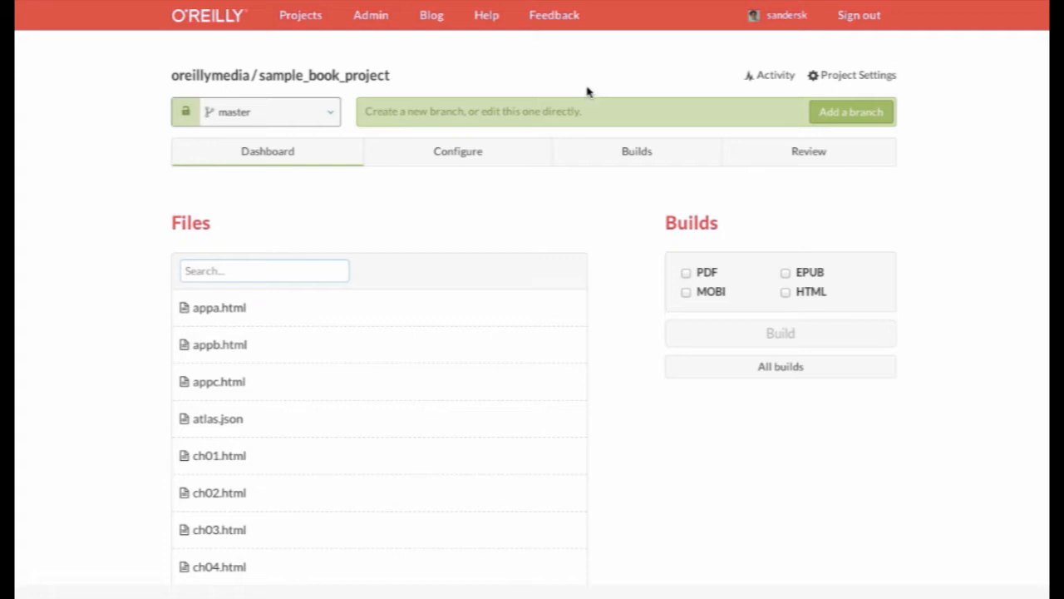
{"action": "mouse_move", "coordinate": [852, 75]}
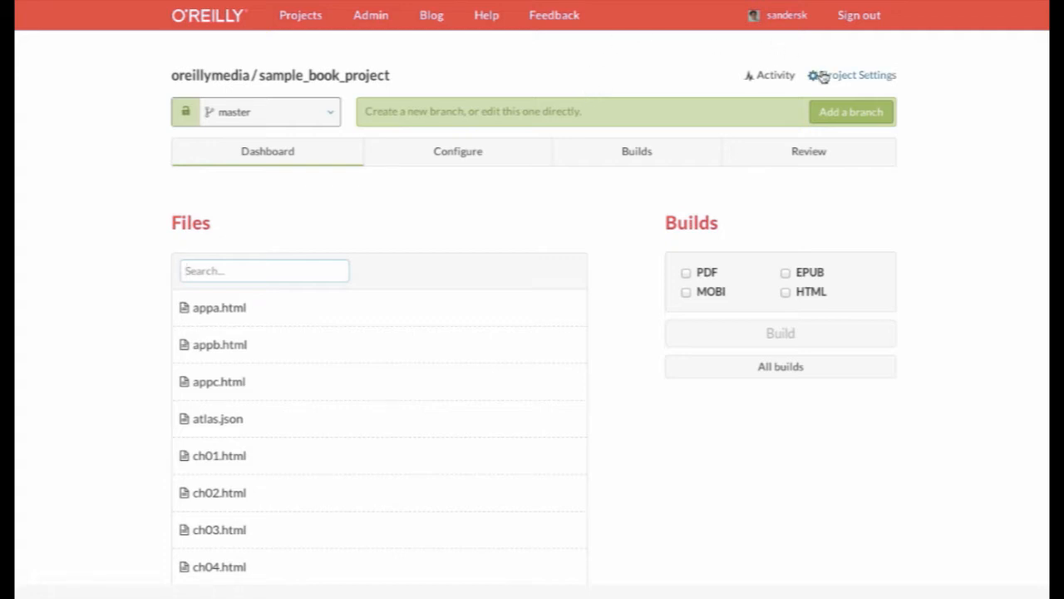
Enter the collaborator's email (d.fauxsmith) in Project Settings' Add New Collaborator field.
{"action": "left_click", "coordinate": [858, 75]}
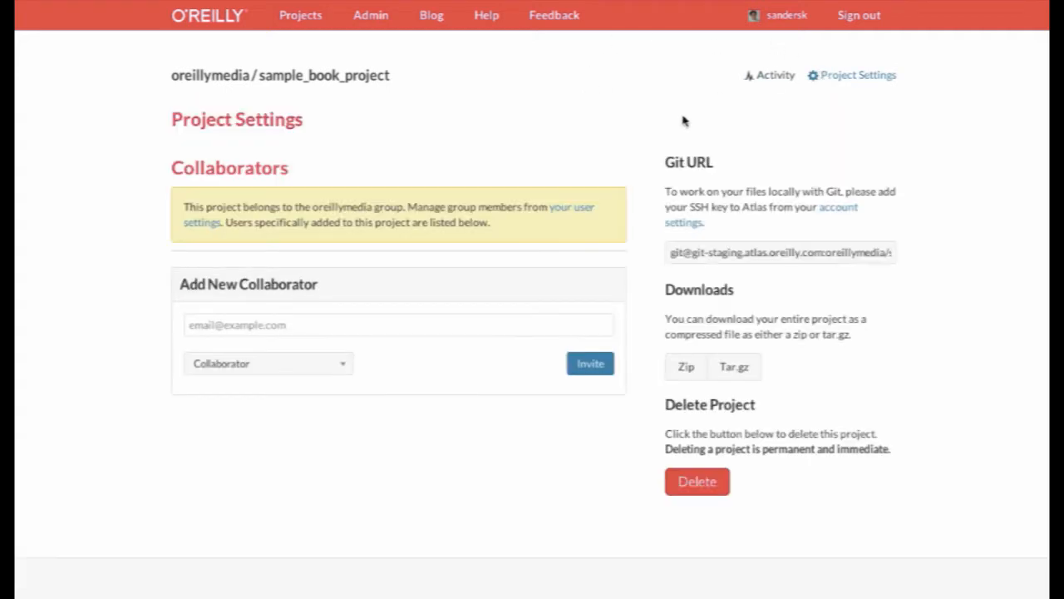
{"action": "mouse_move", "coordinate": [446, 253]}
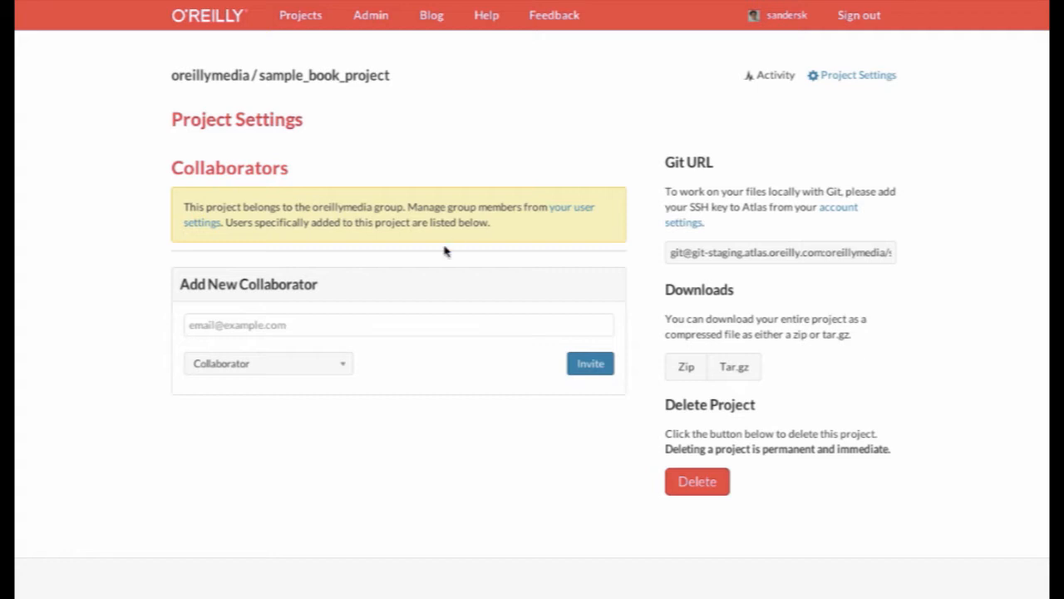
{"action": "left_click", "coordinate": [373, 324]}
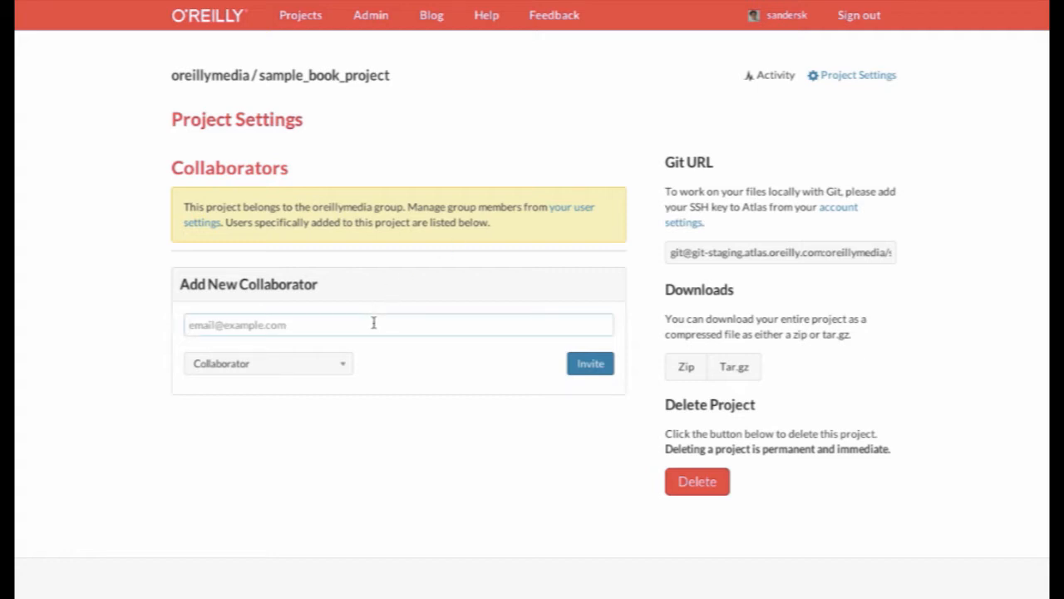
{"action": "mouse_move", "coordinate": [402, 158]}
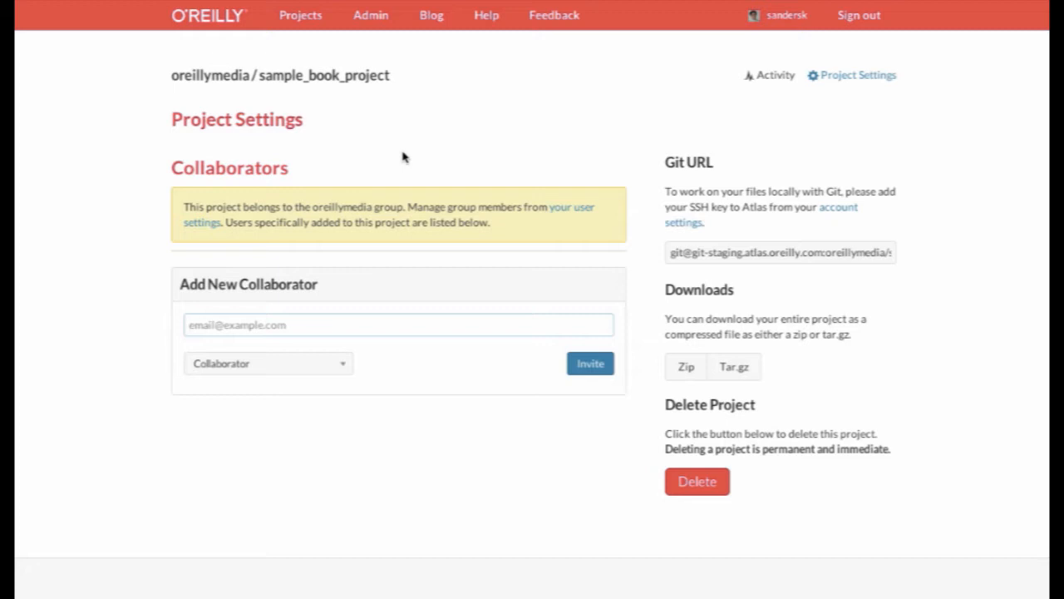
{"action": "type", "text": "d"}
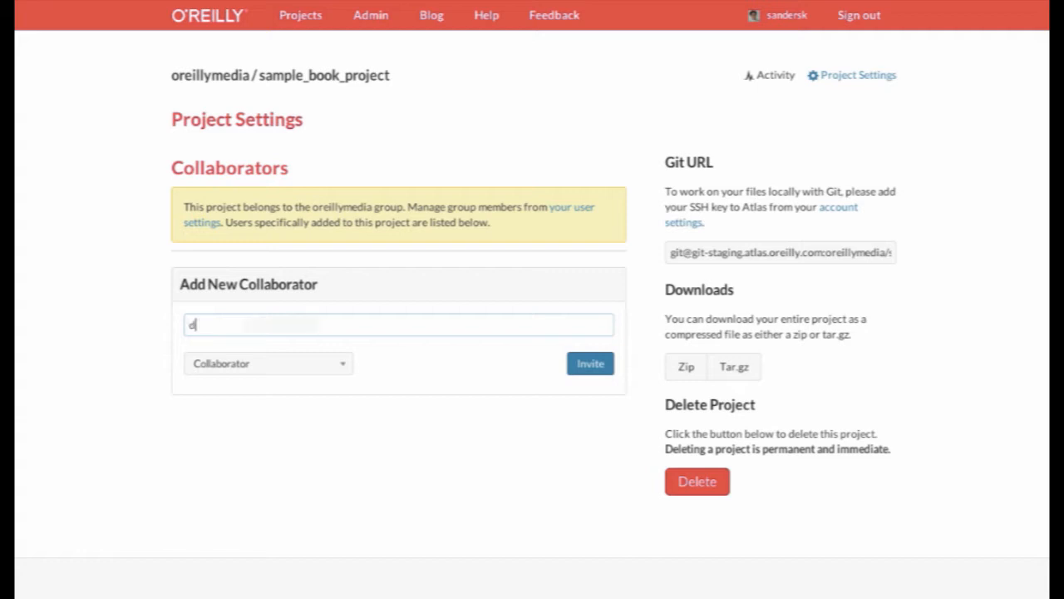
{"action": "type", "text": ".fauxsmith"}
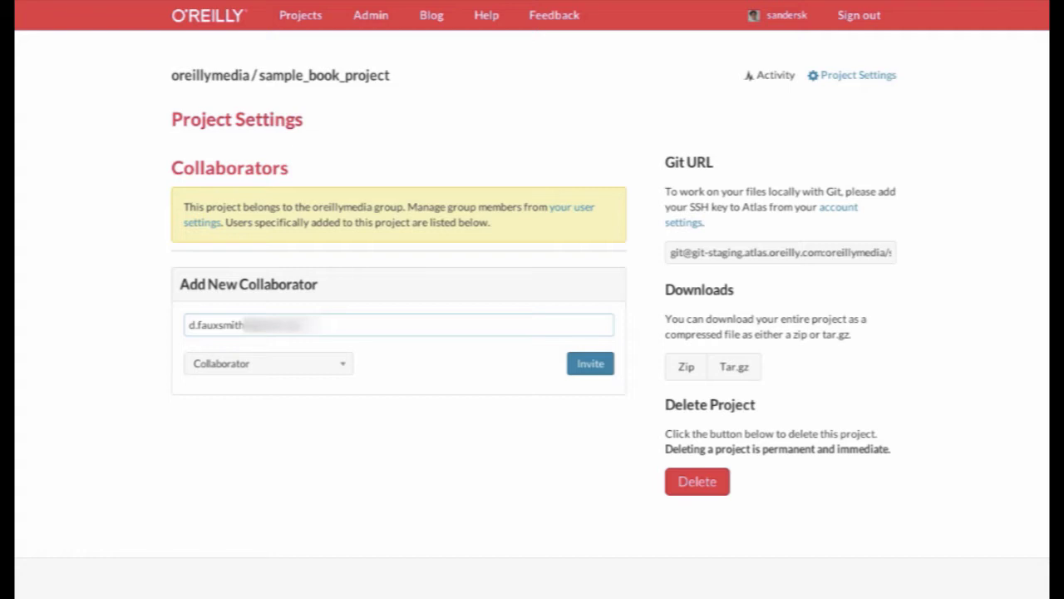
{"action": "mouse_move", "coordinate": [327, 350]}
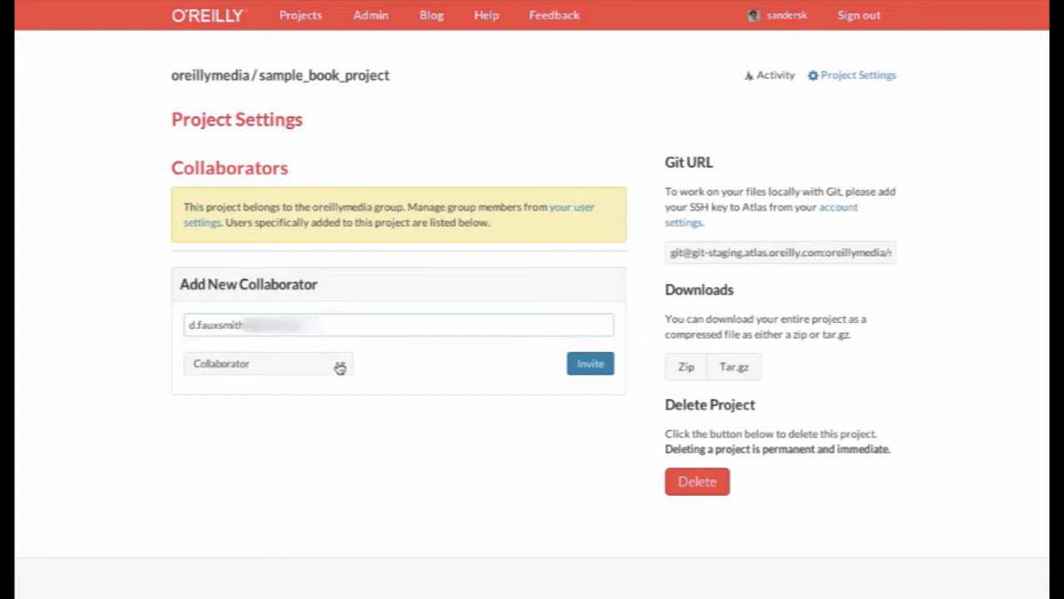
Set the new collaborator's role to Collaborator after briefly choosing Owner.
{"action": "left_click", "coordinate": [266, 362]}
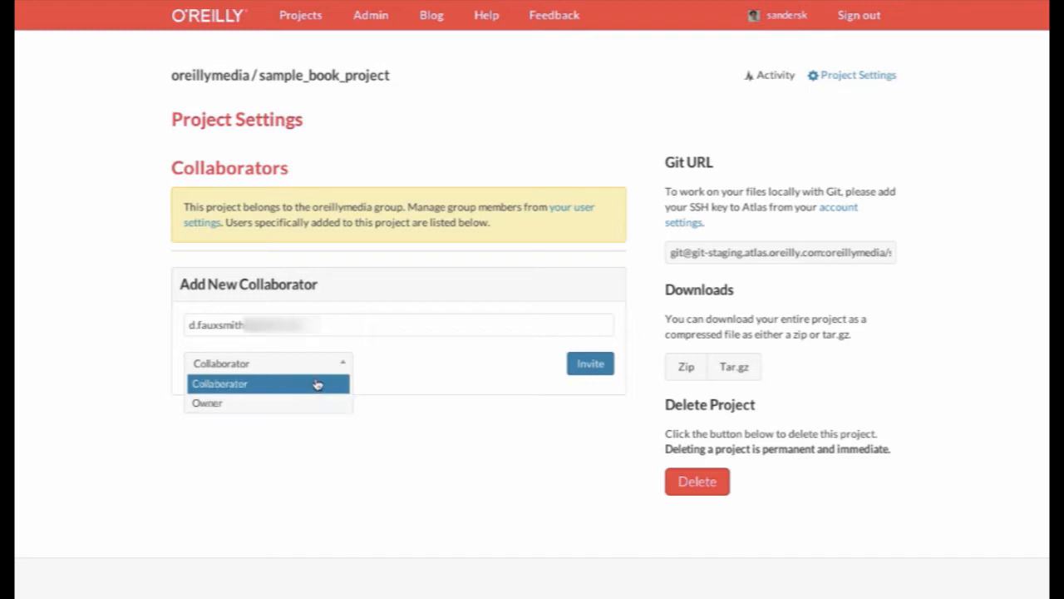
{"action": "left_click", "coordinate": [206, 403]}
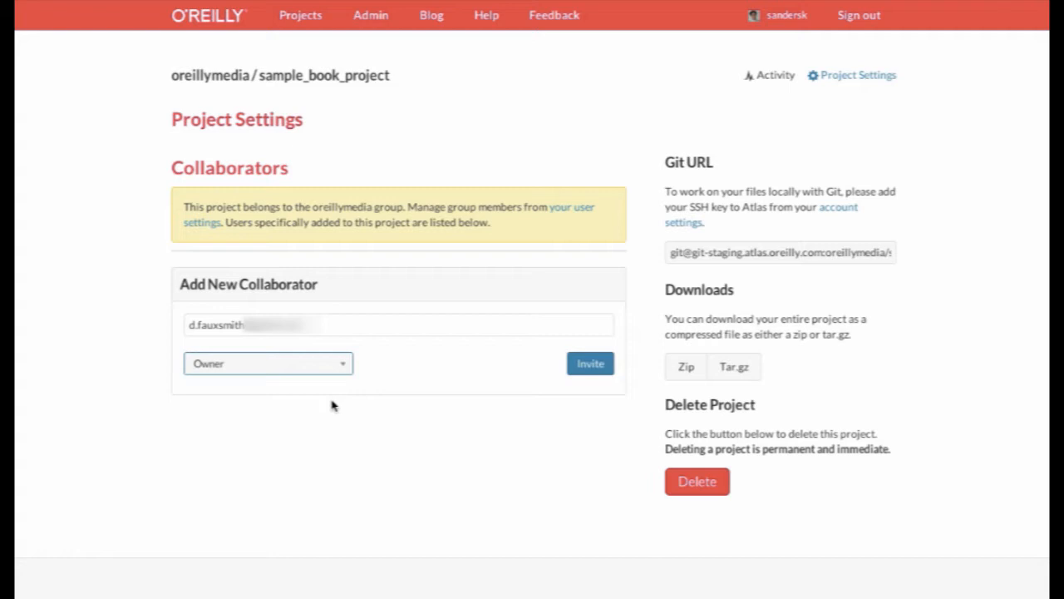
{"action": "left_click", "coordinate": [268, 362]}
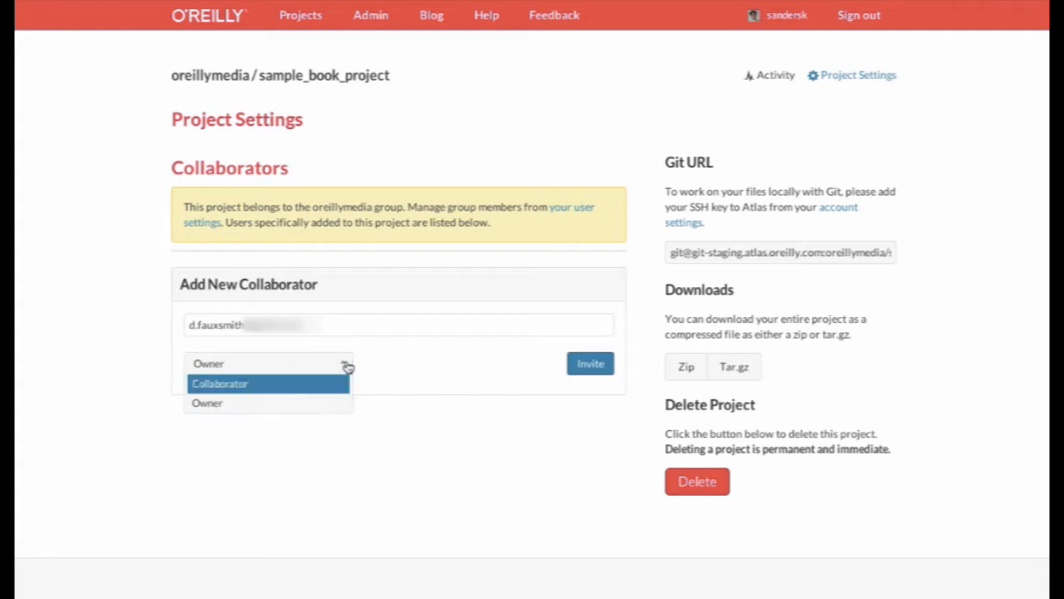
{"action": "left_click", "coordinate": [220, 382]}
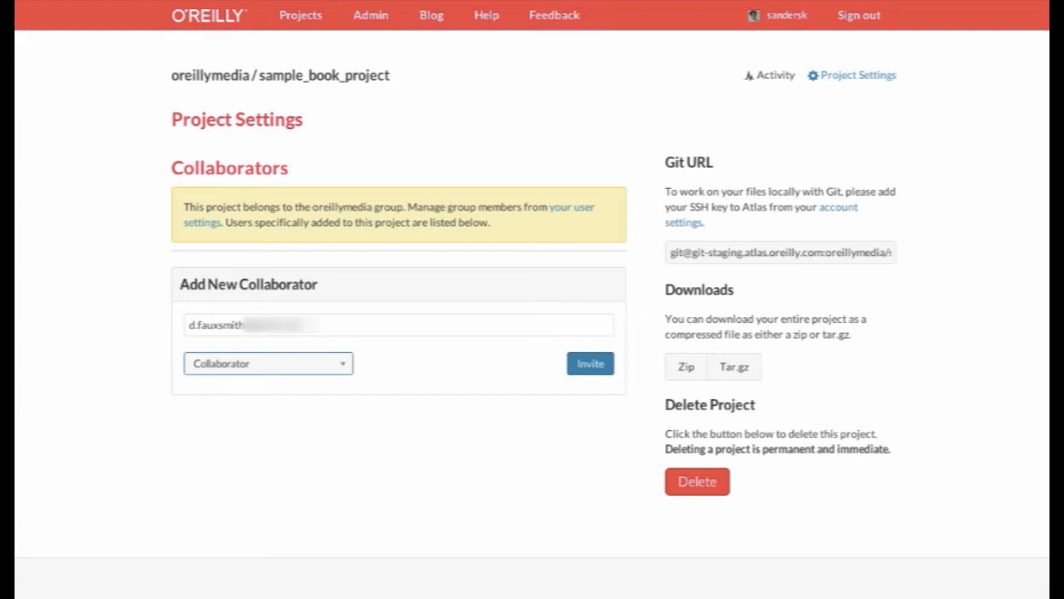
{"action": "mouse_move", "coordinate": [363, 306]}
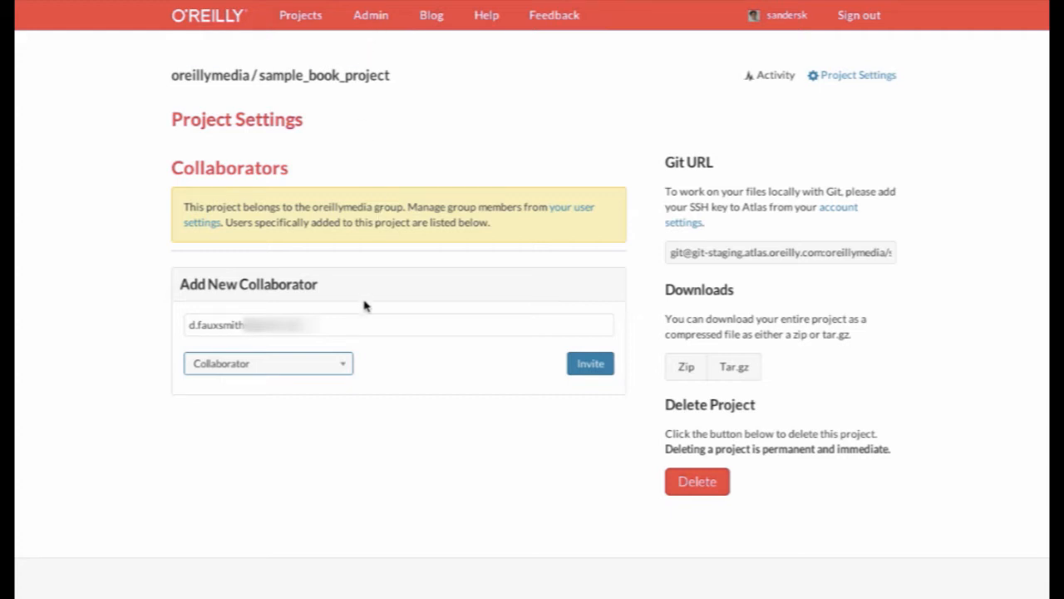
{"action": "mouse_move", "coordinate": [568, 346]}
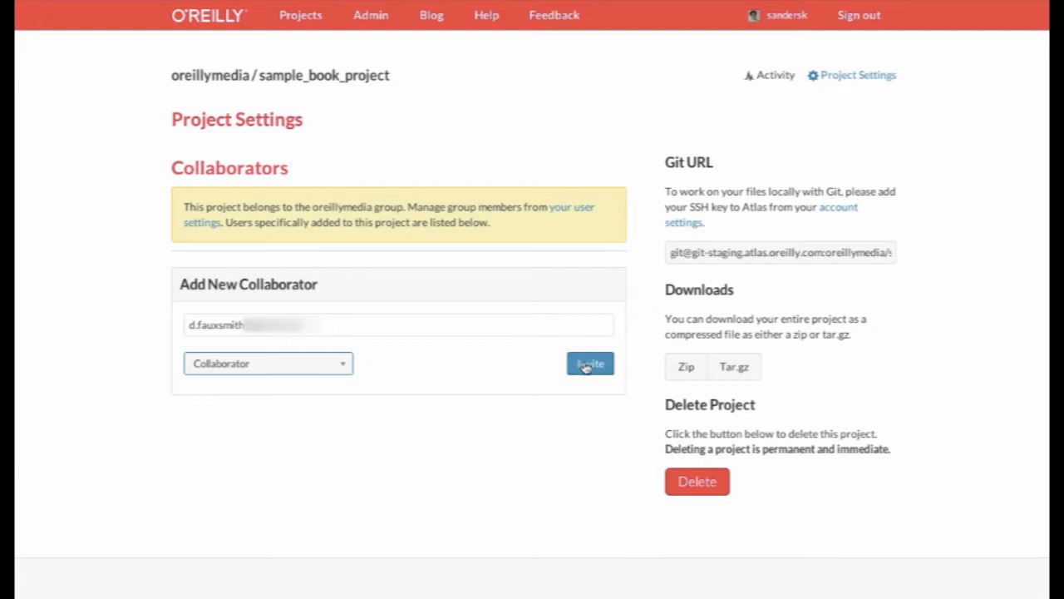
Invite the collaborator so they appear in the project's collaborators list.
{"action": "left_click", "coordinate": [589, 363]}
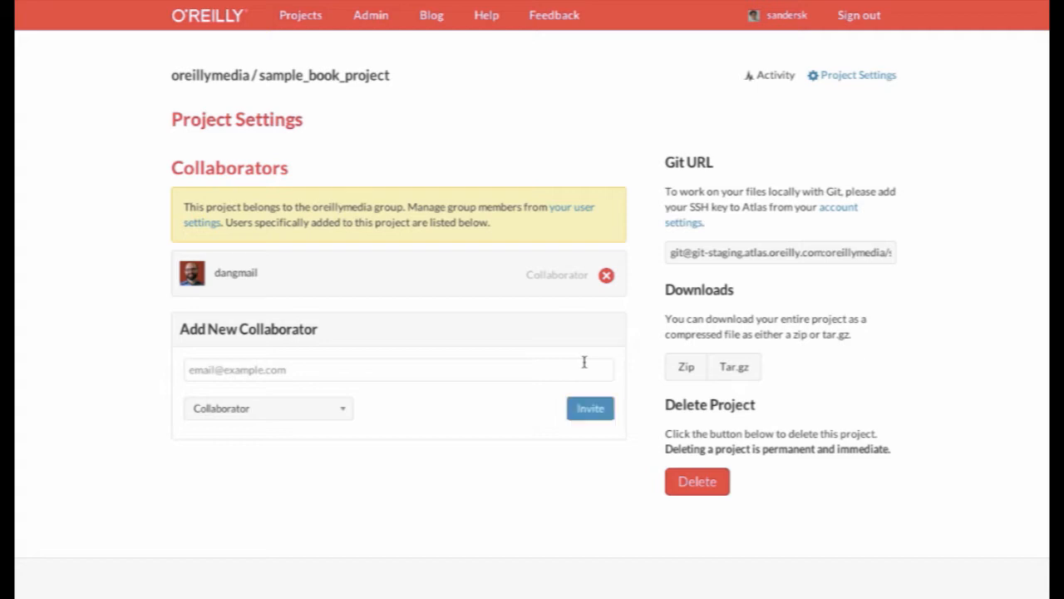
{"action": "mouse_move", "coordinate": [246, 285]}
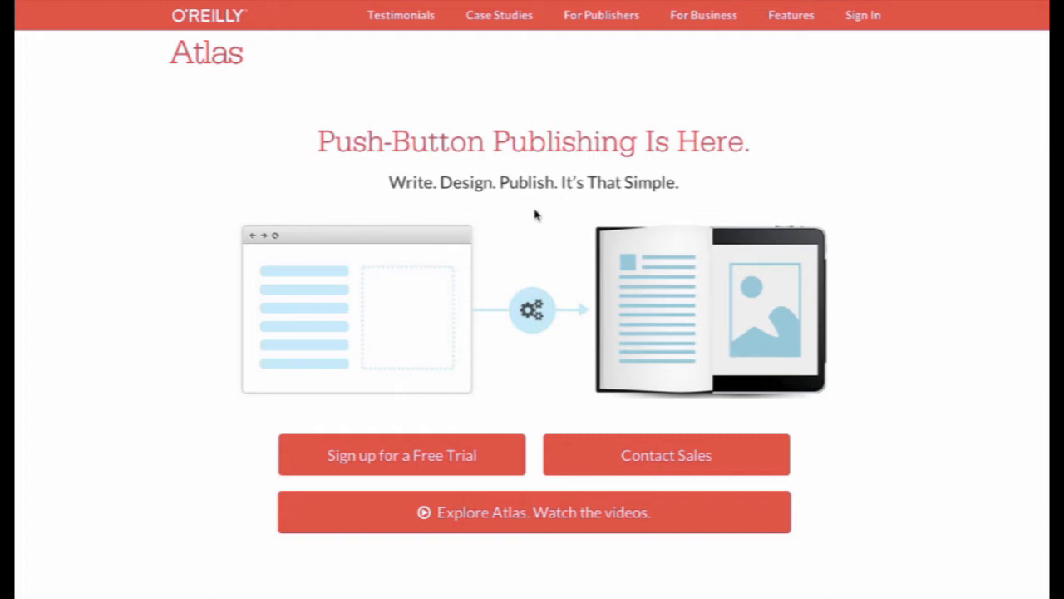
{"action": "mouse_move", "coordinate": [862, 15]}
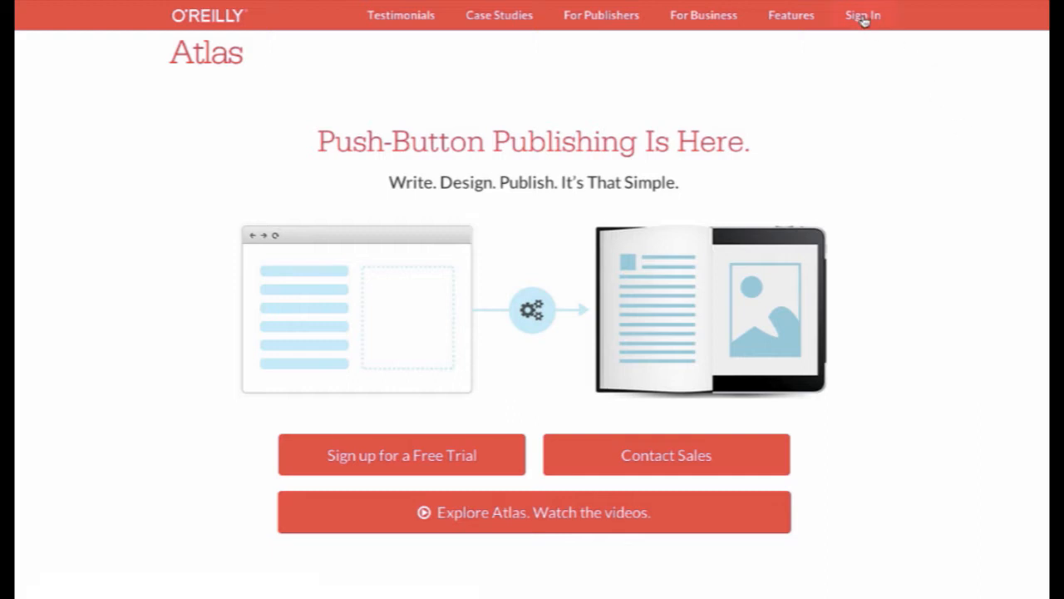
Sign in as the new collaborator to see their Projects list.
{"action": "left_click", "coordinate": [861, 15]}
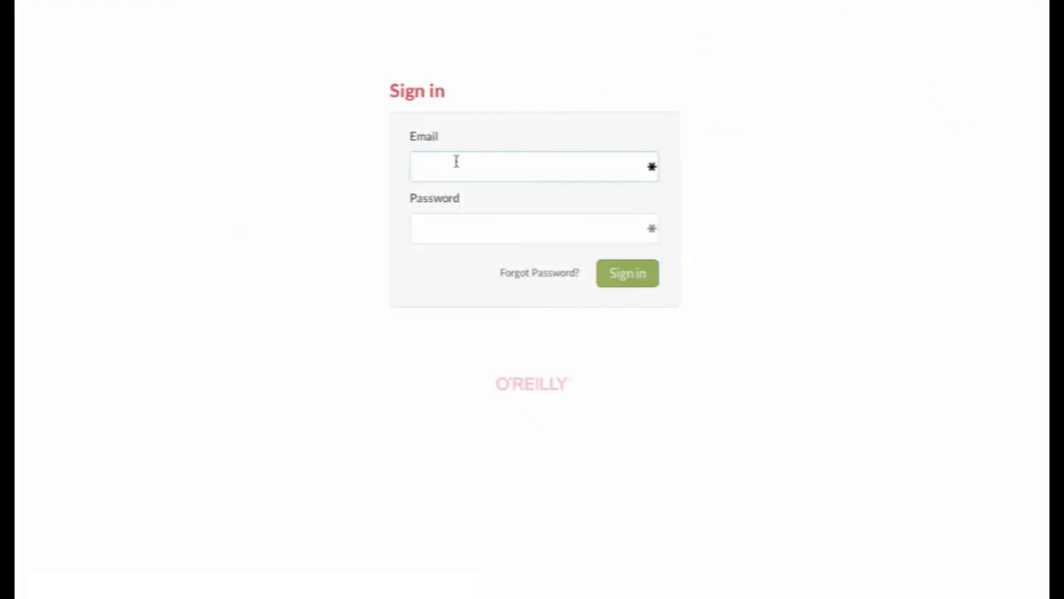
{"action": "left_click", "coordinate": [628, 273]}
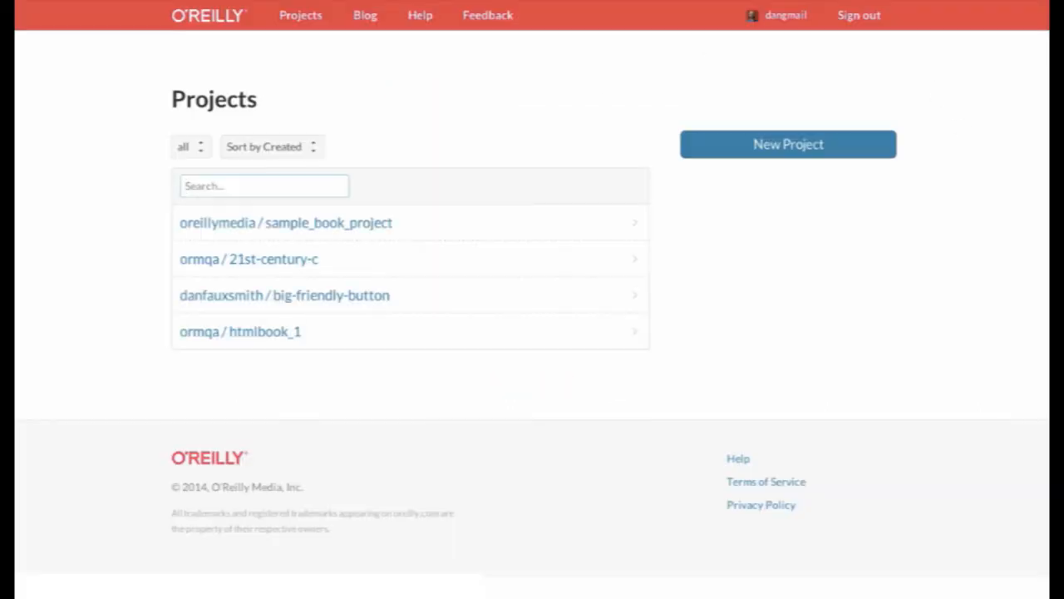
{"action": "mouse_move", "coordinate": [449, 207]}
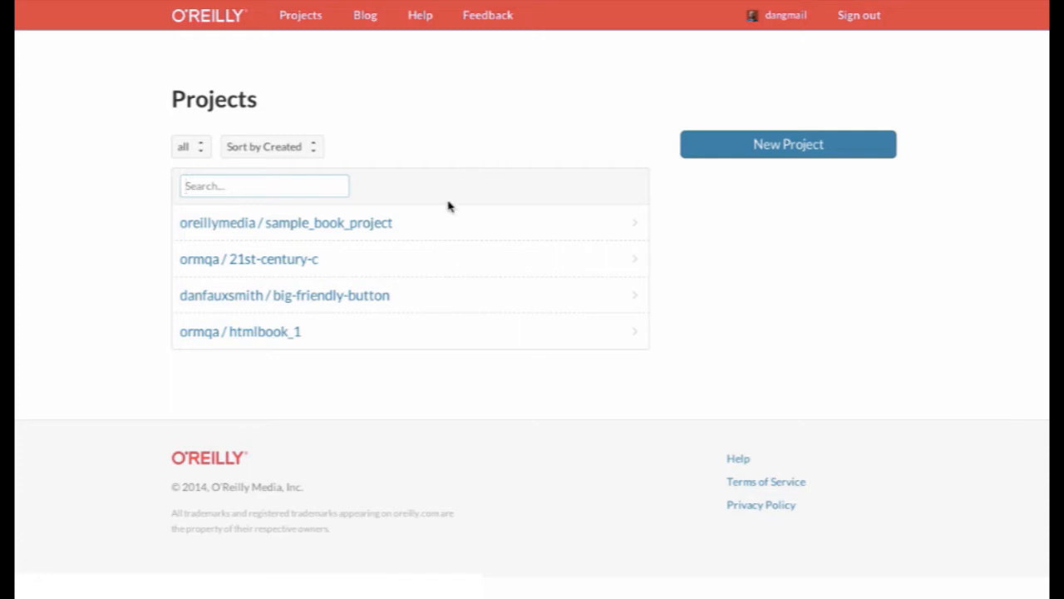
{"action": "mouse_move", "coordinate": [335, 226]}
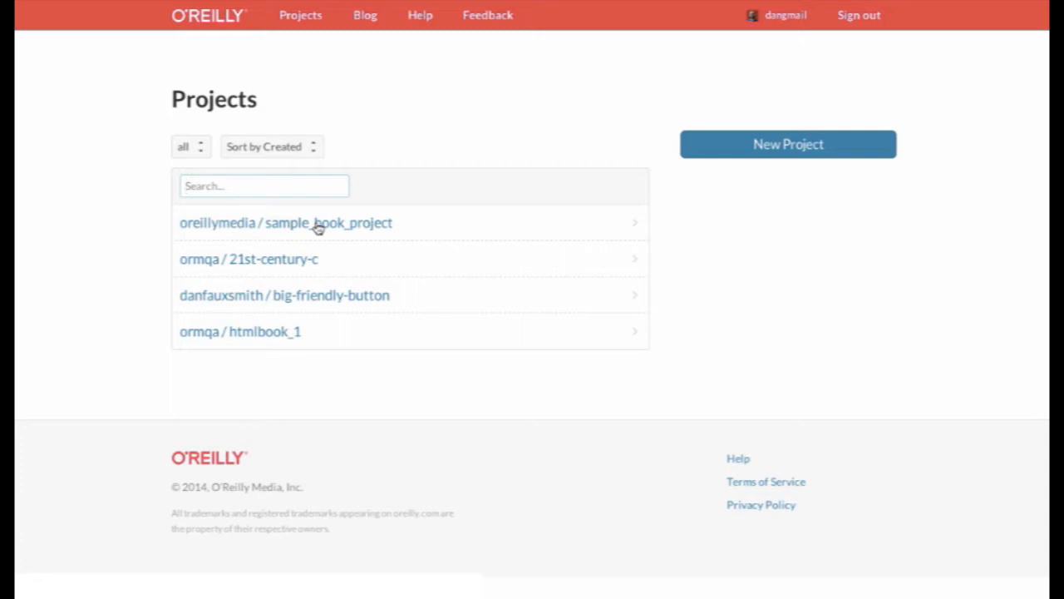
{"action": "mouse_move", "coordinate": [326, 229]}
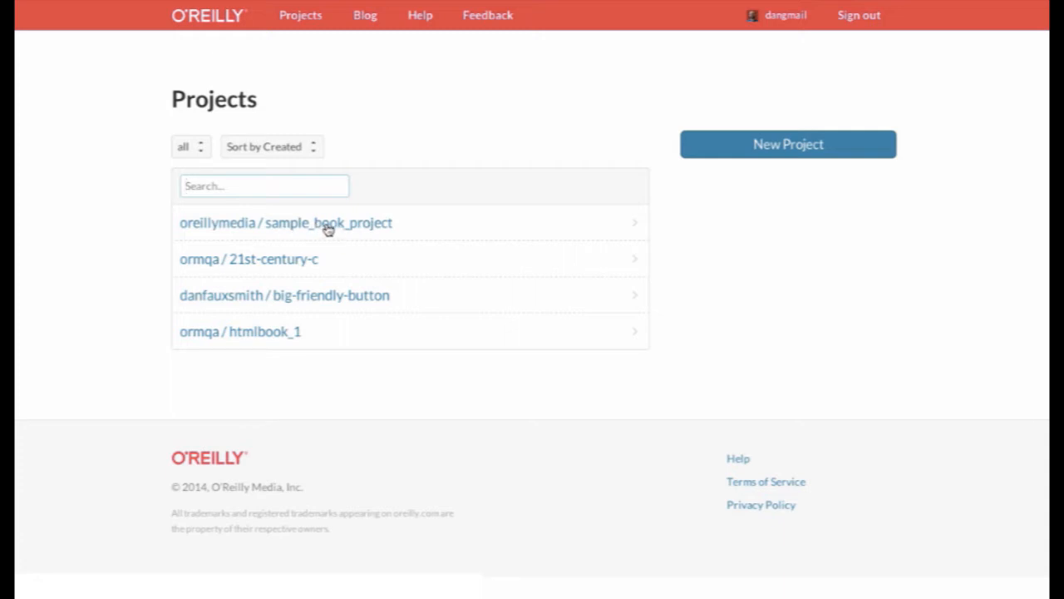
Open sample_book_project from the collaborator's Projects list.
{"action": "left_click", "coordinate": [286, 223]}
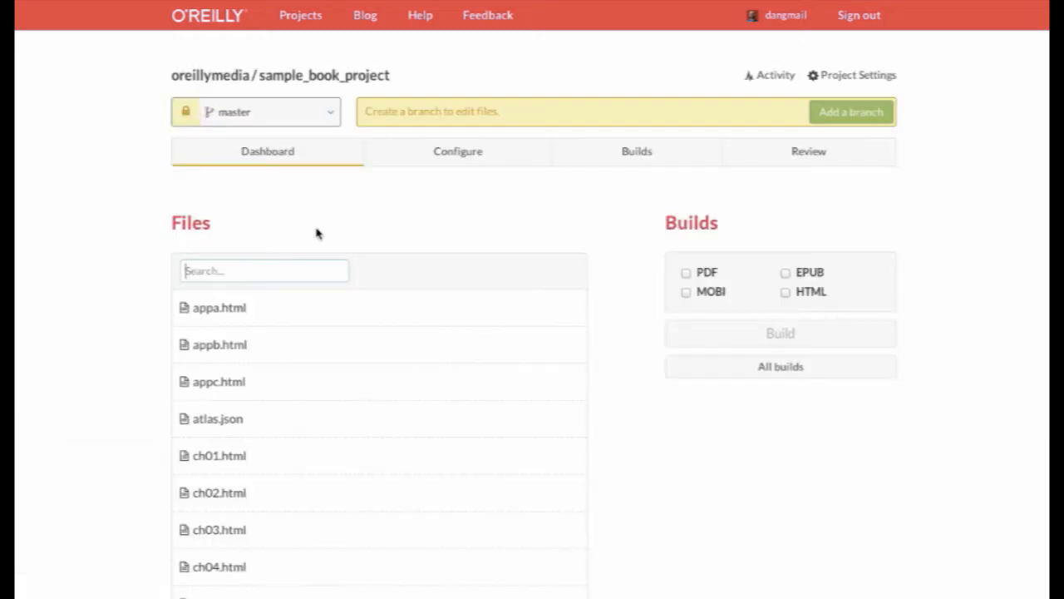
{"action": "mouse_move", "coordinate": [125, 117]}
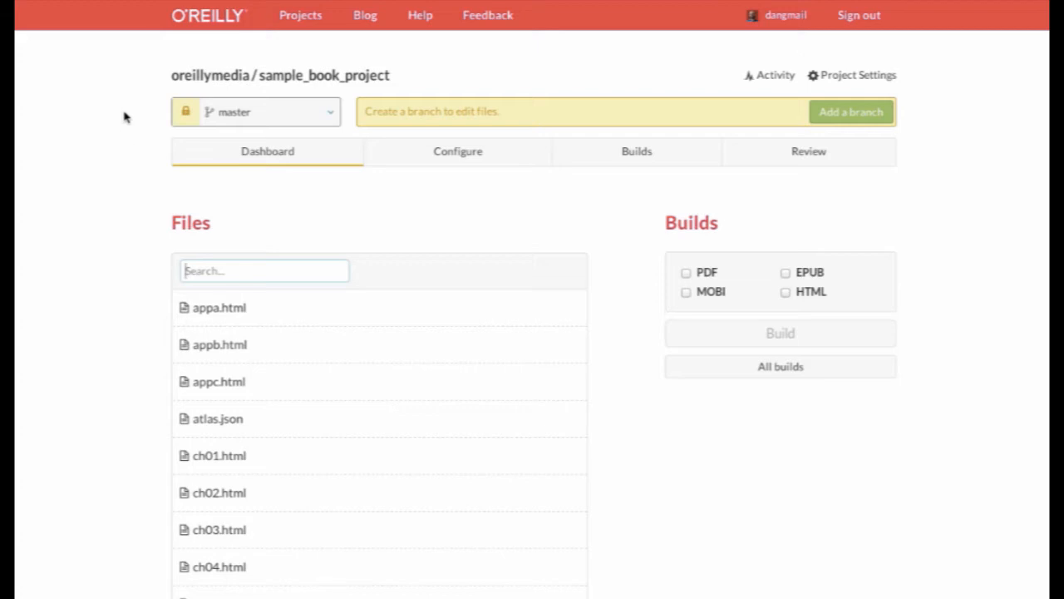
{"action": "mouse_move", "coordinate": [369, 110]}
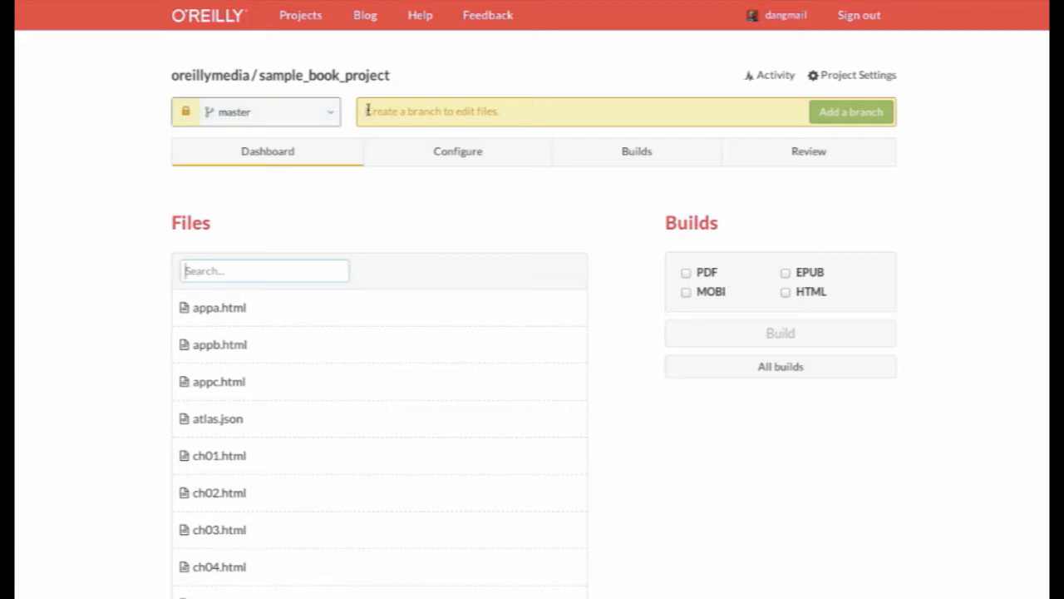
{"action": "mouse_move", "coordinate": [524, 126]}
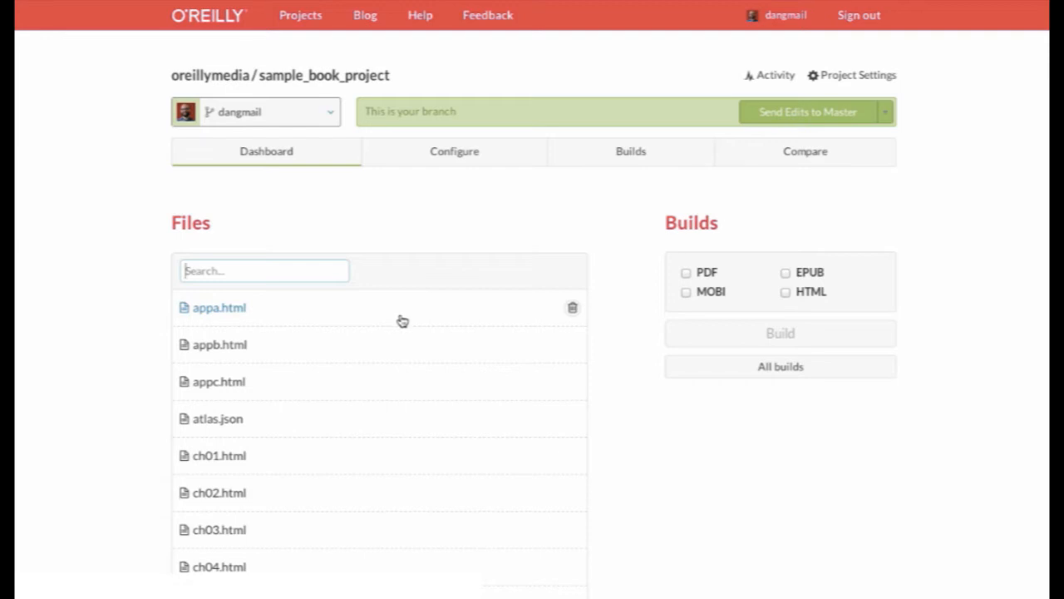
{"action": "mouse_move", "coordinate": [223, 243]}
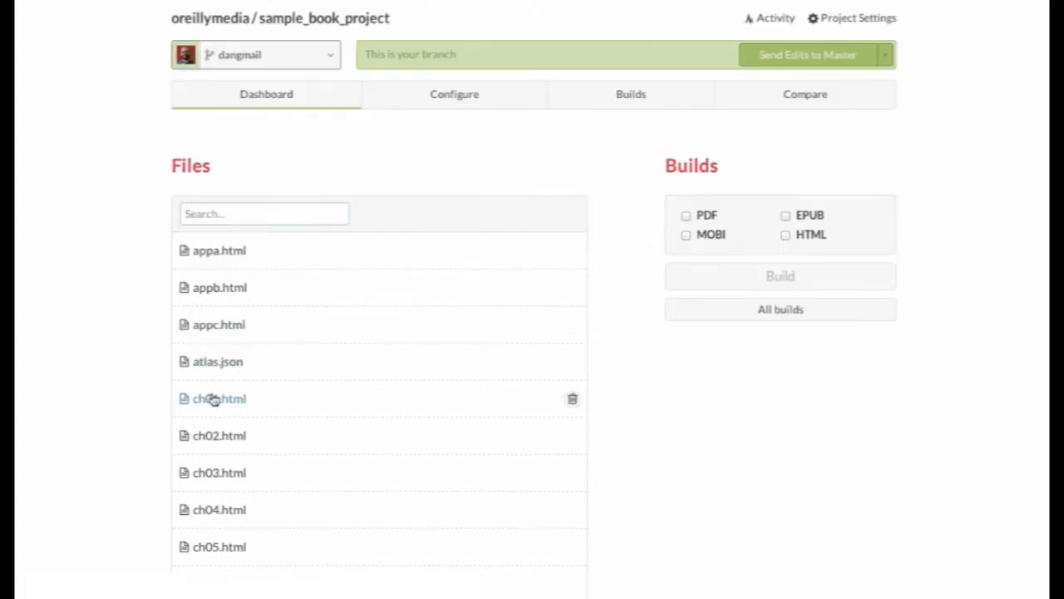
In ch01.html, change the wording to 'everyone' and replace 'should' with 'must'.
{"action": "left_click", "coordinate": [219, 399]}
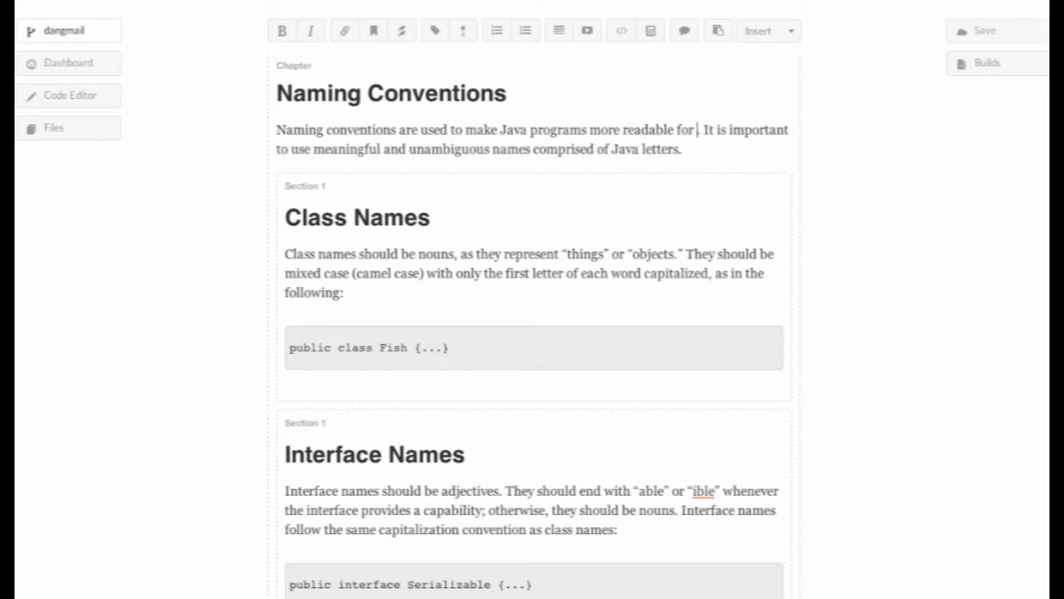
{"action": "type", "text": "everyone"}
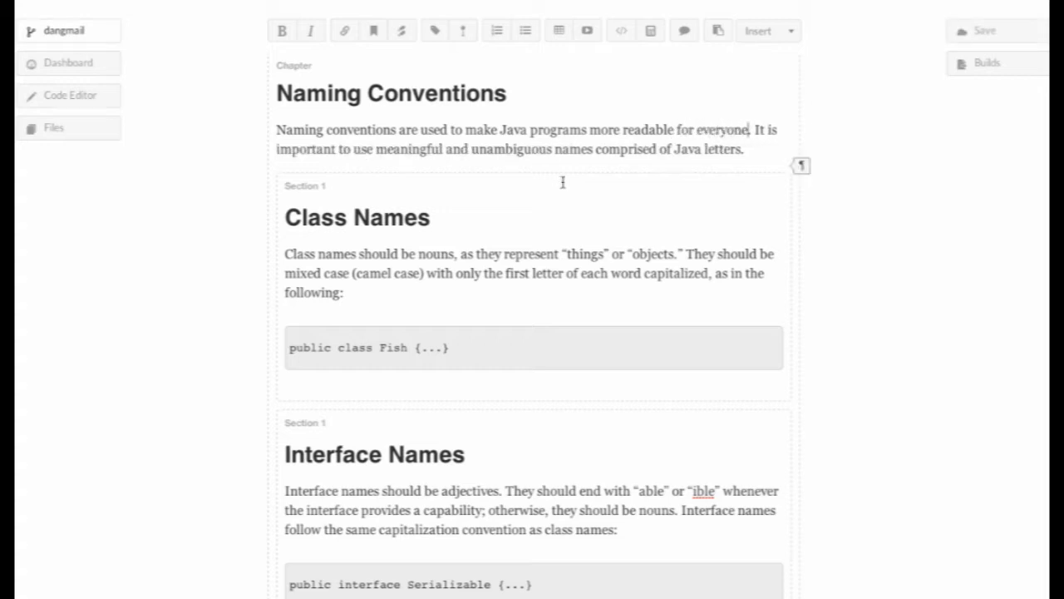
{"action": "double_click", "coordinate": [308, 149]}
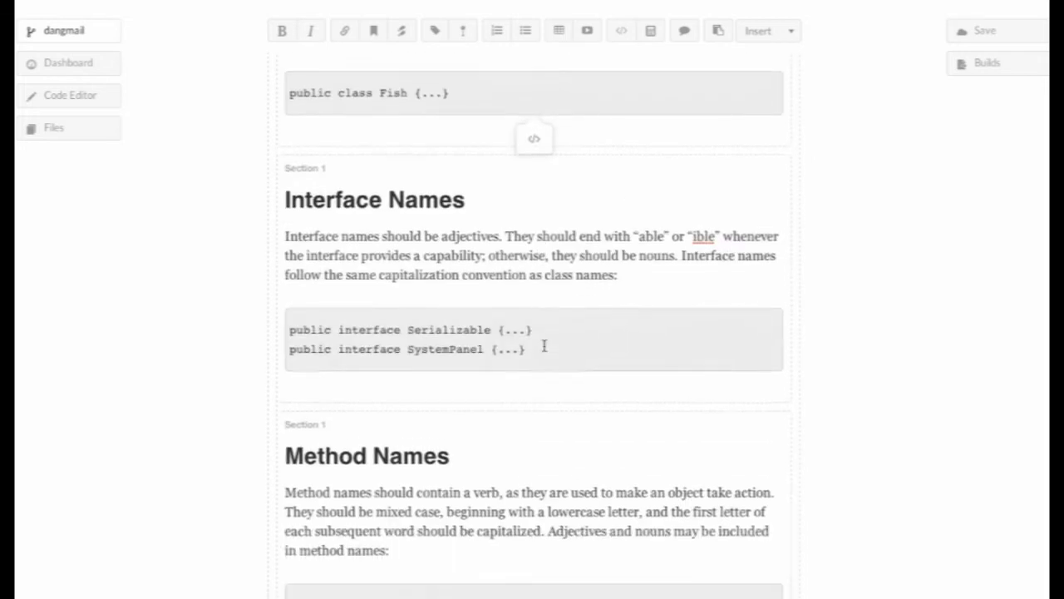
{"action": "scroll", "scroll_direction": "down", "scroll_amount": 3}
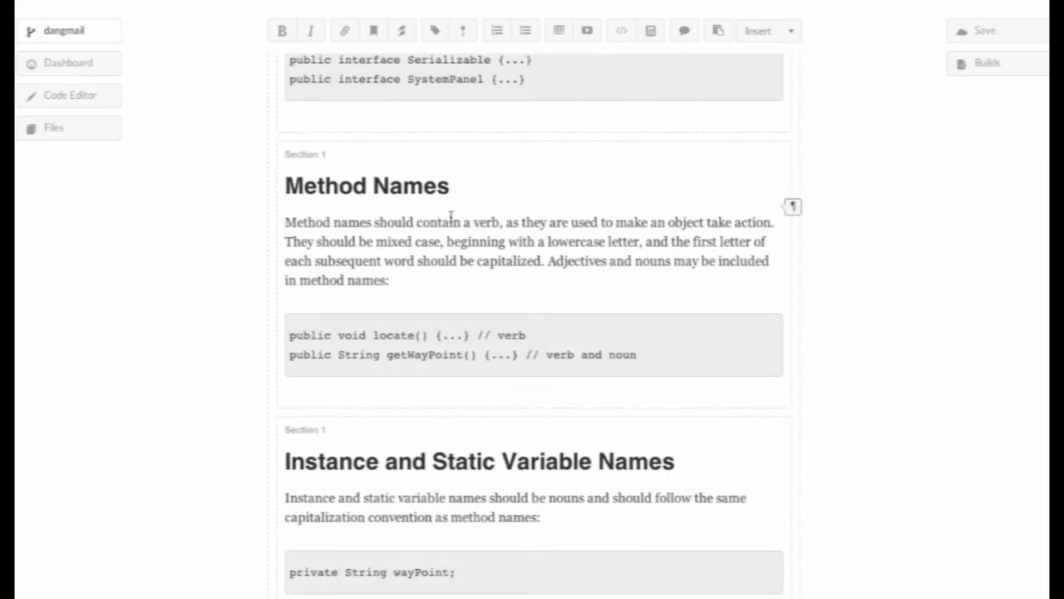
{"action": "double_click", "coordinate": [396, 223]}
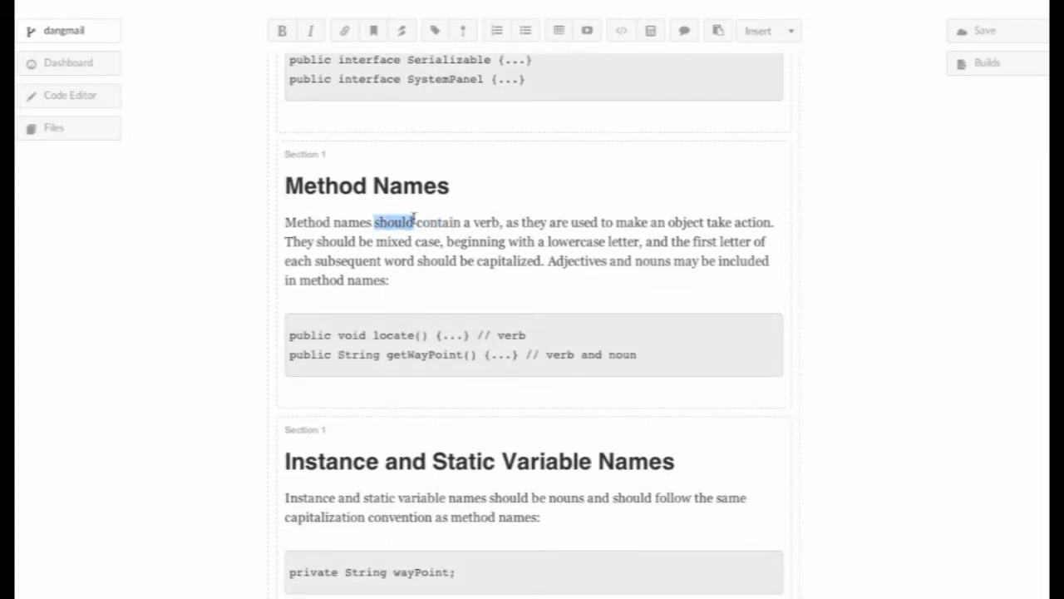
{"action": "type", "text": "must"}
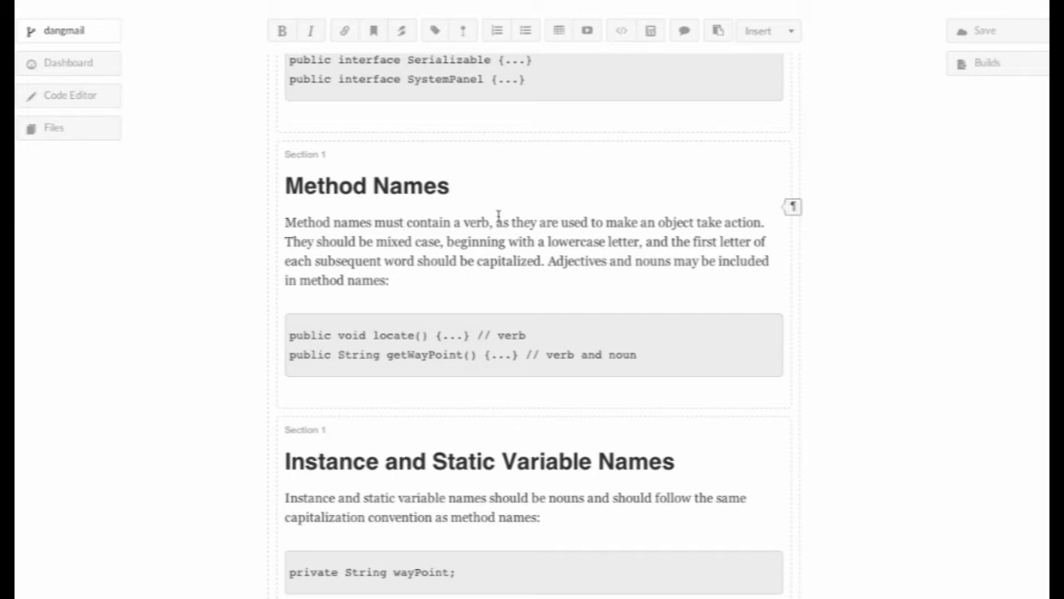
Remove the 'If multiple words' sentence and rename the heading to Generic Types of Parameter Names.
{"action": "scroll", "scroll_direction": "down", "scroll_amount": 3}
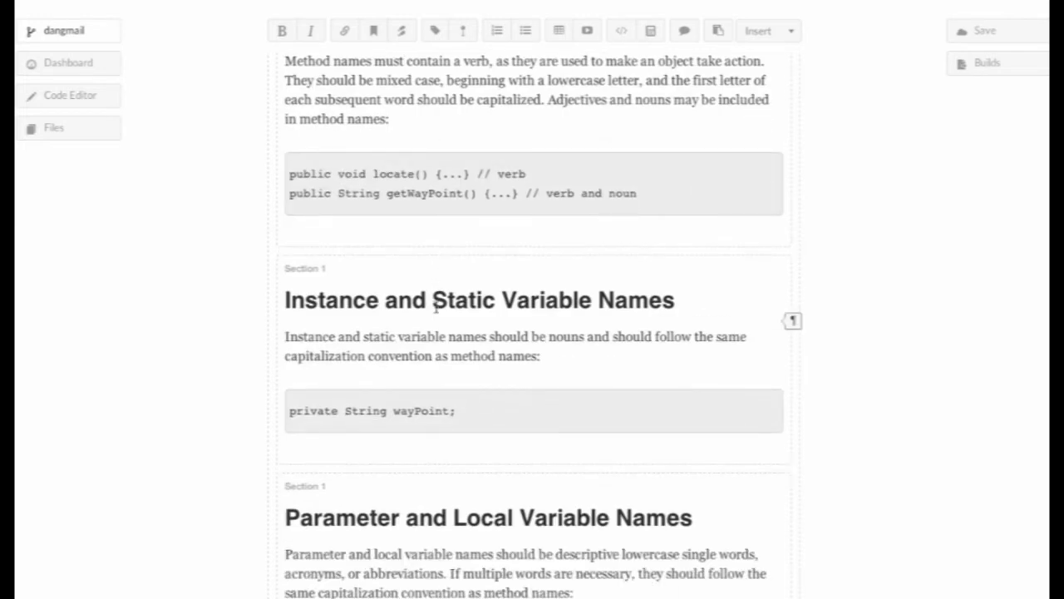
{"action": "scroll", "scroll_direction": "down", "scroll_amount": 3}
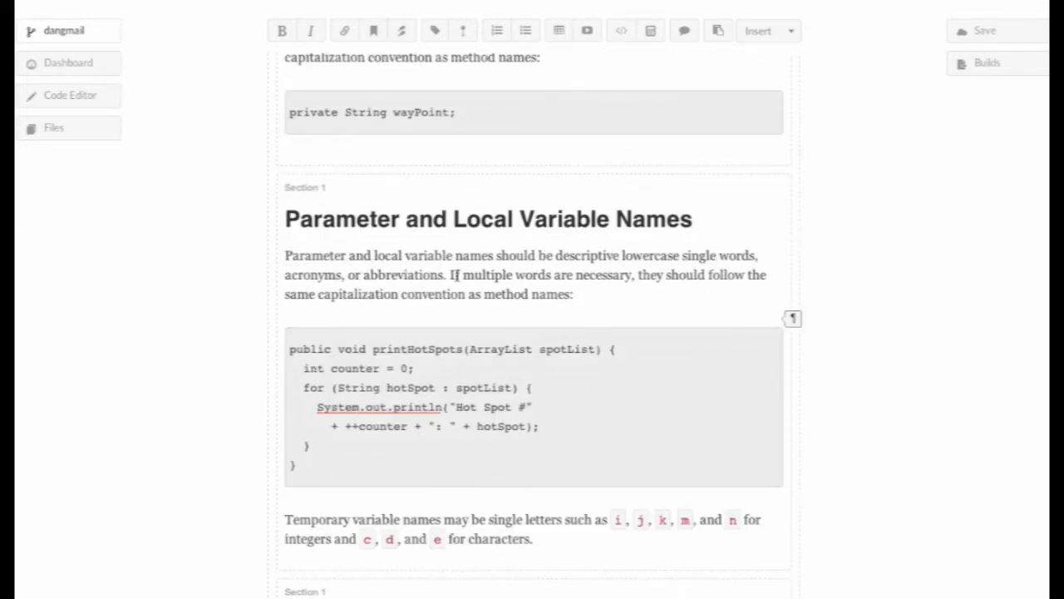
{"action": "left_click", "coordinate": [449, 276]}
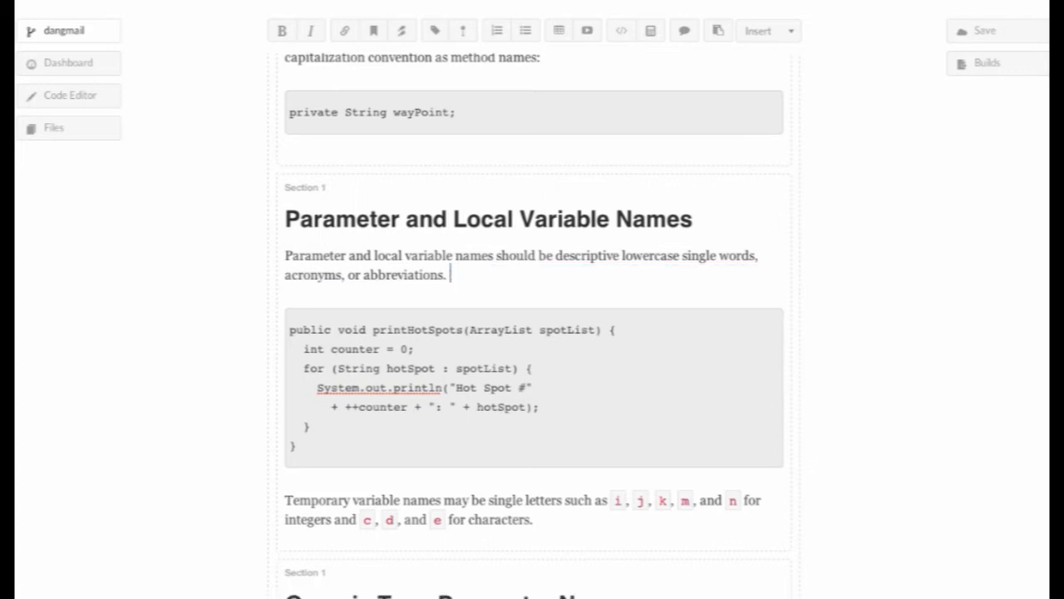
{"action": "scroll", "scroll_direction": "down", "scroll_amount": 3}
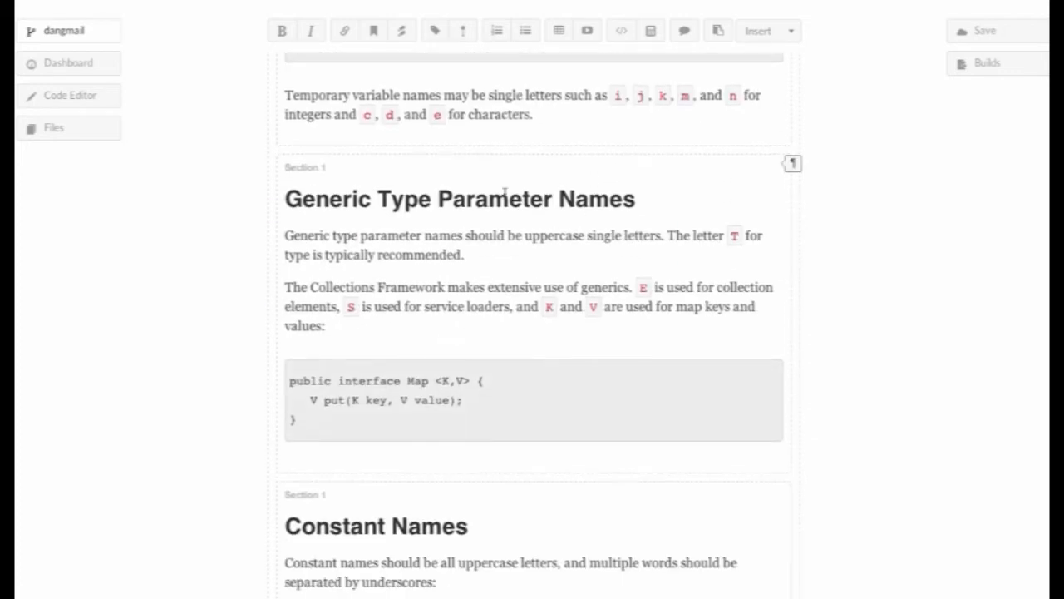
{"action": "type", "text": "s of"}
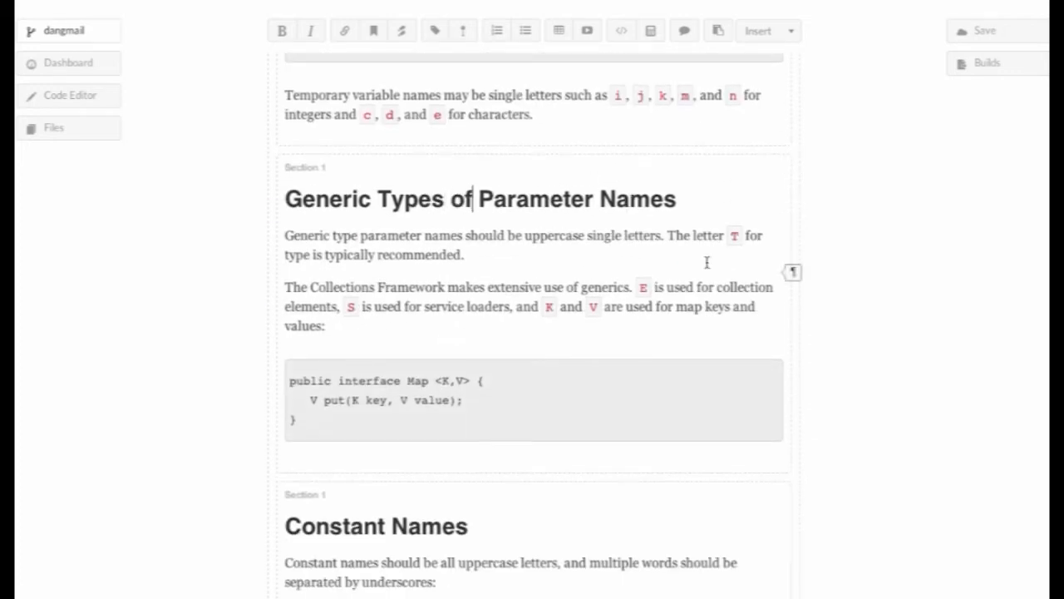
{"action": "mouse_move", "coordinate": [940, 43]}
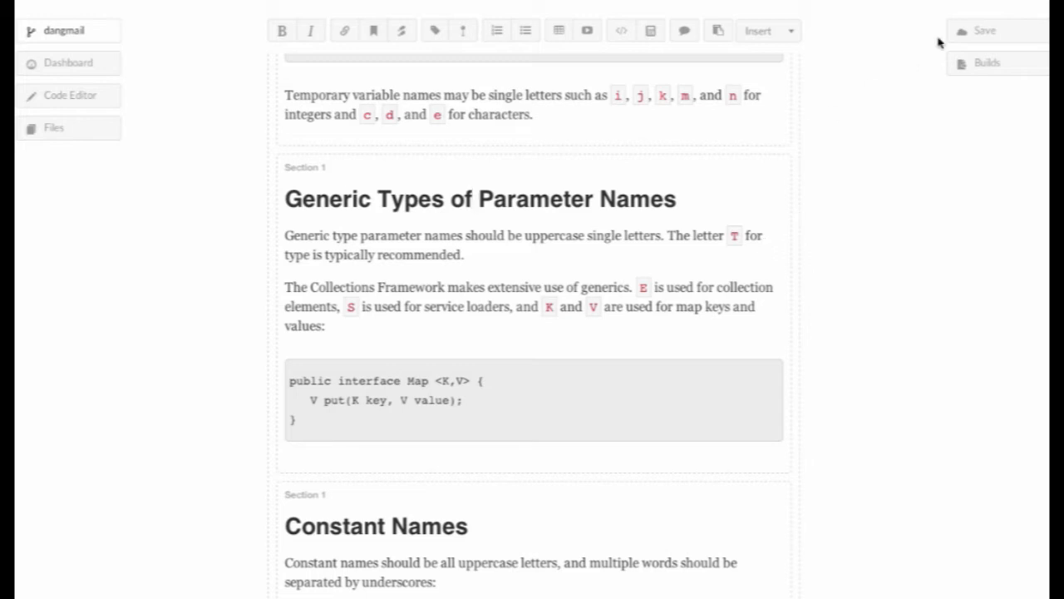
{"action": "mouse_move", "coordinate": [851, 76]}
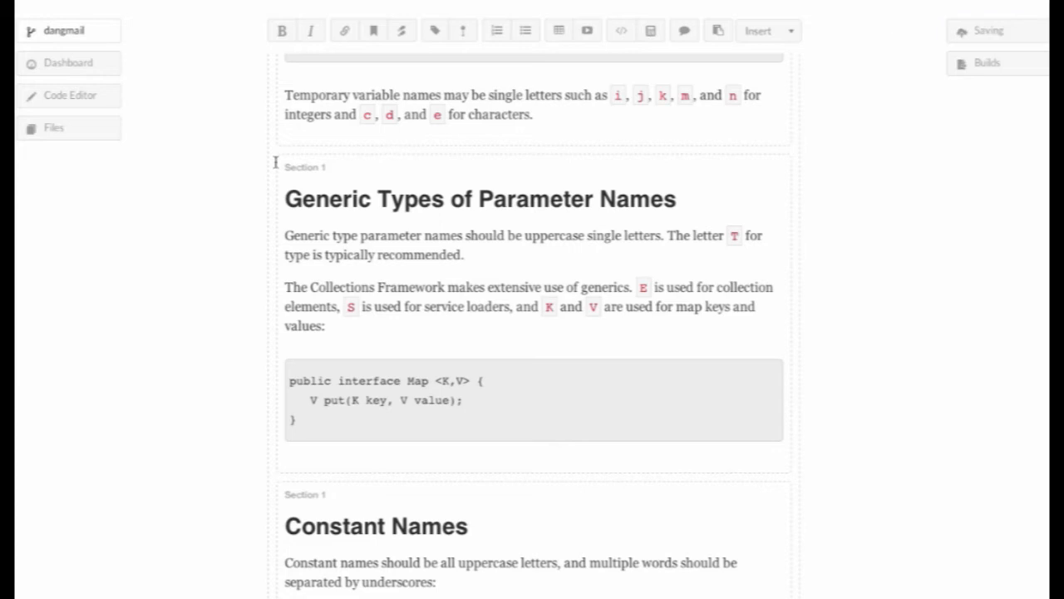
{"action": "left_click", "coordinate": [53, 126]}
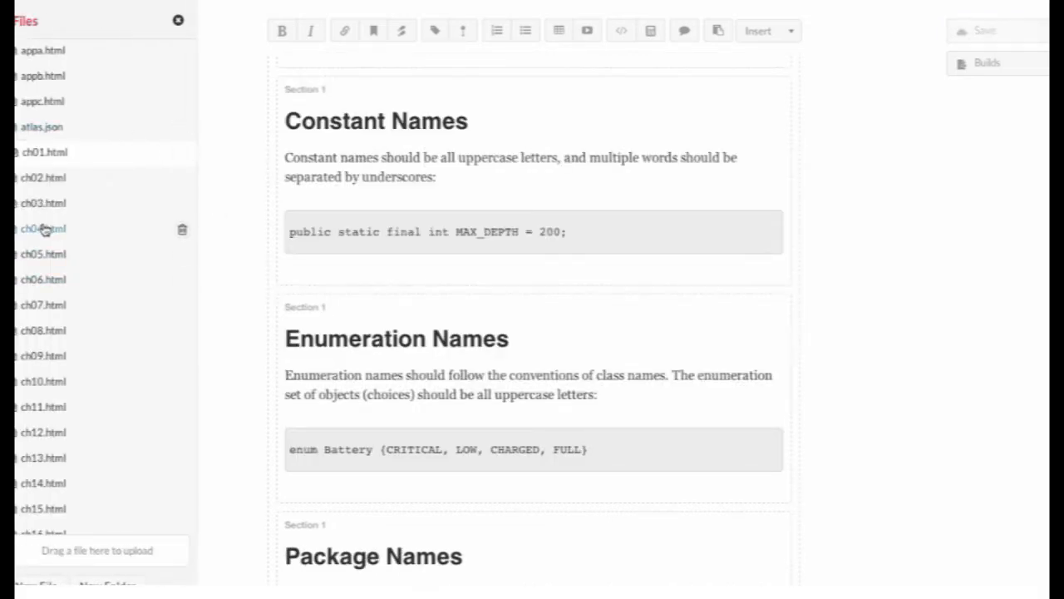
{"action": "left_click", "coordinate": [43, 227]}
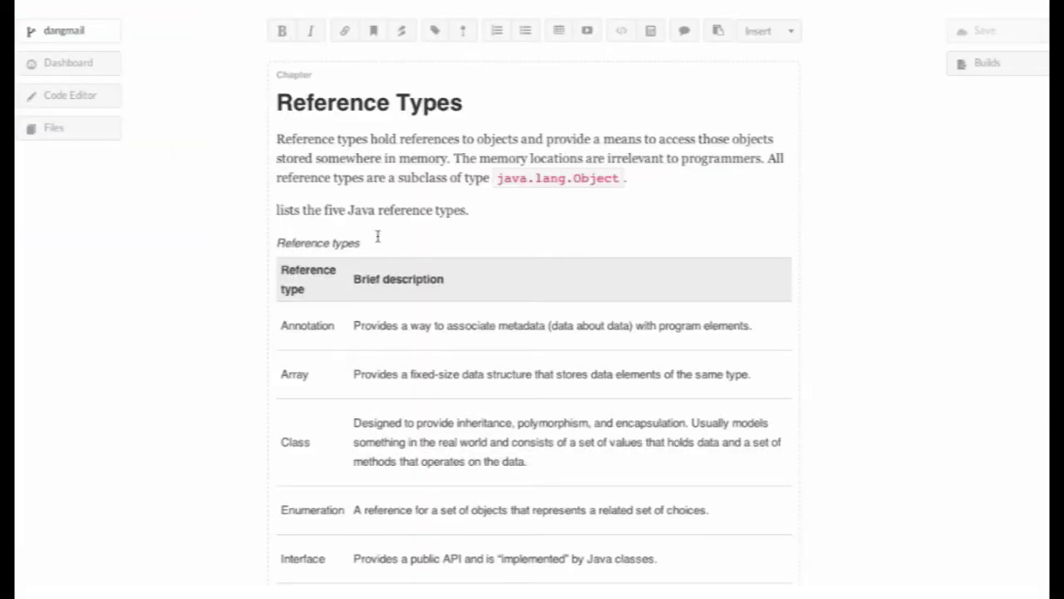
{"action": "scroll", "scroll_direction": "down", "scroll_amount": 3}
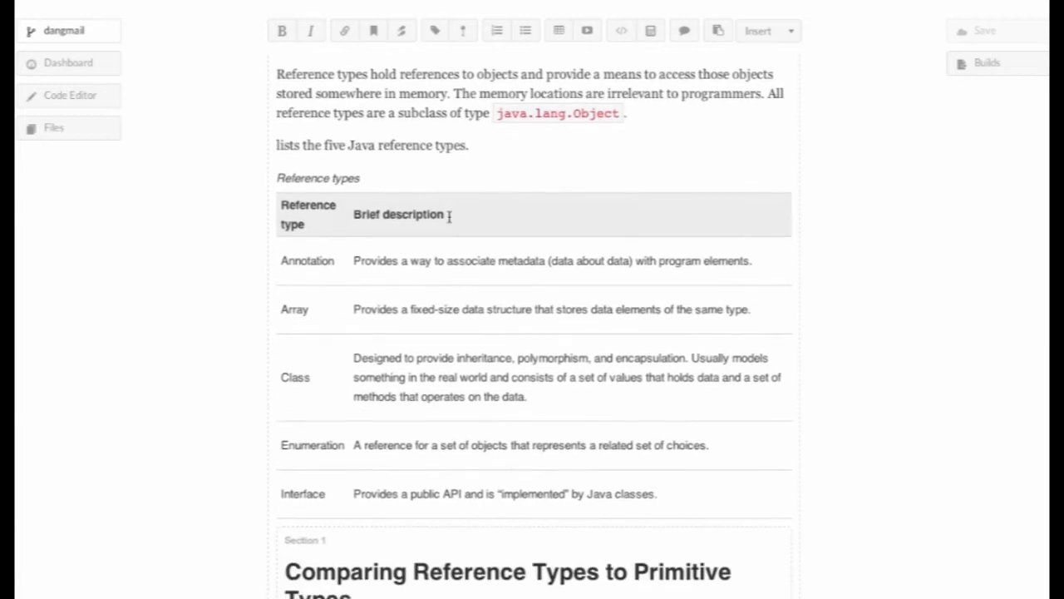
{"action": "scroll", "scroll_direction": "down", "scroll_amount": 3}
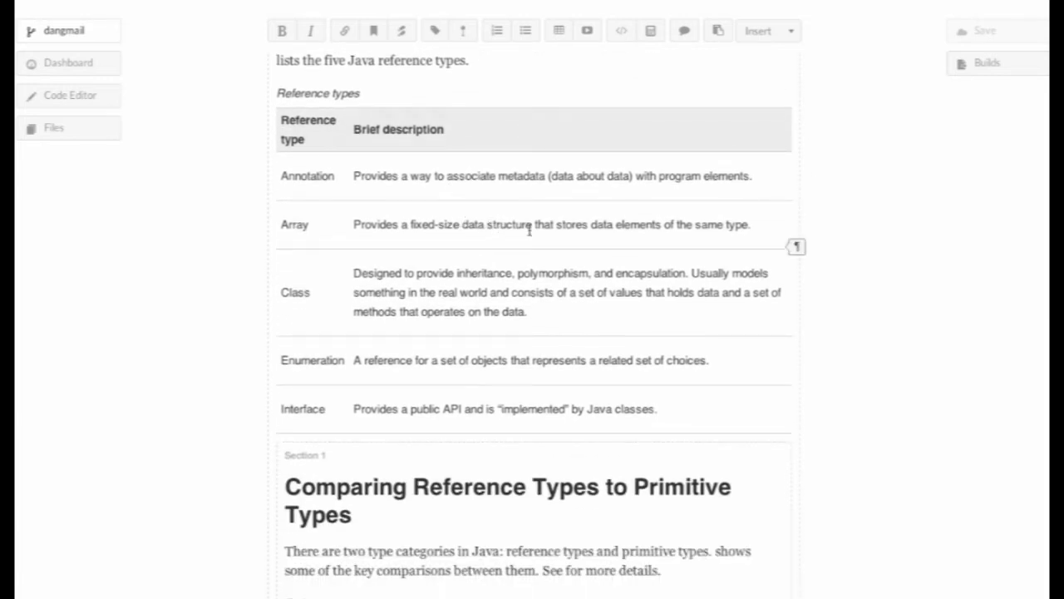
{"action": "double_click", "coordinate": [572, 224]}
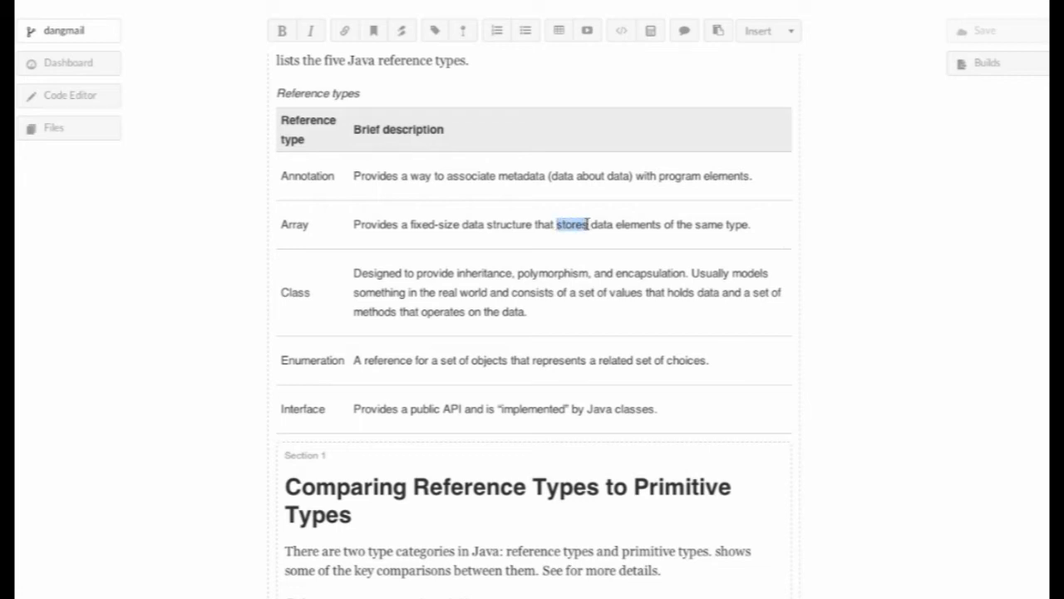
{"action": "type", "text": "can store"}
{"action": "left_click", "coordinate": [573, 130]}
{"action": "type", "text": "D"}
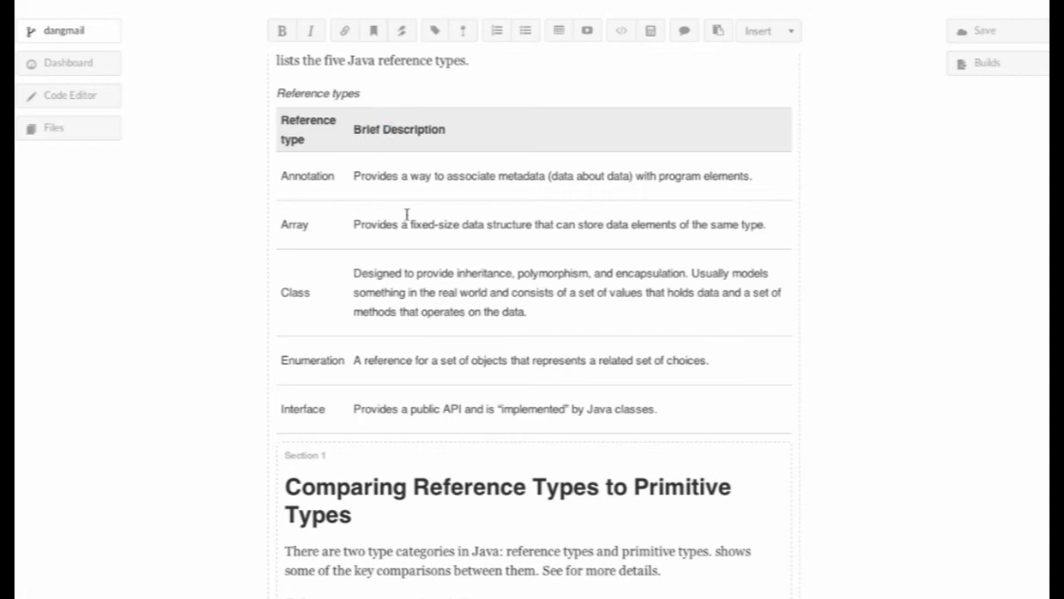
{"action": "scroll", "scroll_direction": "down", "scroll_amount": 3}
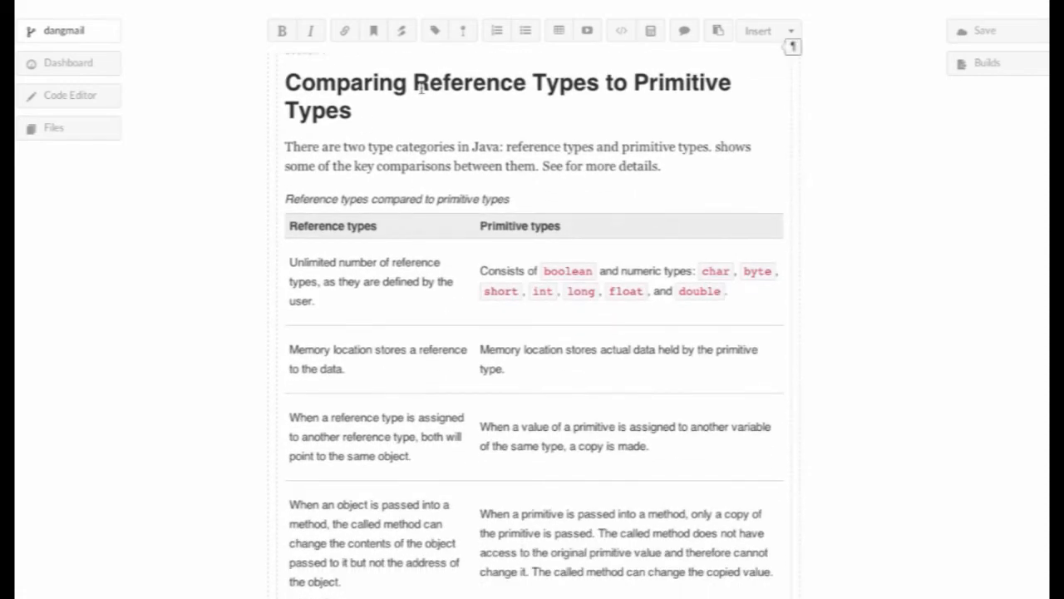
{"action": "type", "text": "the"}
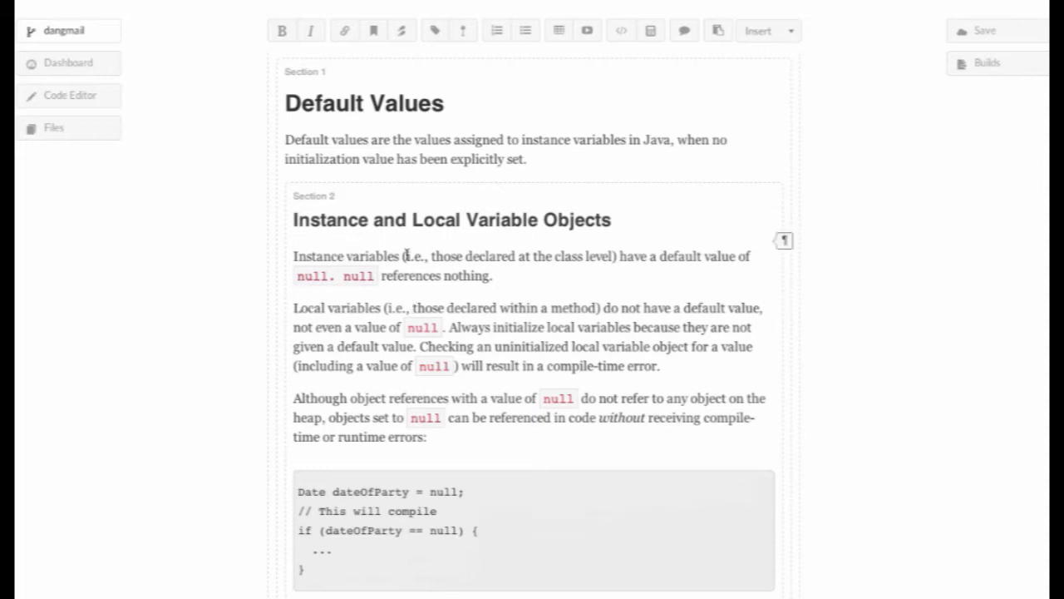
{"action": "left_click", "coordinate": [373, 30]}
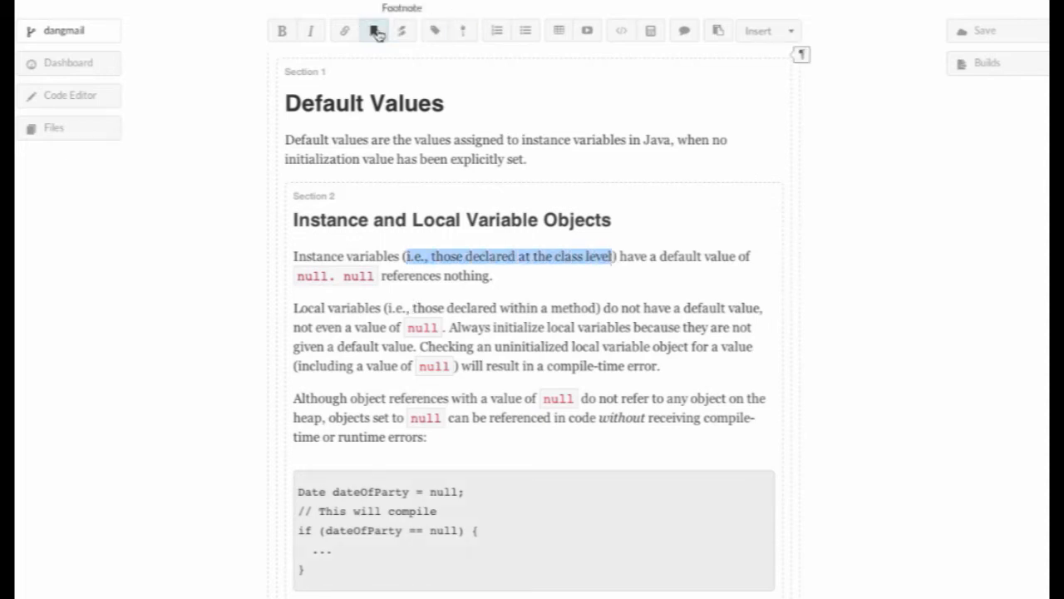
{"action": "scroll", "scroll_direction": "down", "scroll_amount": 3}
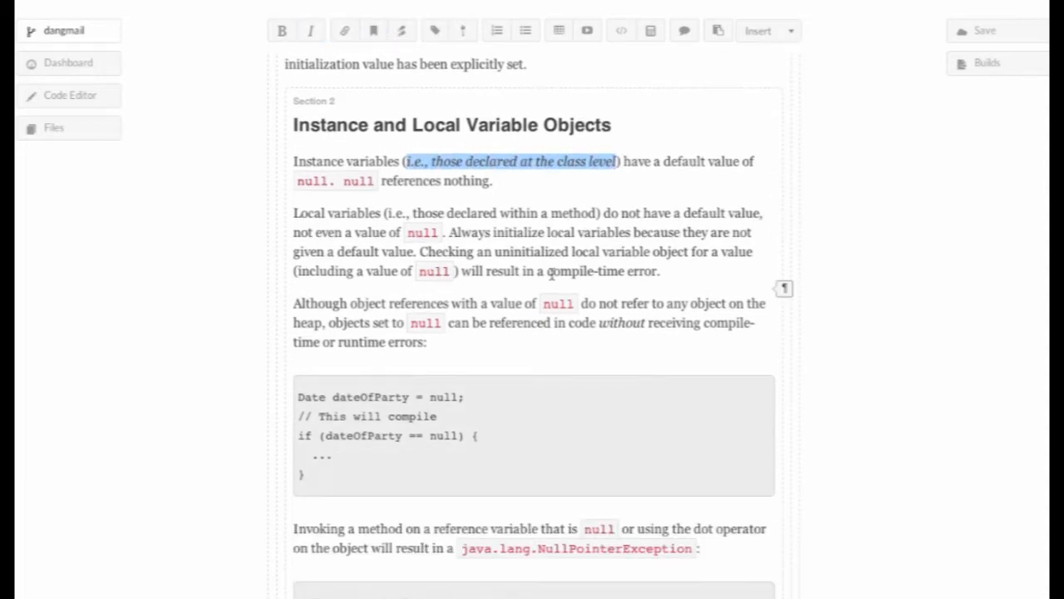
{"action": "scroll", "scroll_direction": "down", "scroll_amount": 3}
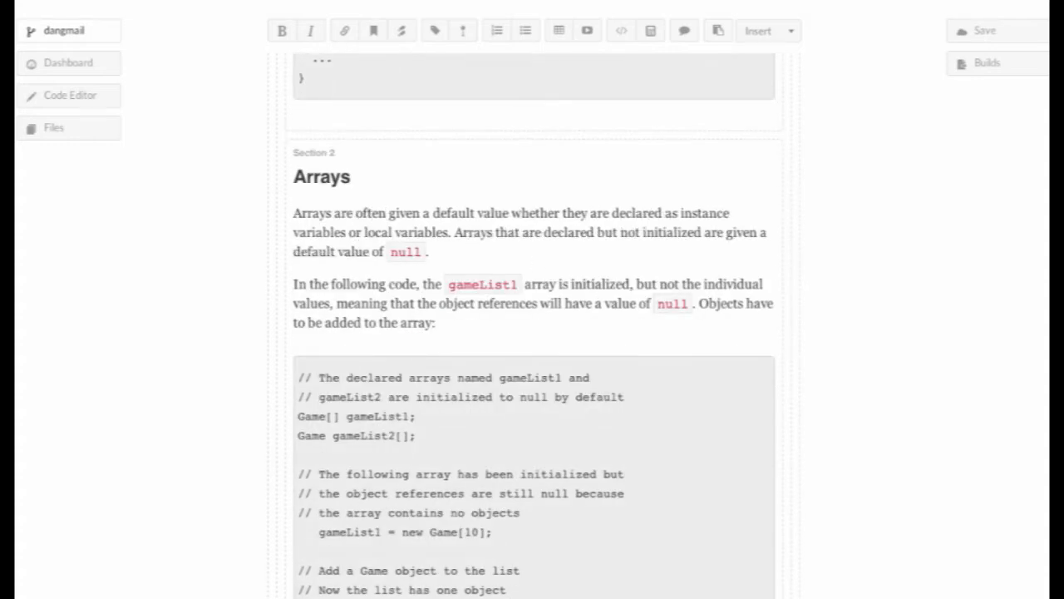
{"action": "scroll", "scroll_direction": "down", "scroll_amount": 3}
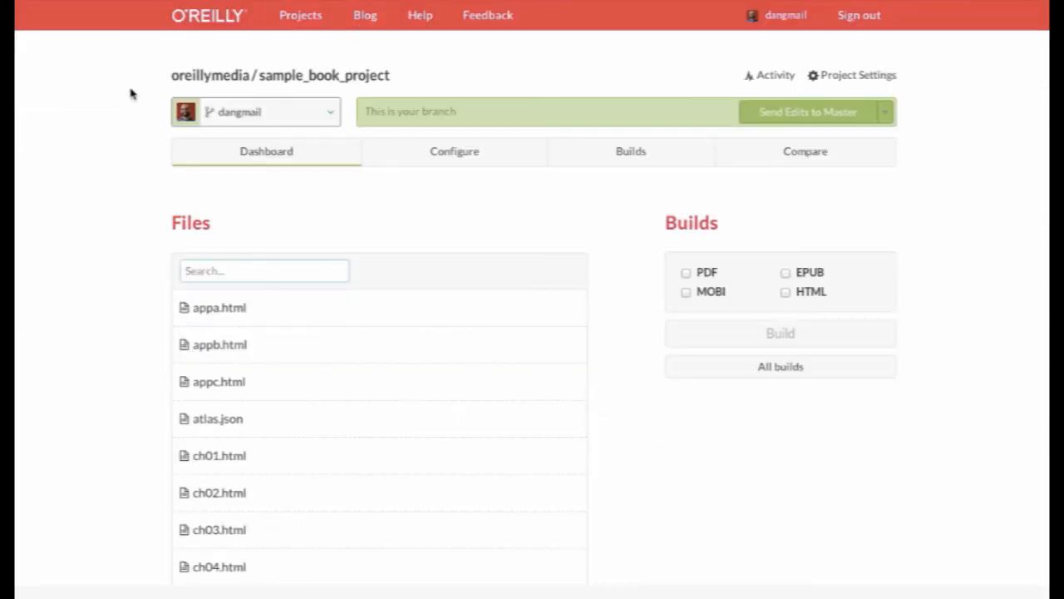
{"action": "mouse_move", "coordinate": [772, 176]}
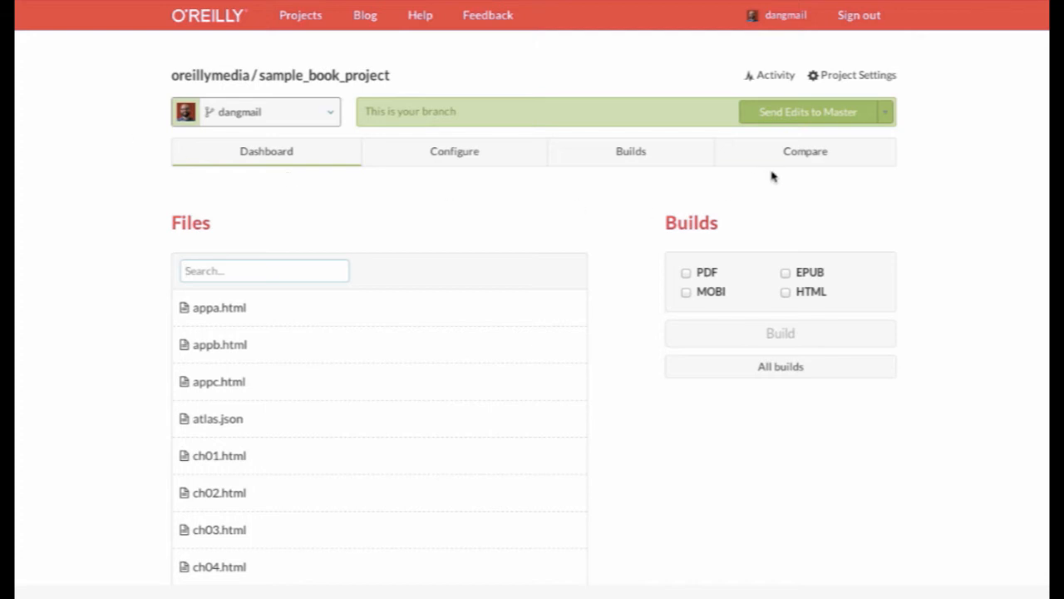
{"action": "mouse_move", "coordinate": [805, 152]}
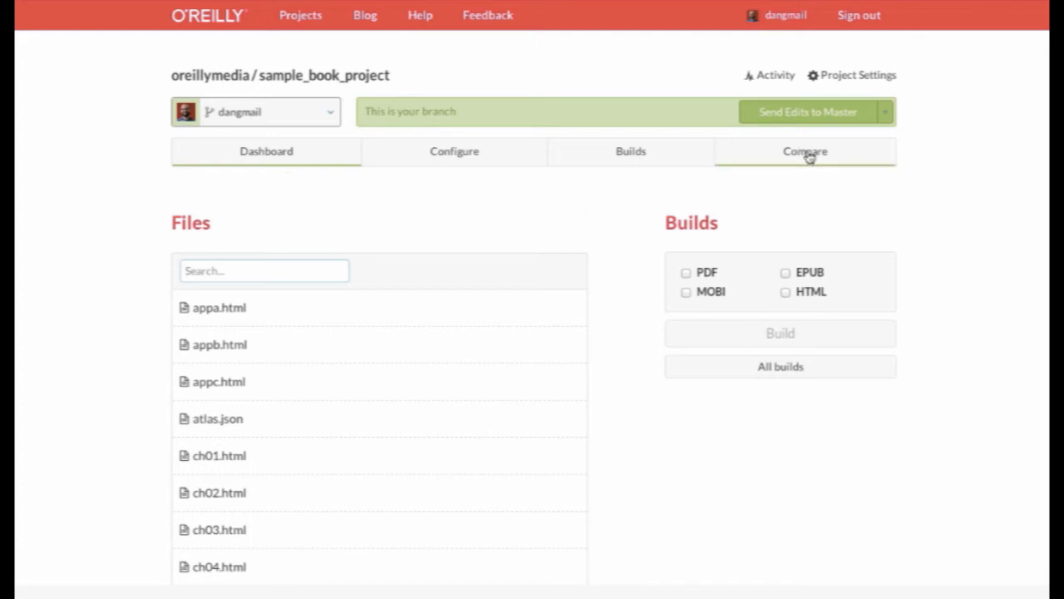
Compare the branch against master and review ch01.html's highlighted diffs.
{"action": "left_click", "coordinate": [805, 151]}
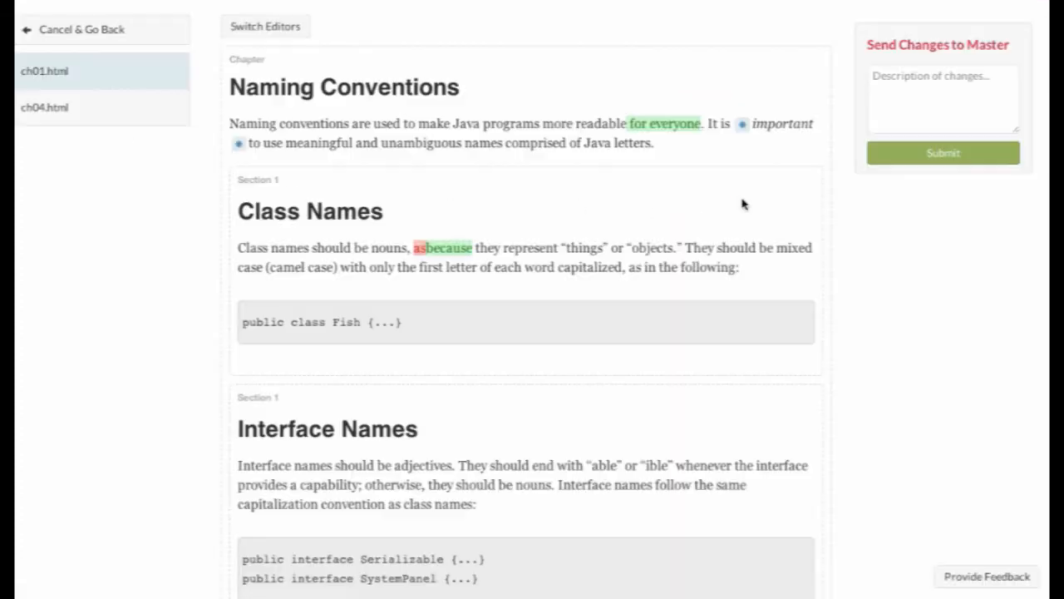
{"action": "scroll", "scroll_direction": "down", "scroll_amount": 3}
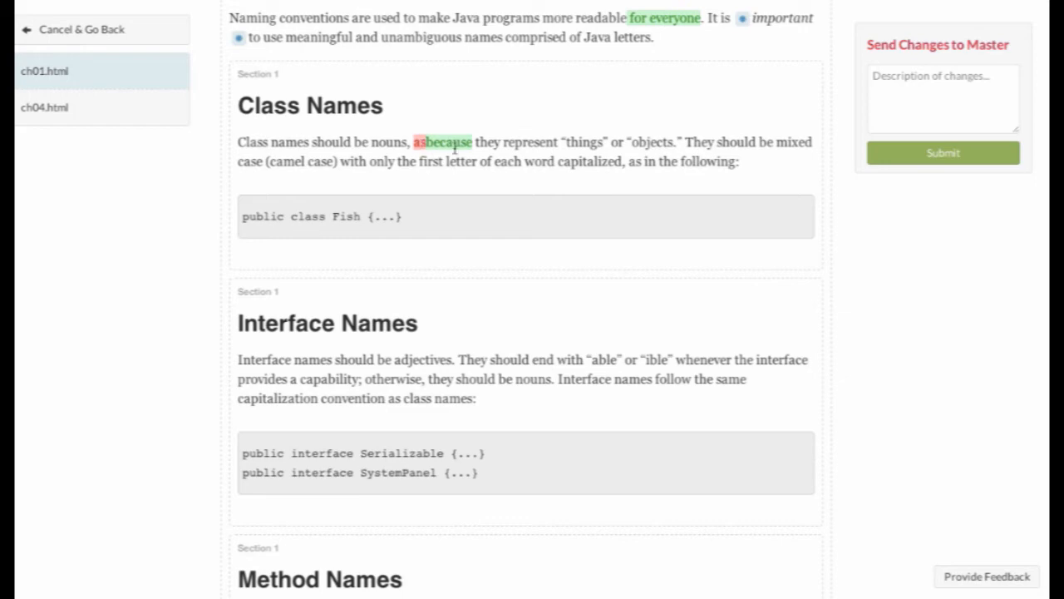
{"action": "scroll", "scroll_direction": "down", "scroll_amount": 3}
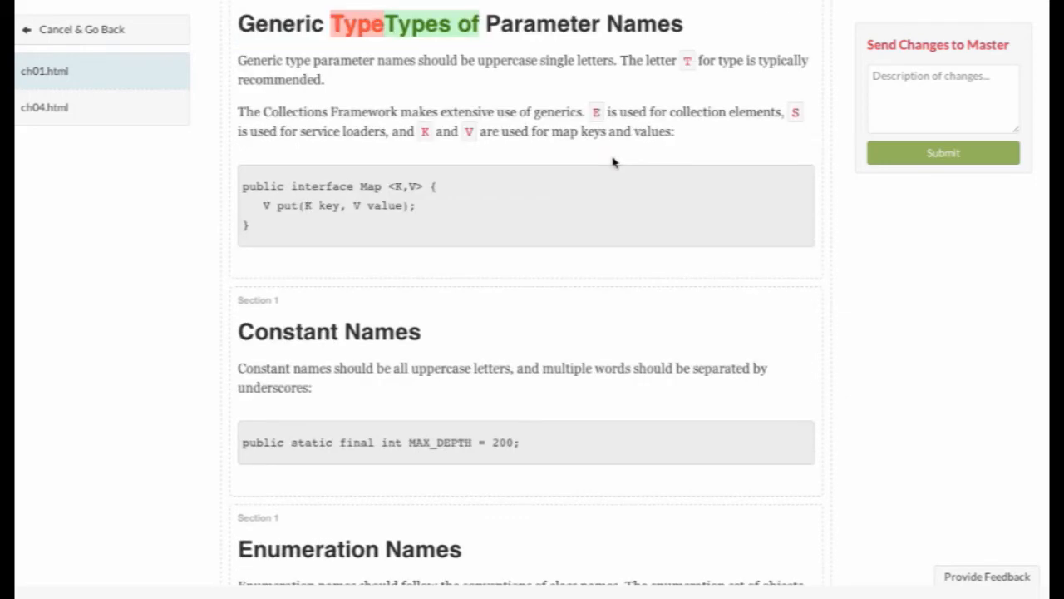
{"action": "scroll", "scroll_direction": "down", "scroll_amount": 3}
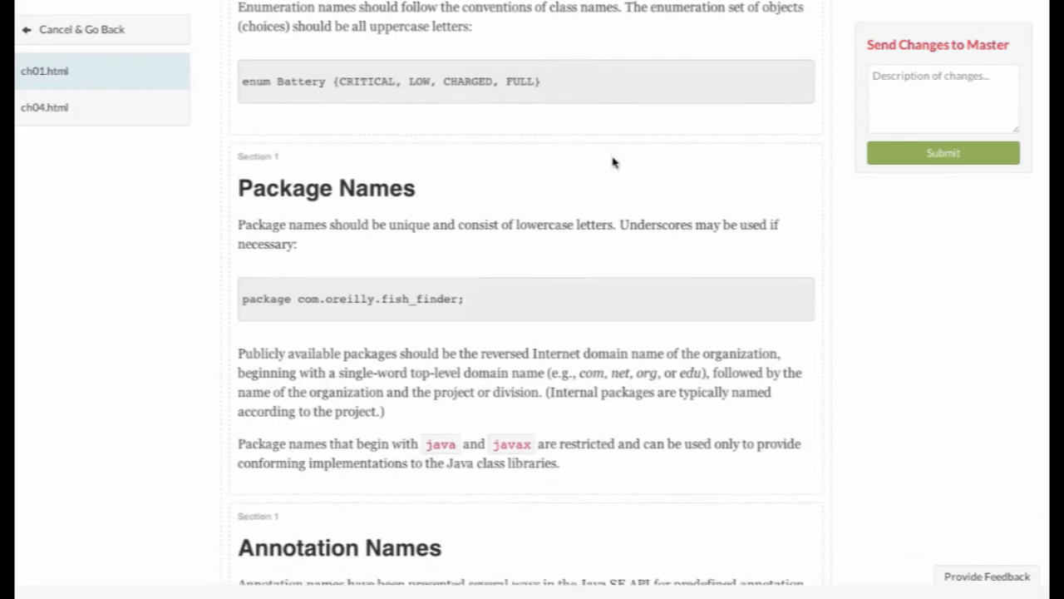
{"action": "scroll", "scroll_direction": "down", "scroll_amount": 3}
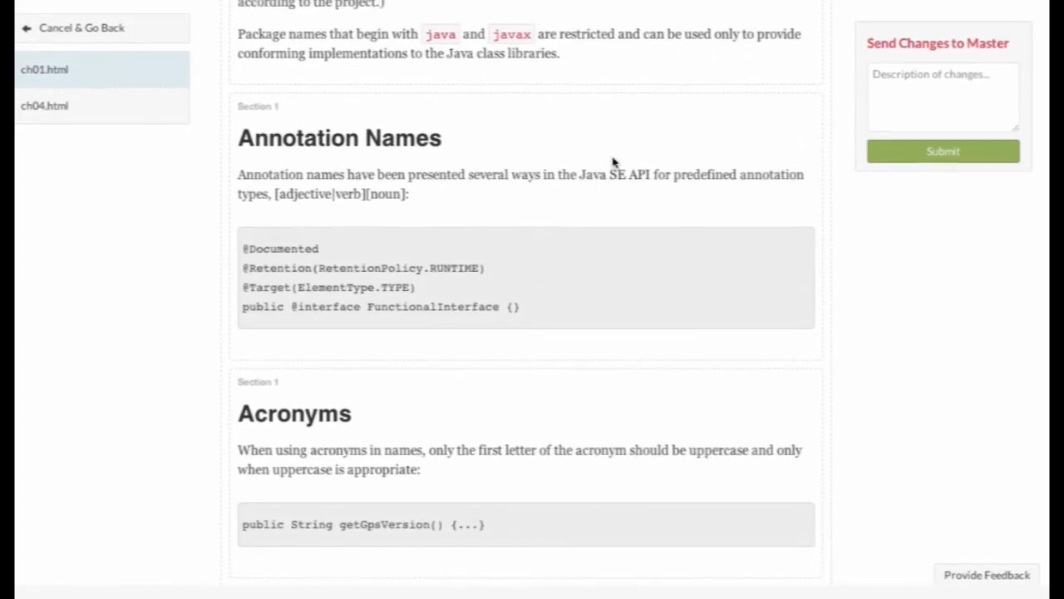
{"action": "scroll", "scroll_direction": "up", "scroll_amount": 3}
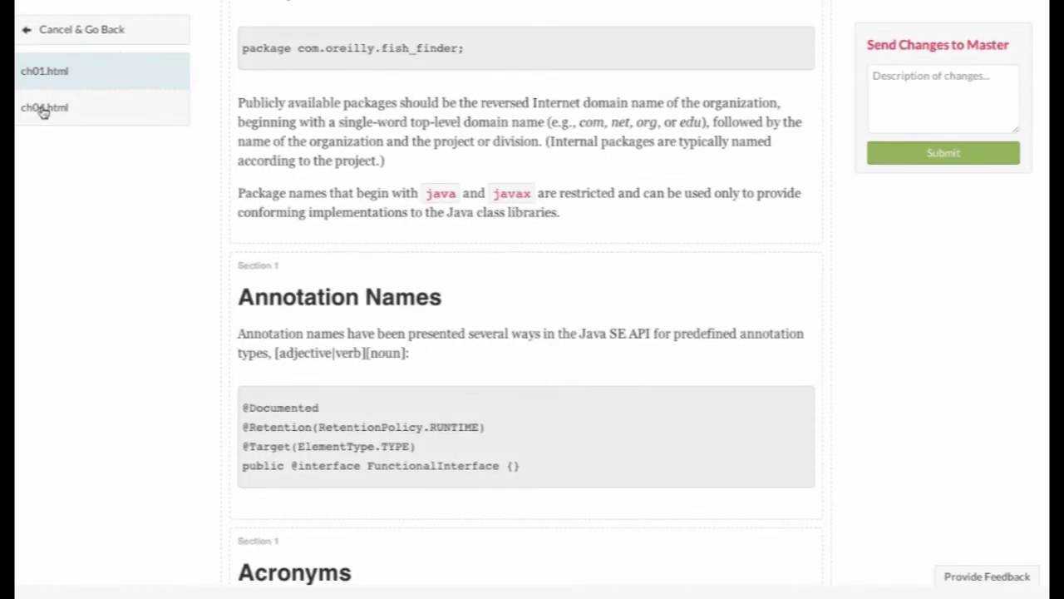
Review the changes made to ch04.html.
{"action": "left_click", "coordinate": [43, 107]}
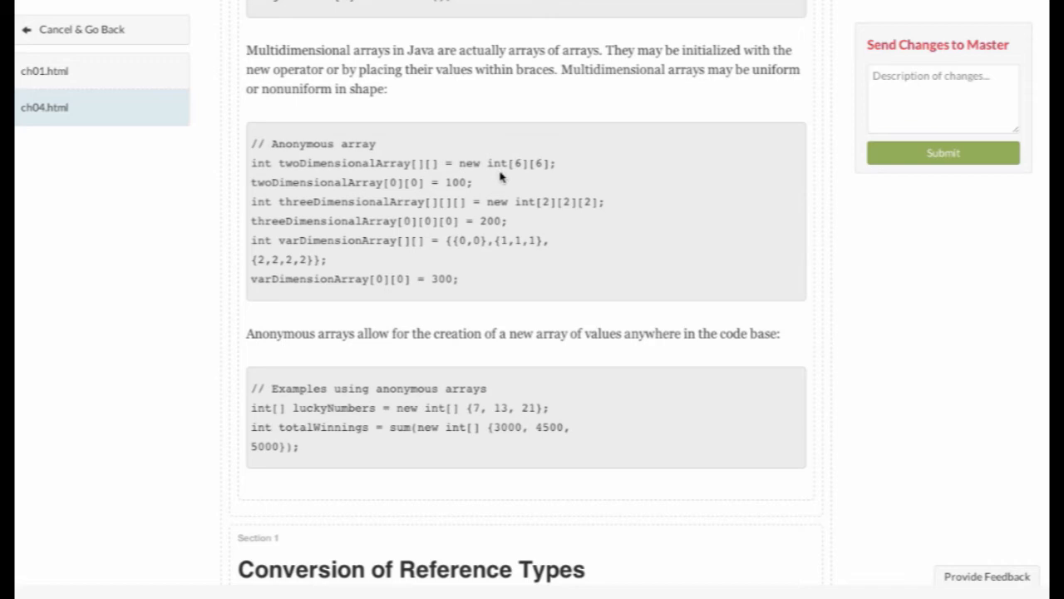
{"action": "scroll", "scroll_direction": "down", "scroll_amount": 3}
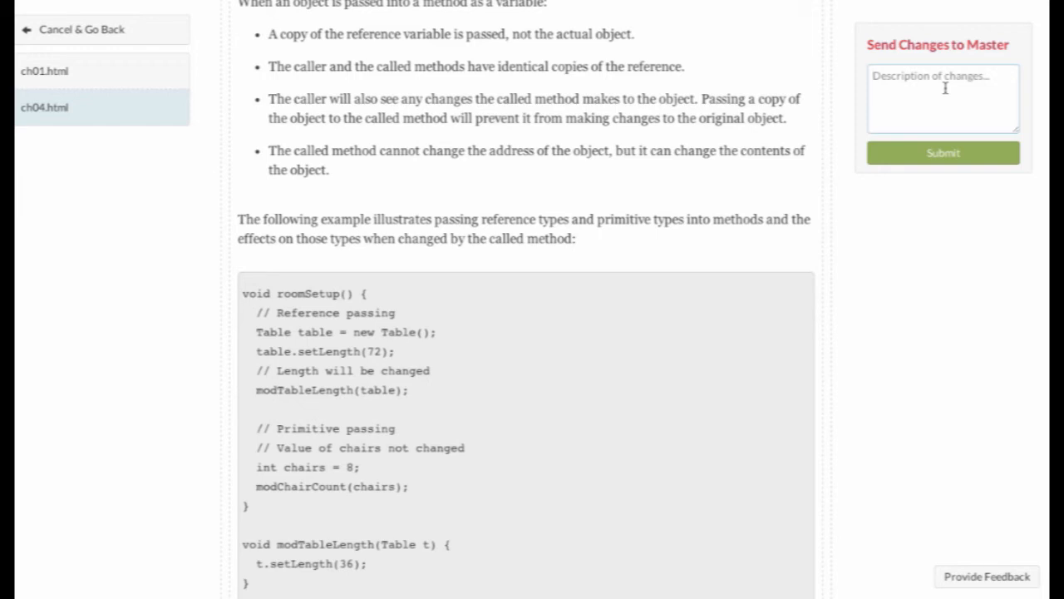
Send the edits to master with the note 'I am finished with my edits'.
{"action": "type", "text": "I am"}
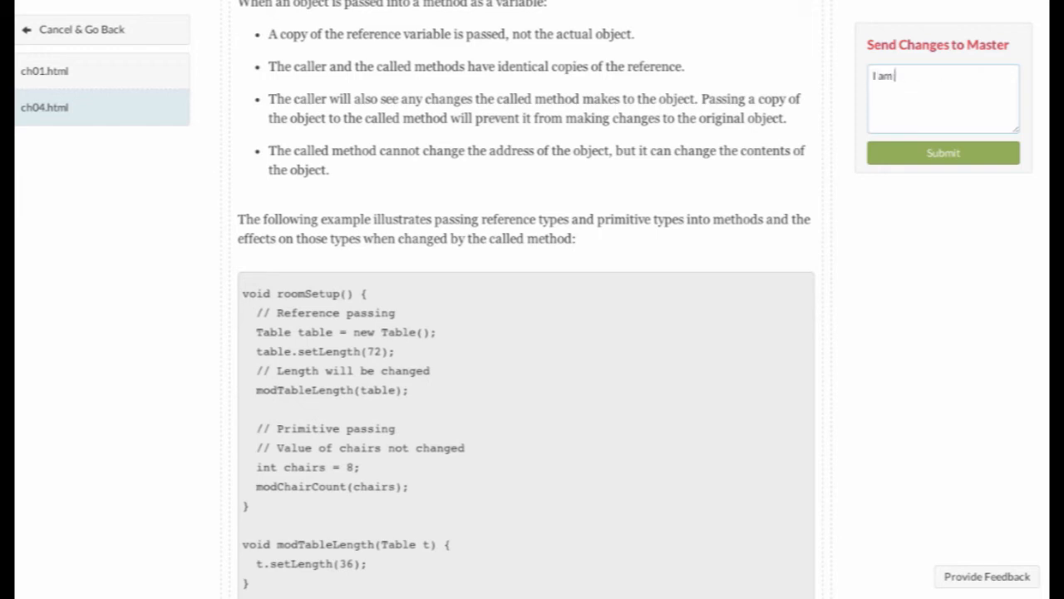
{"action": "type", "text": "finished with"}
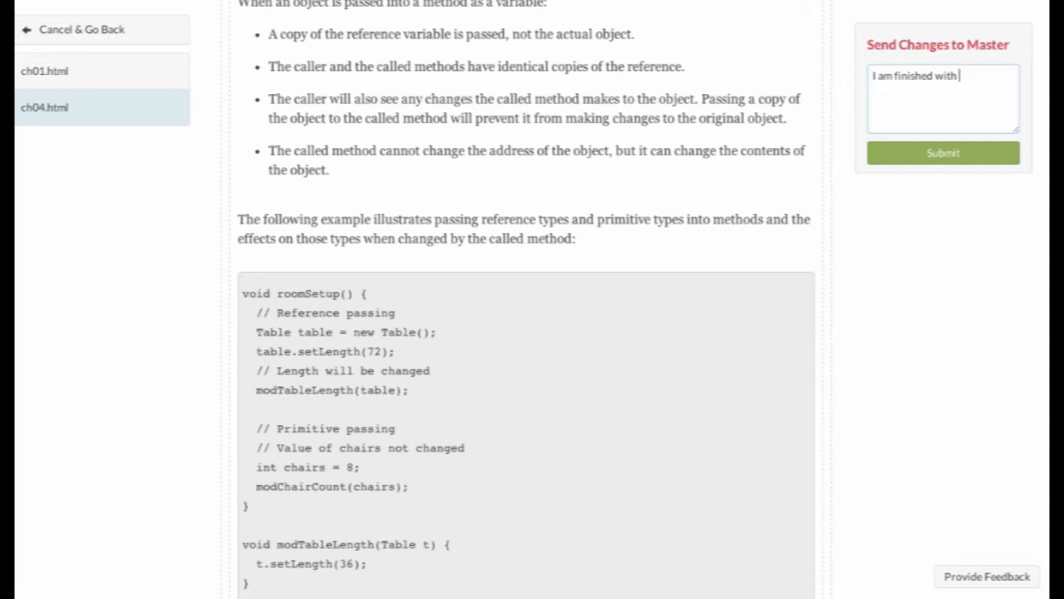
{"action": "type", "text": "my edits."}
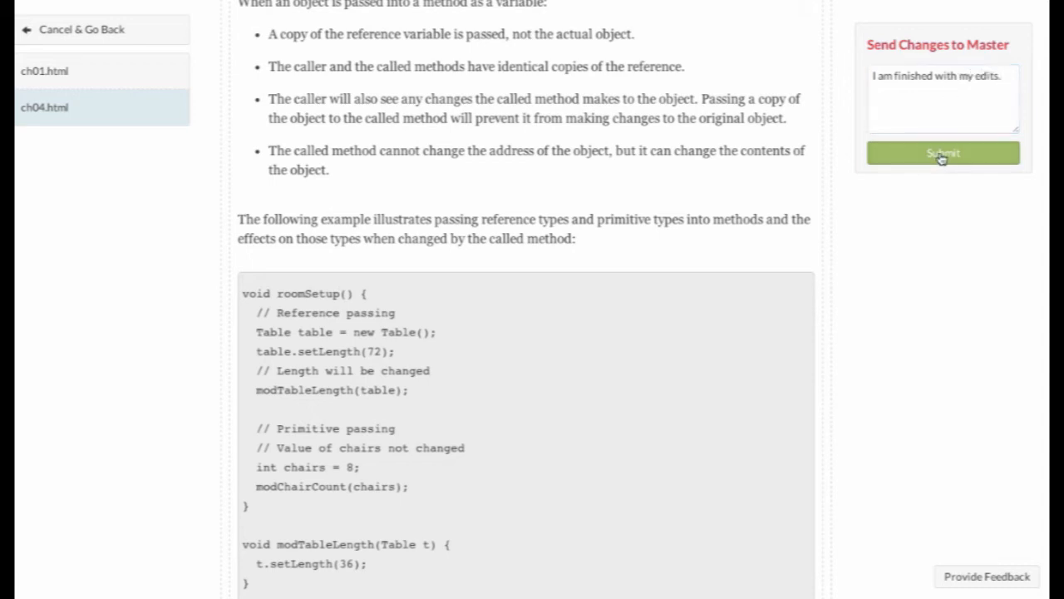
{"action": "left_click", "coordinate": [943, 153]}
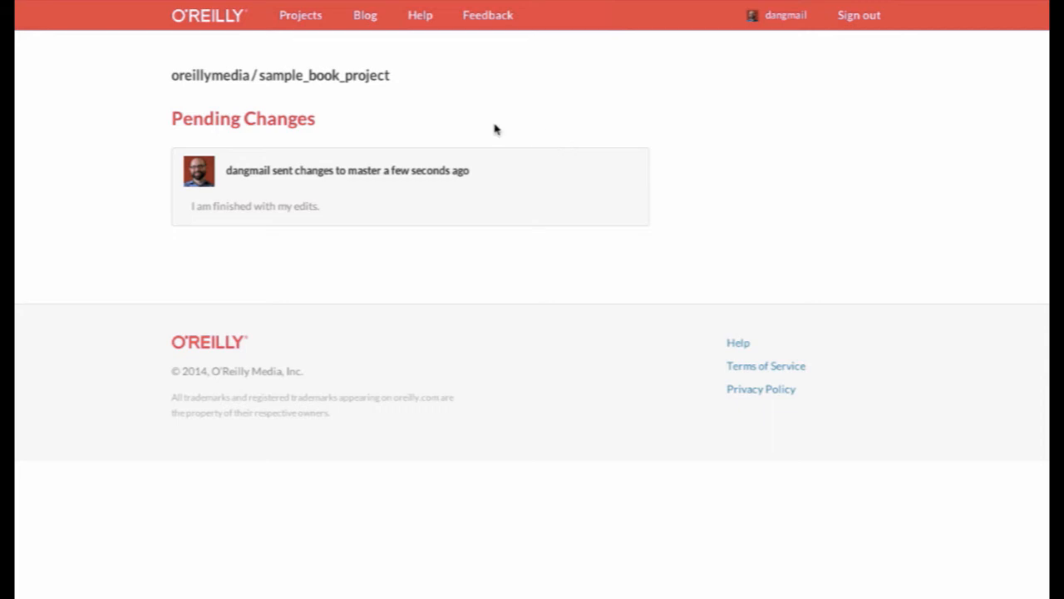
{"action": "mouse_move", "coordinate": [536, 181]}
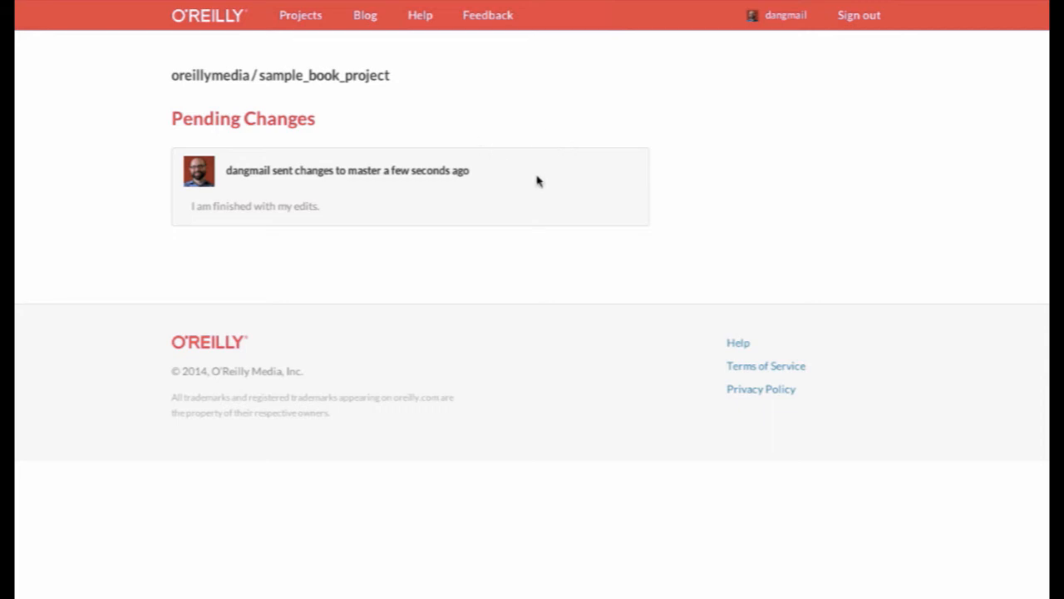
{"action": "mouse_move", "coordinate": [136, 193]}
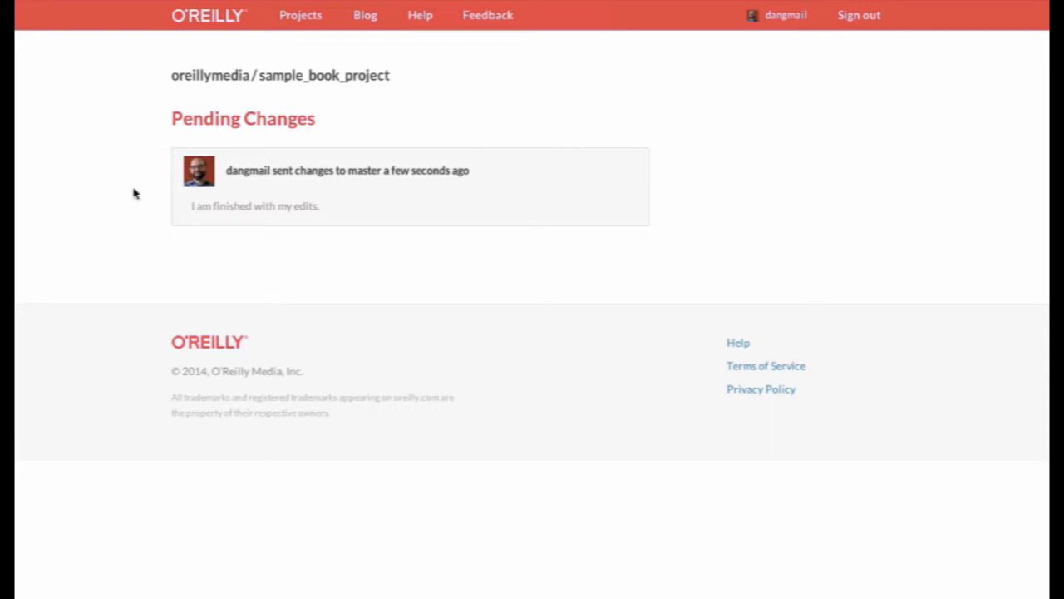
{"action": "mouse_move", "coordinate": [432, 172]}
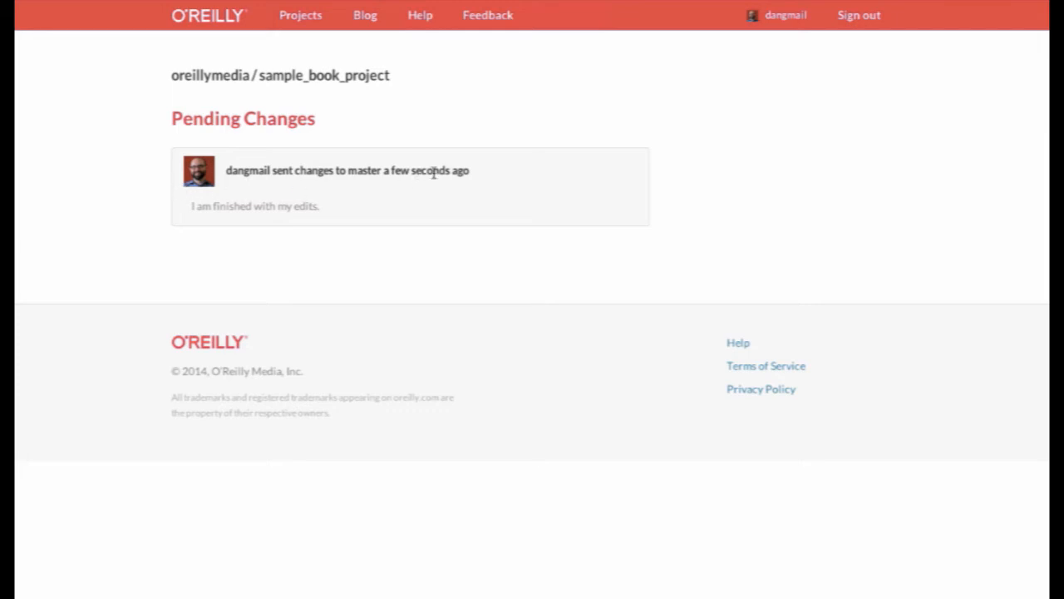
{"action": "mouse_move", "coordinate": [499, 181]}
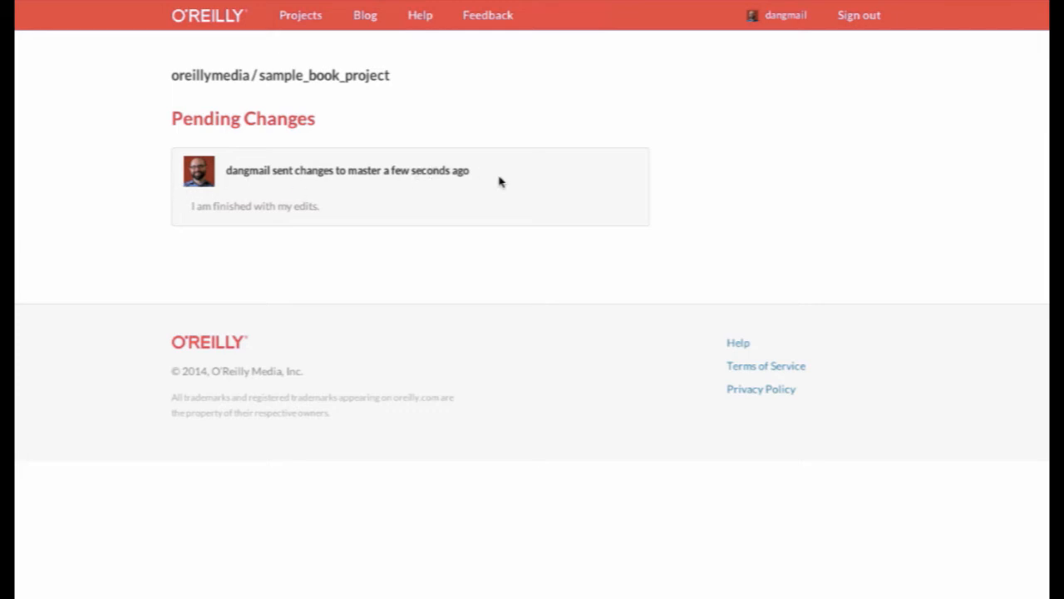
{"action": "mouse_move", "coordinate": [516, 172]}
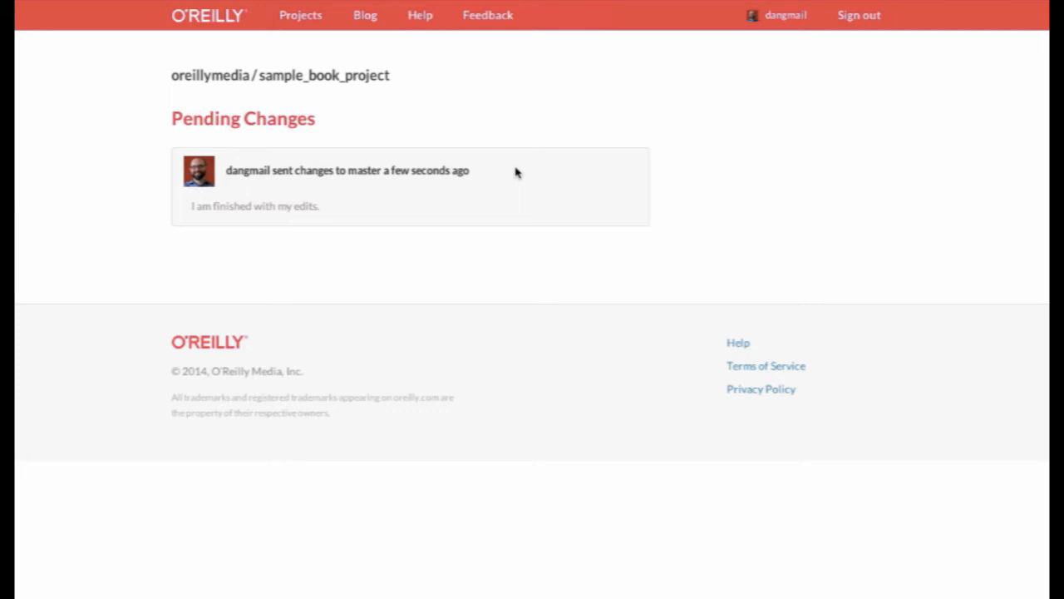
{"action": "mouse_move", "coordinate": [868, 83]}
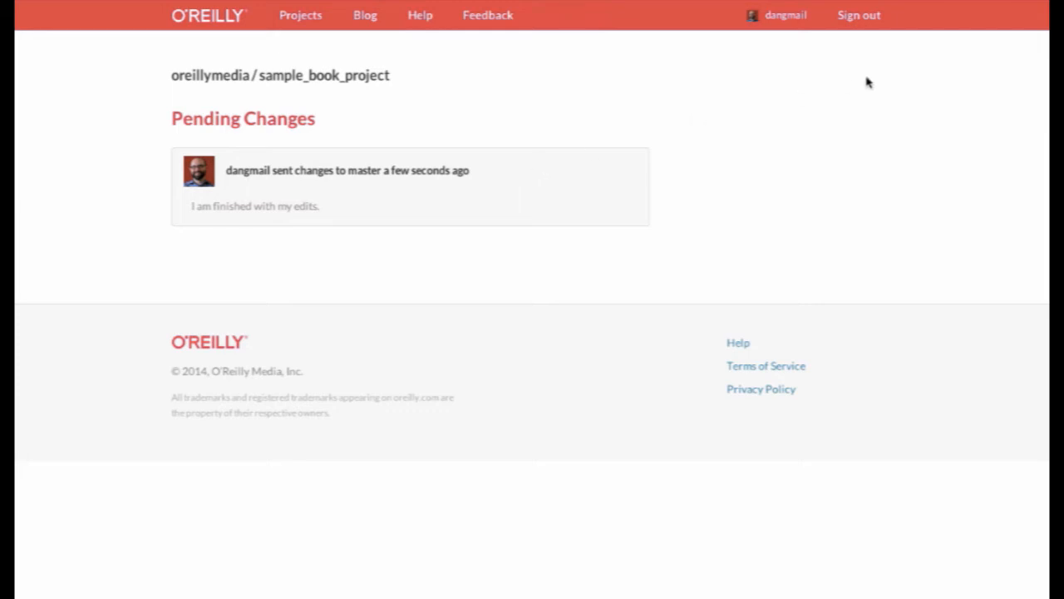
{"action": "mouse_move", "coordinate": [858, 15]}
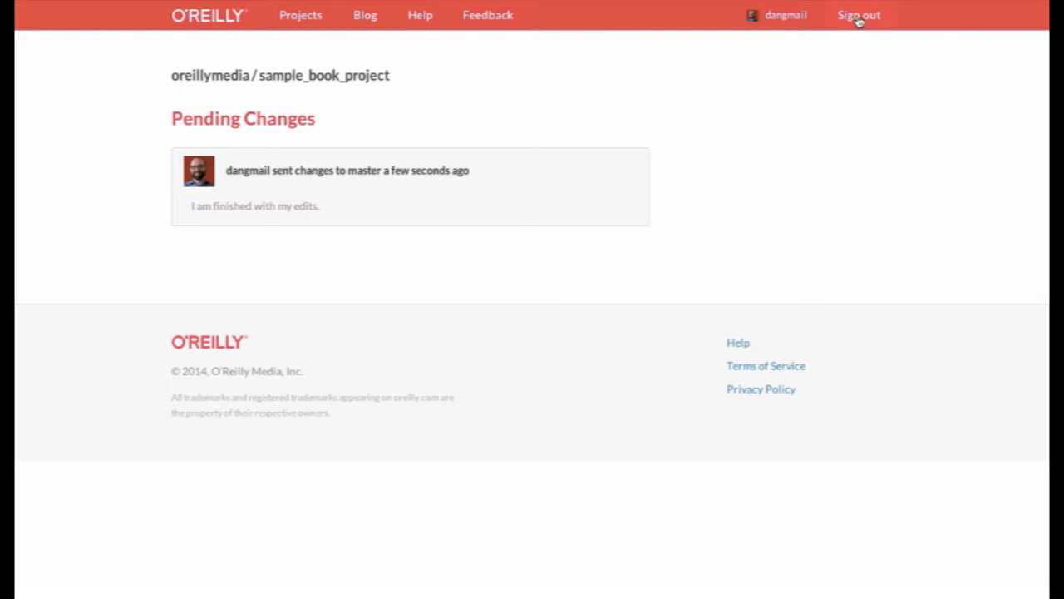
Sign out of the collaborator's account.
{"action": "left_click", "coordinate": [858, 15]}
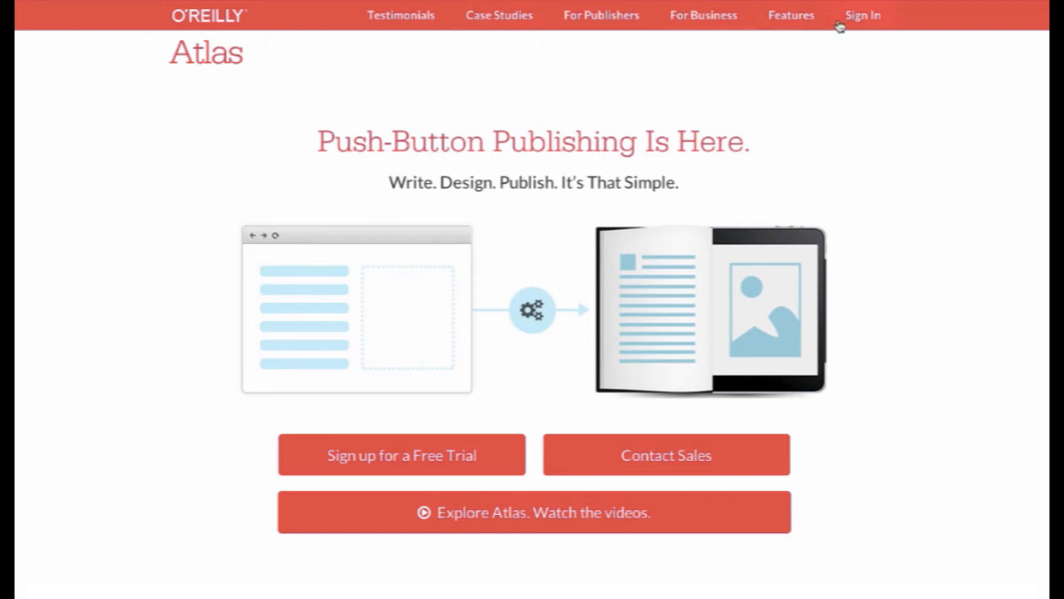
Sign in as the owner and open oreillymedia / sample_book_project from the Projects list.
{"action": "left_click", "coordinate": [861, 15]}
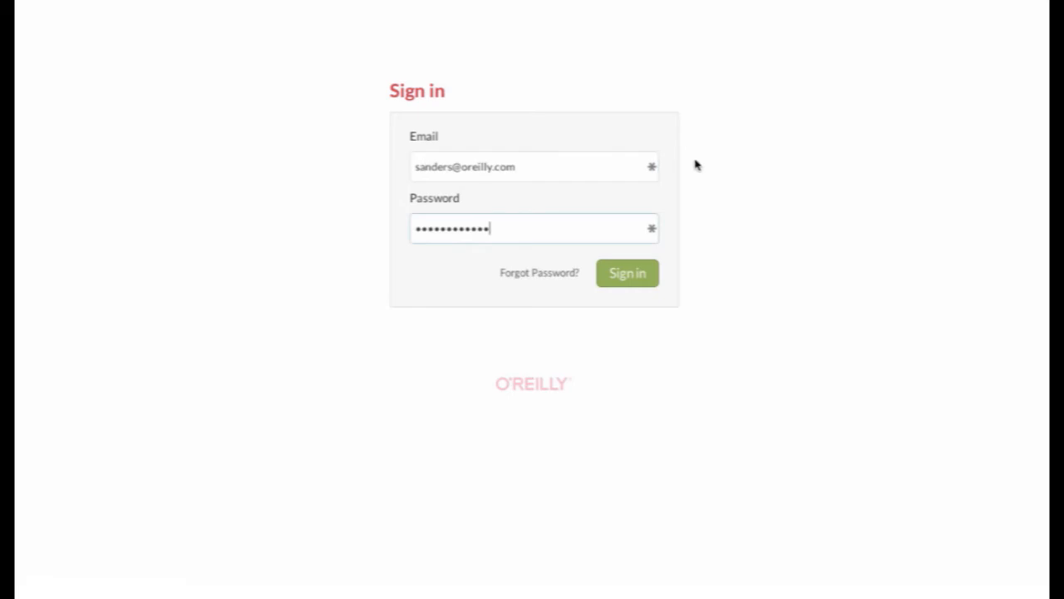
{"action": "left_click", "coordinate": [627, 273]}
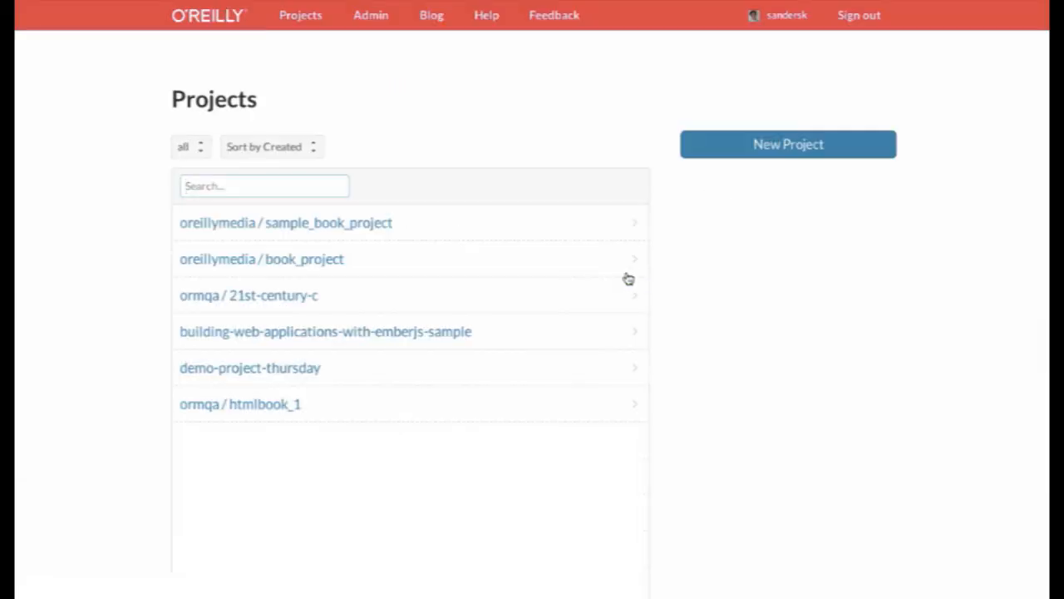
{"action": "mouse_move", "coordinate": [391, 226]}
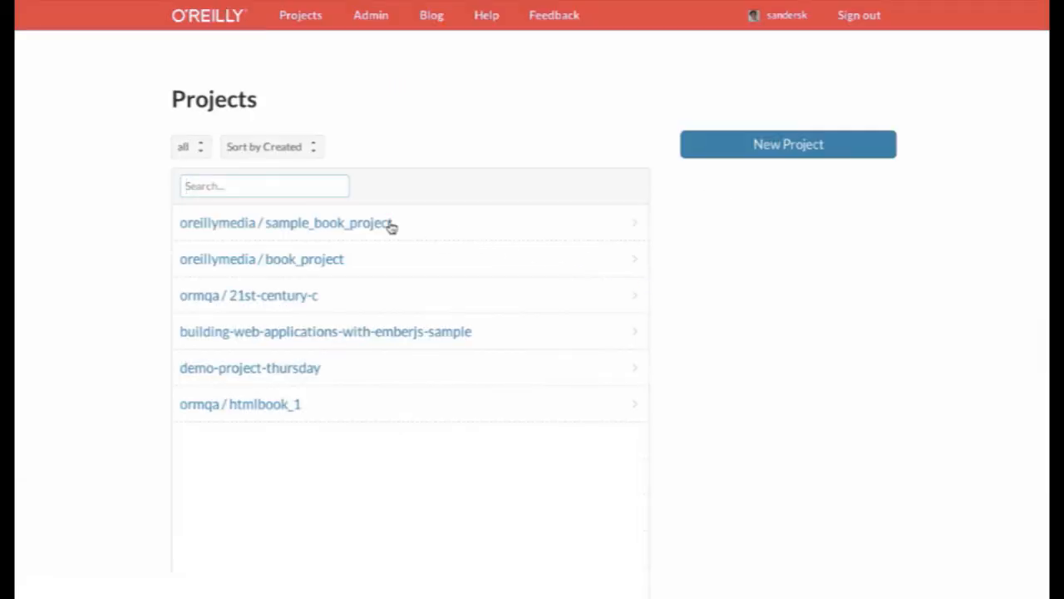
{"action": "left_click", "coordinate": [286, 223]}
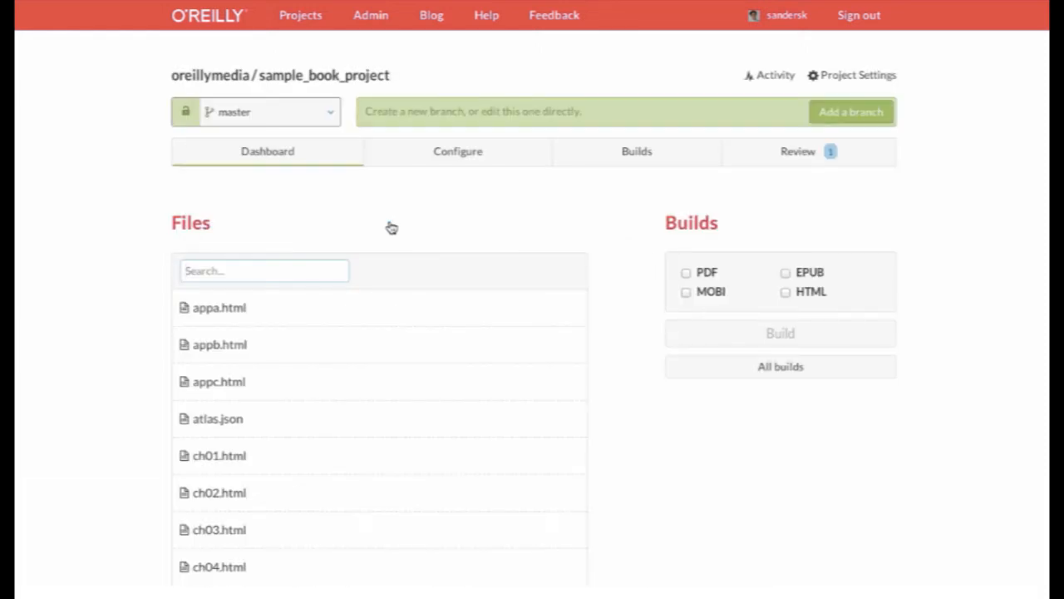
{"action": "mouse_move", "coordinate": [799, 151]}
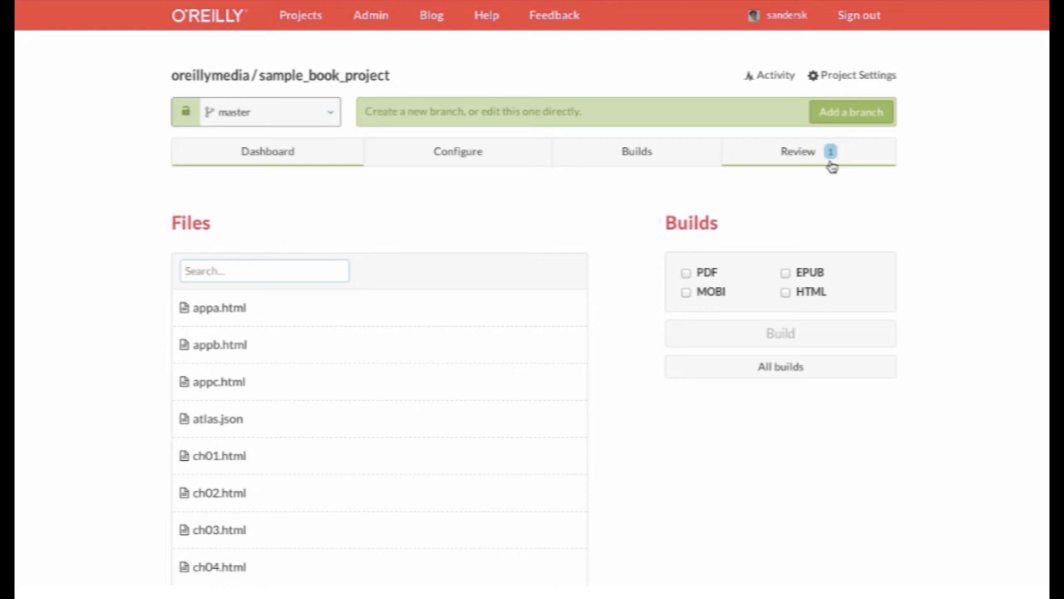
Open Pending Changes and start reviewing the collaborator's submission to master.
{"action": "left_click", "coordinate": [799, 151]}
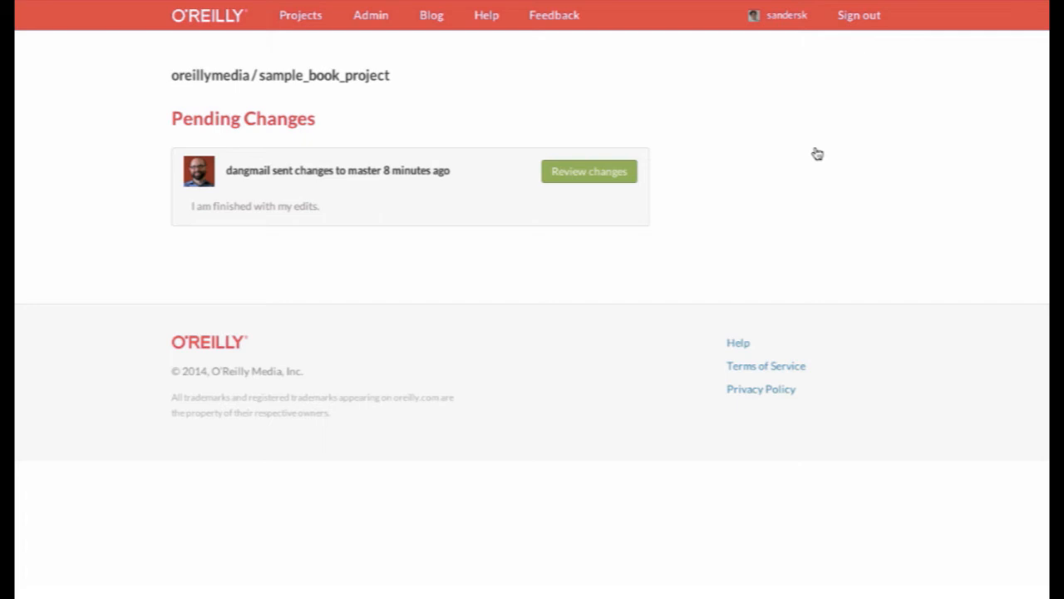
{"action": "mouse_move", "coordinate": [658, 158]}
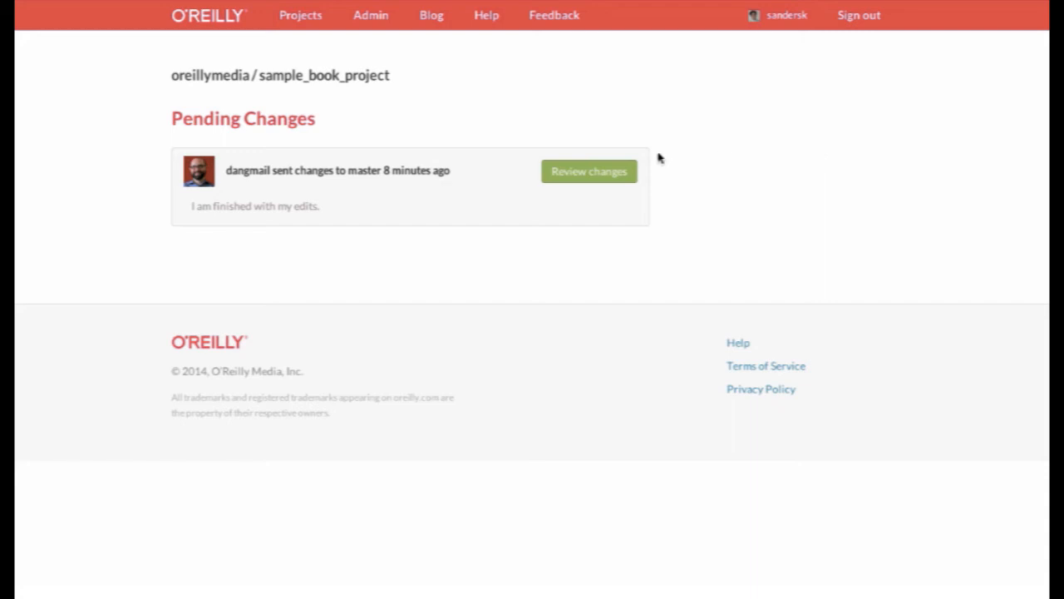
{"action": "left_click", "coordinate": [589, 172]}
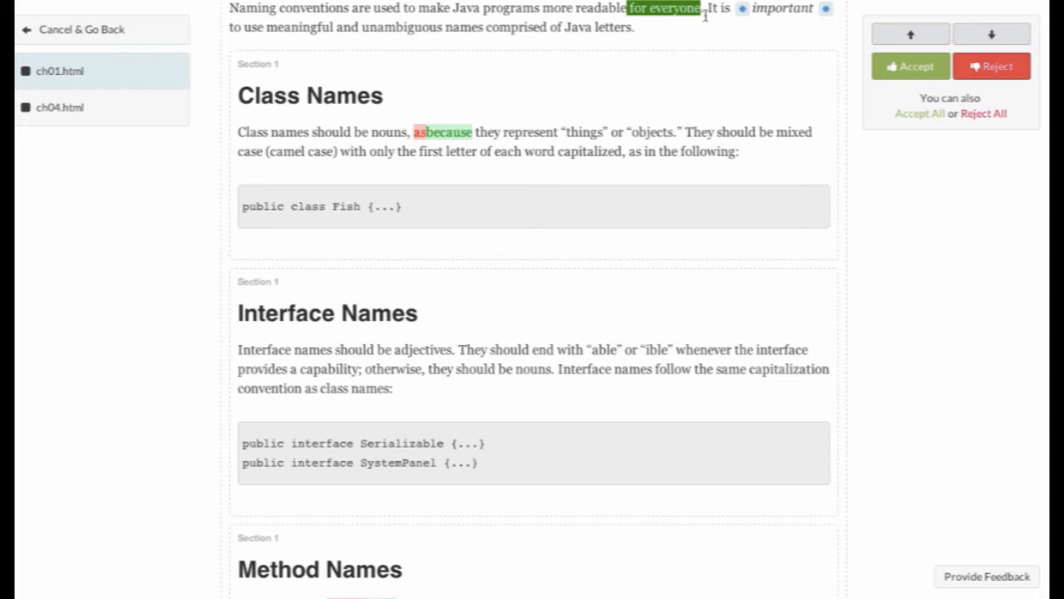
{"action": "mouse_move", "coordinate": [968, 46]}
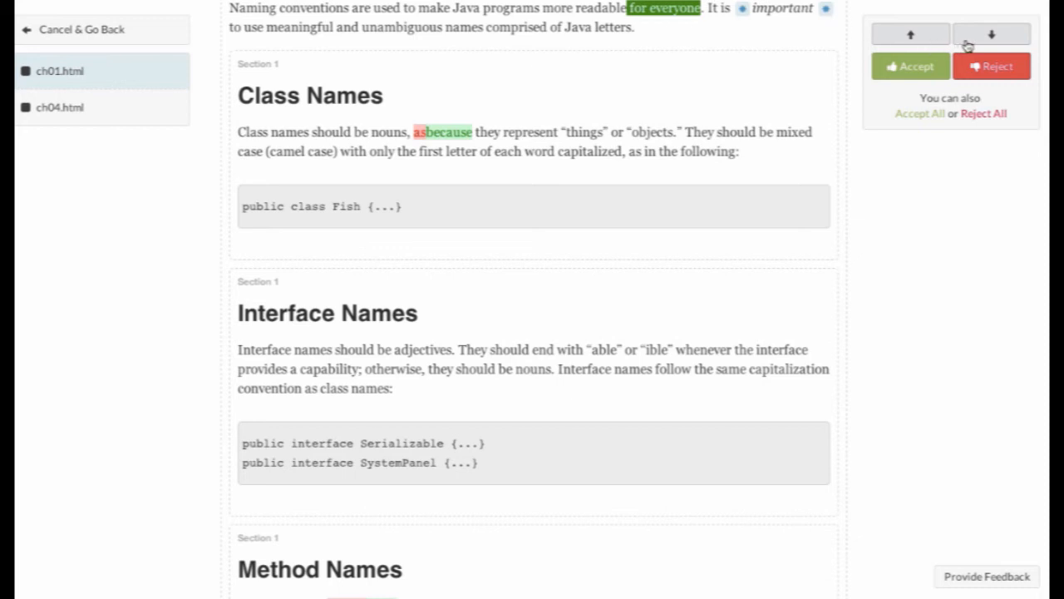
{"action": "mouse_move", "coordinate": [749, 44]}
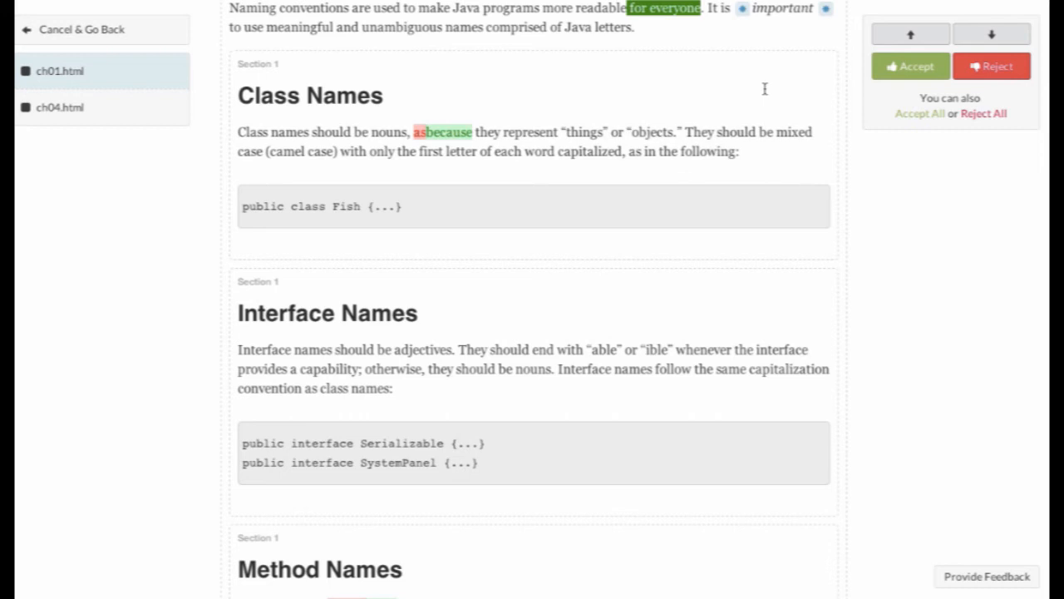
{"action": "mouse_move", "coordinate": [933, 30]}
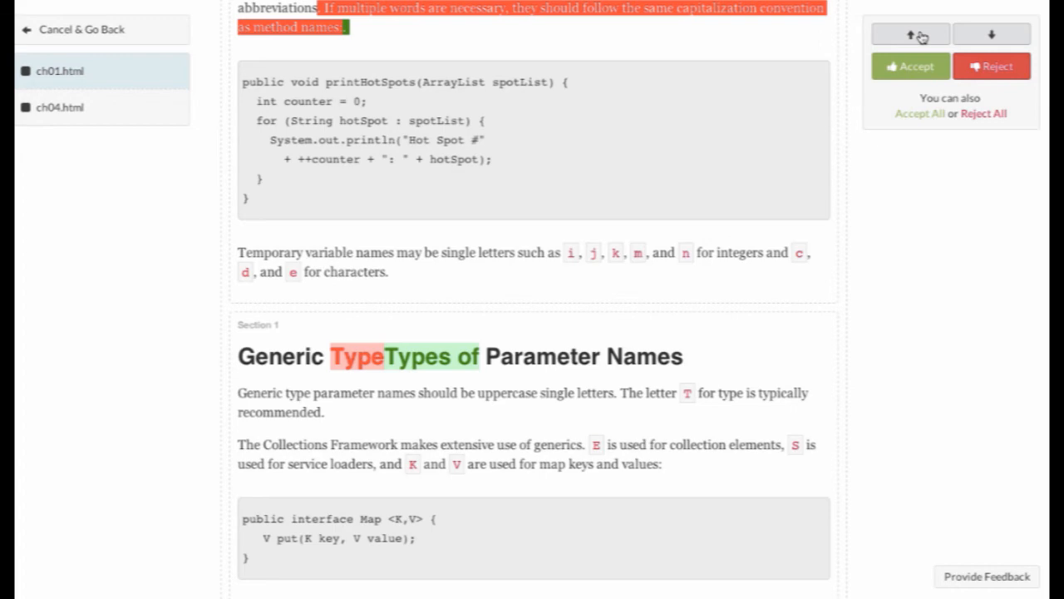
Browse back to the 'for everyone' insertion in ch01.html and accept it.
{"action": "left_click", "coordinate": [910, 33]}
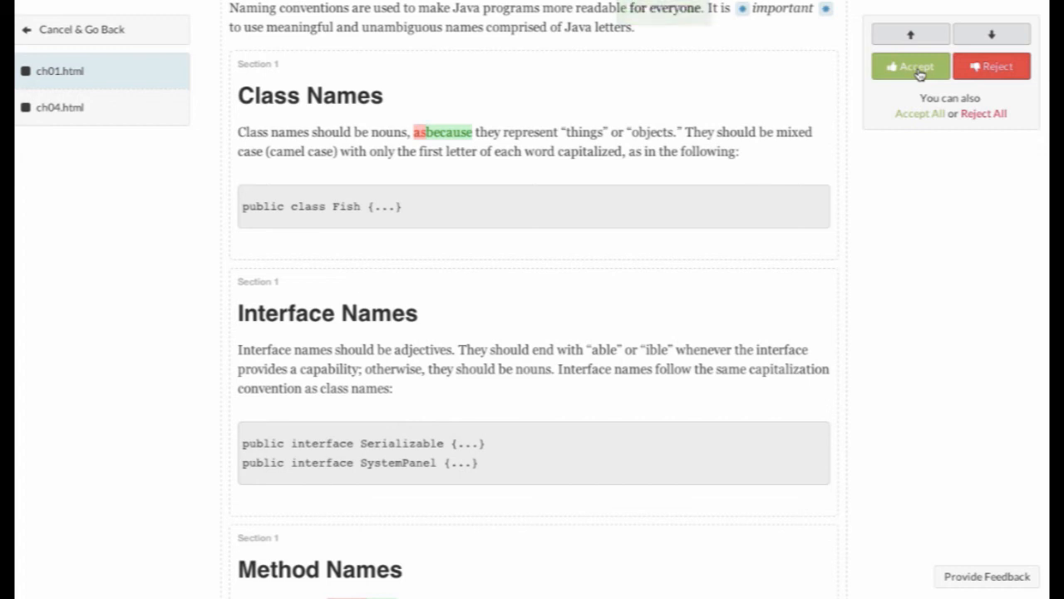
Accept all remaining copy-edits in ch01.html and advance to ch04.html.
{"action": "scroll", "scroll_direction": "down", "scroll_amount": 3}
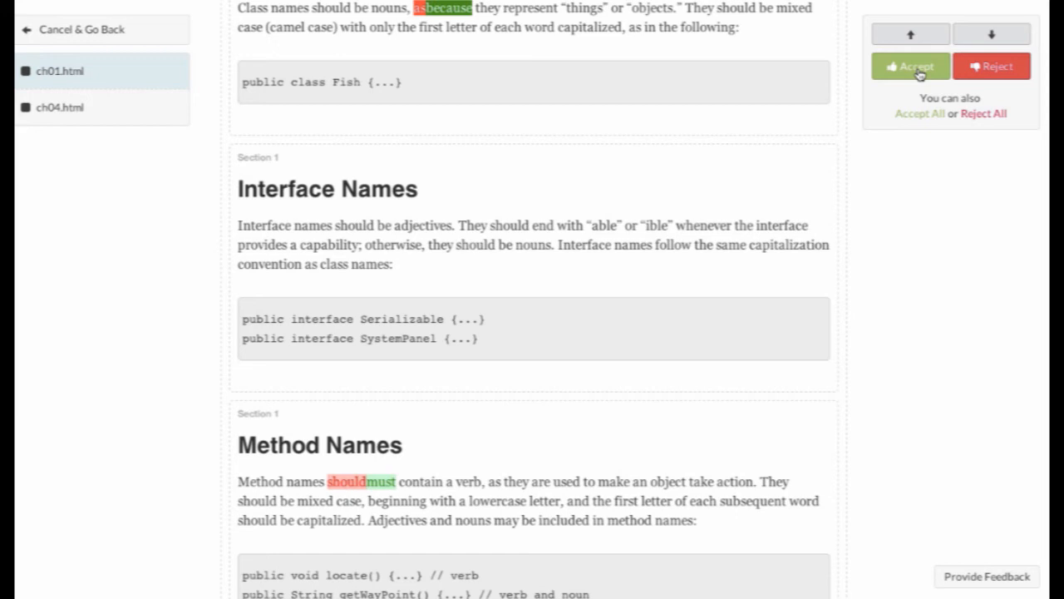
{"action": "mouse_move", "coordinate": [992, 67]}
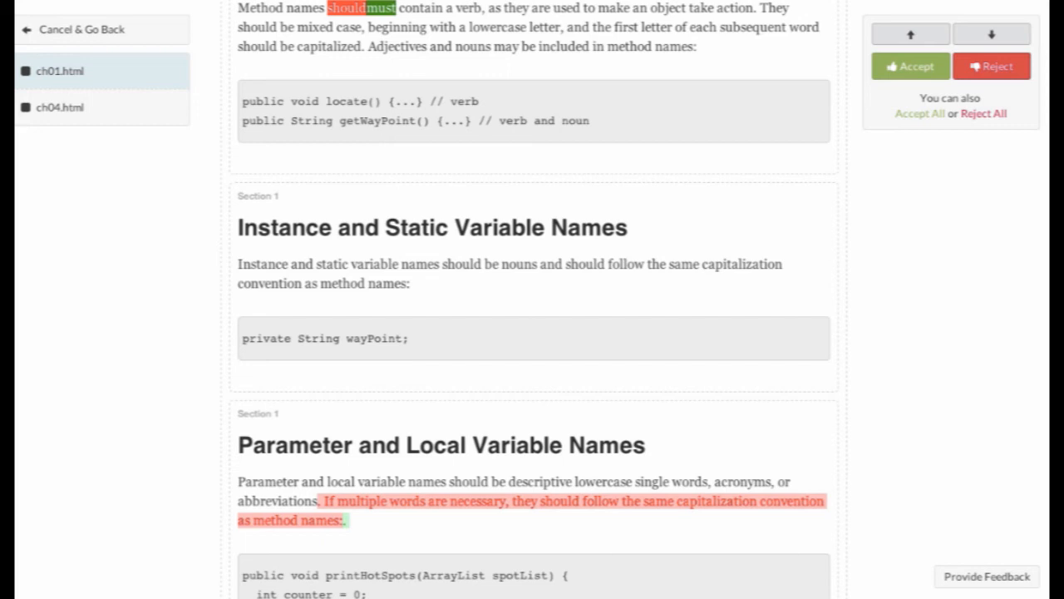
{"action": "mouse_move", "coordinate": [515, 33]}
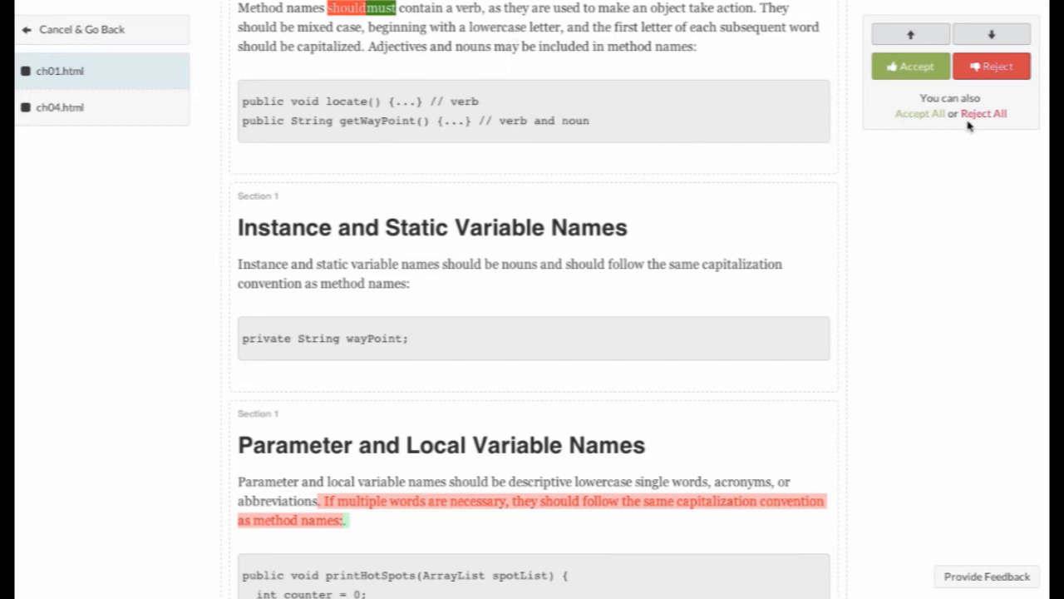
{"action": "mouse_move", "coordinate": [955, 130]}
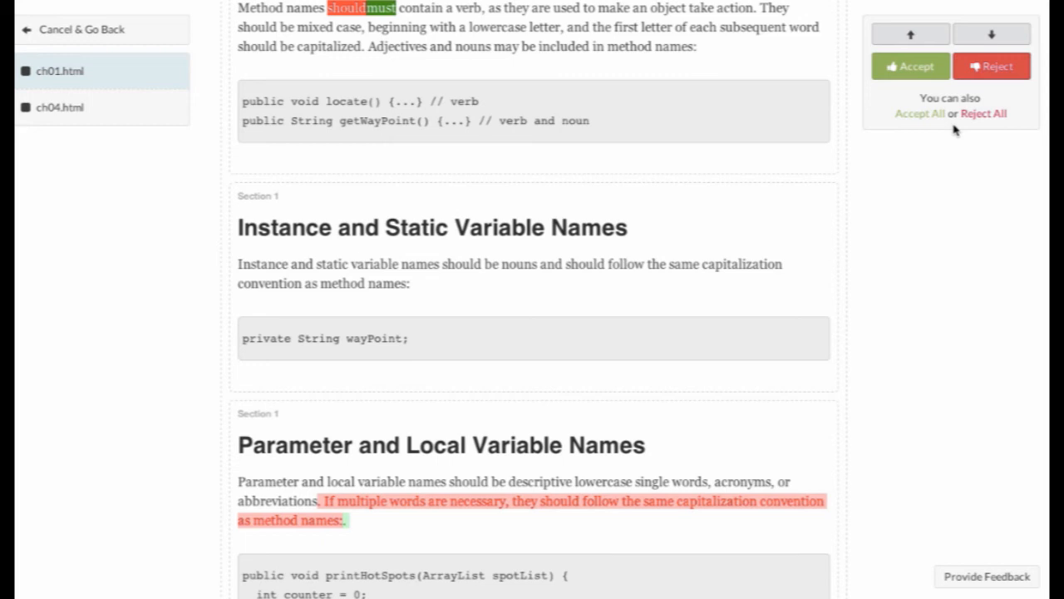
{"action": "mouse_move", "coordinate": [911, 75]}
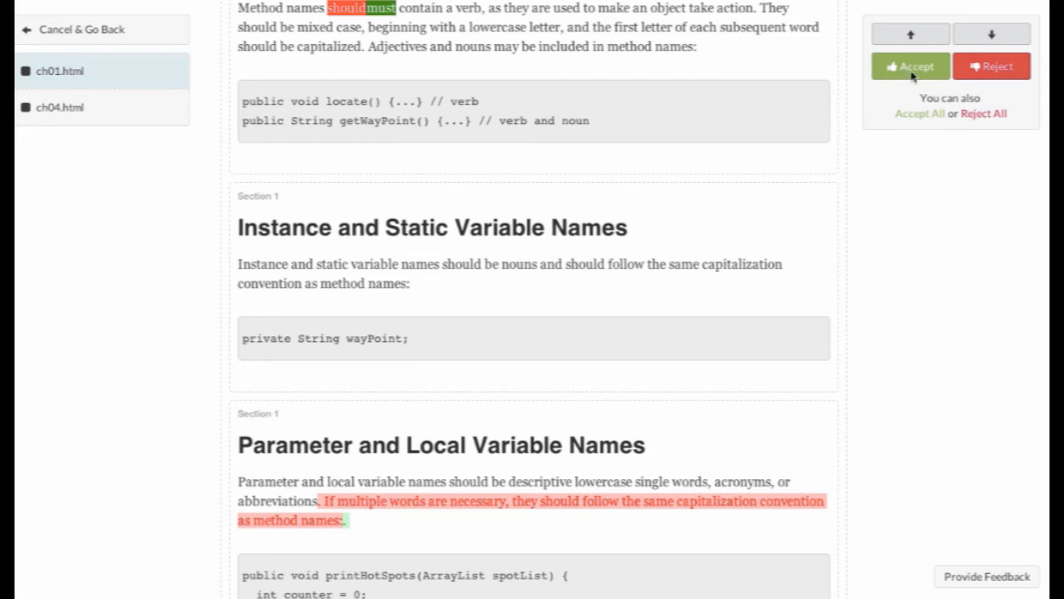
{"action": "left_click", "coordinate": [991, 33]}
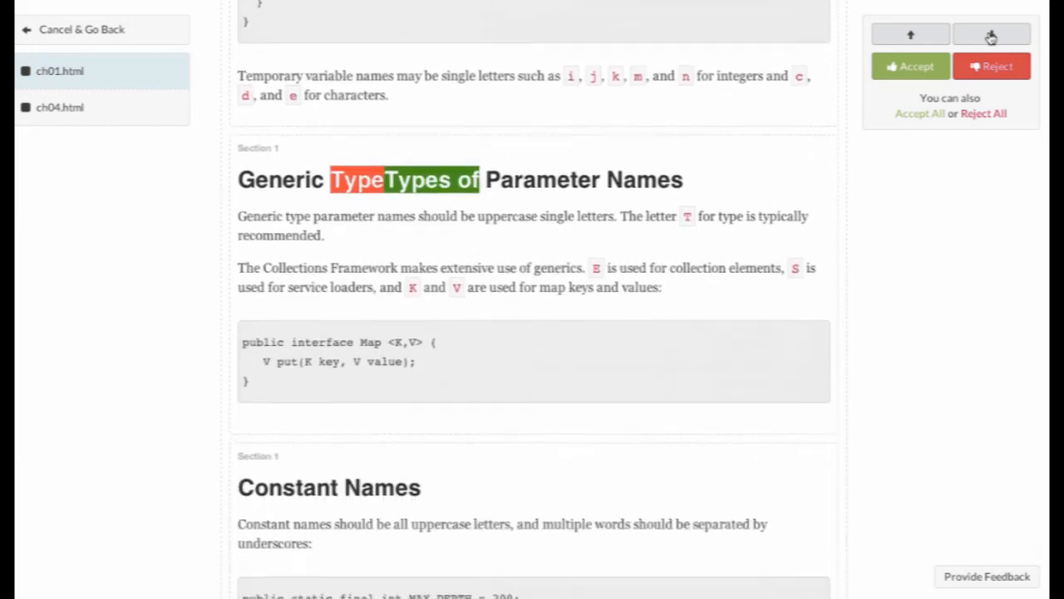
{"action": "scroll", "scroll_direction": "up", "scroll_amount": 3}
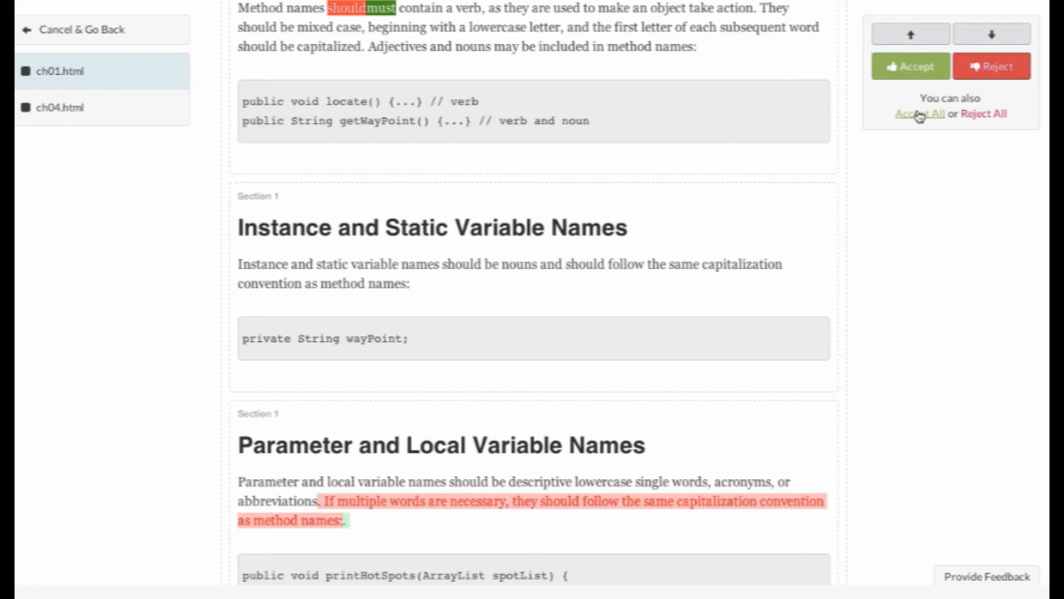
{"action": "left_click", "coordinate": [918, 113]}
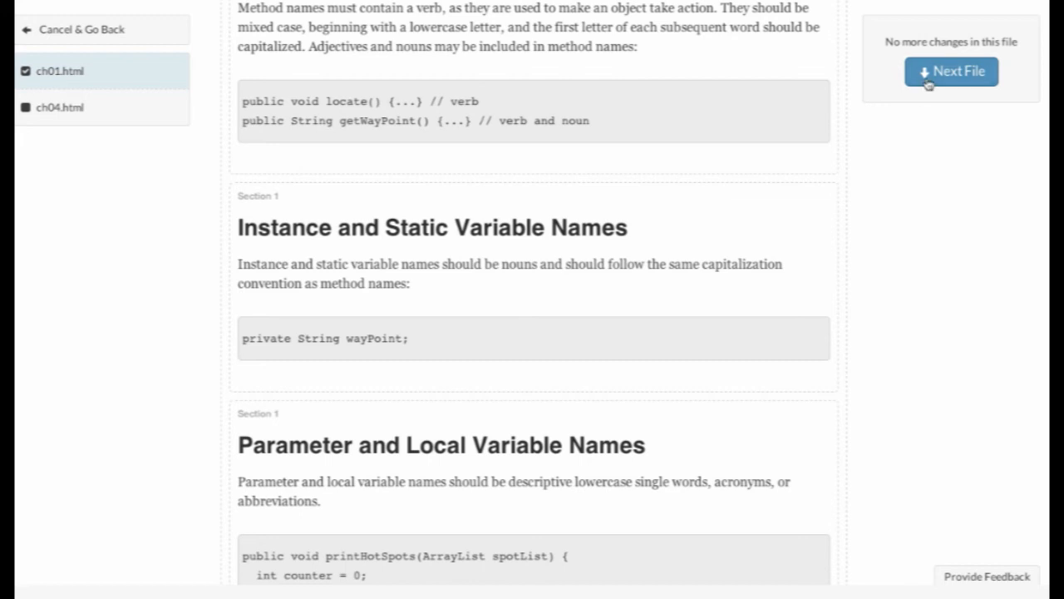
{"action": "left_click", "coordinate": [951, 72]}
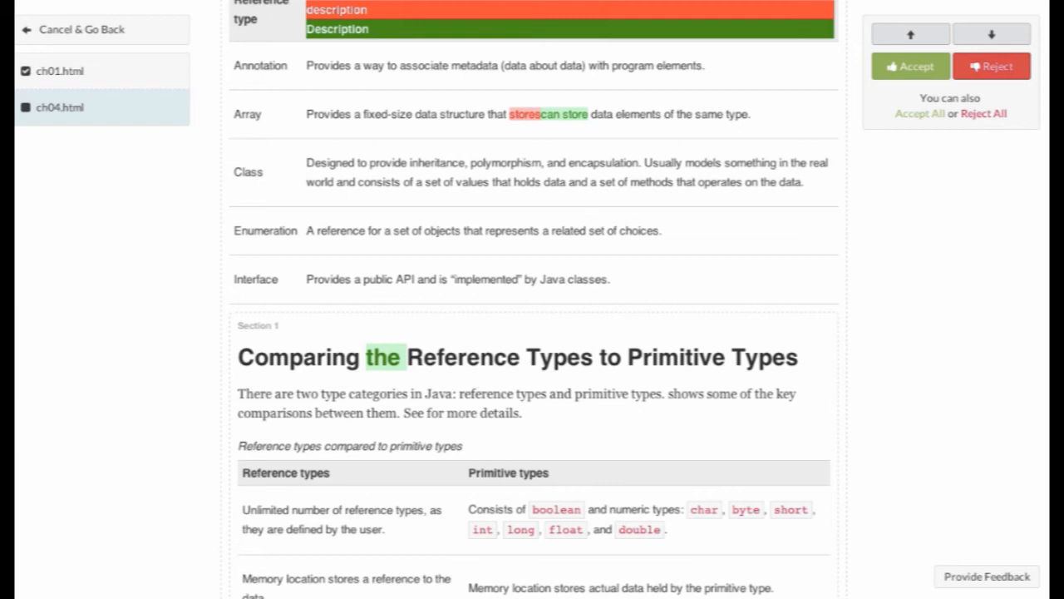
{"action": "mouse_move", "coordinate": [439, 1]}
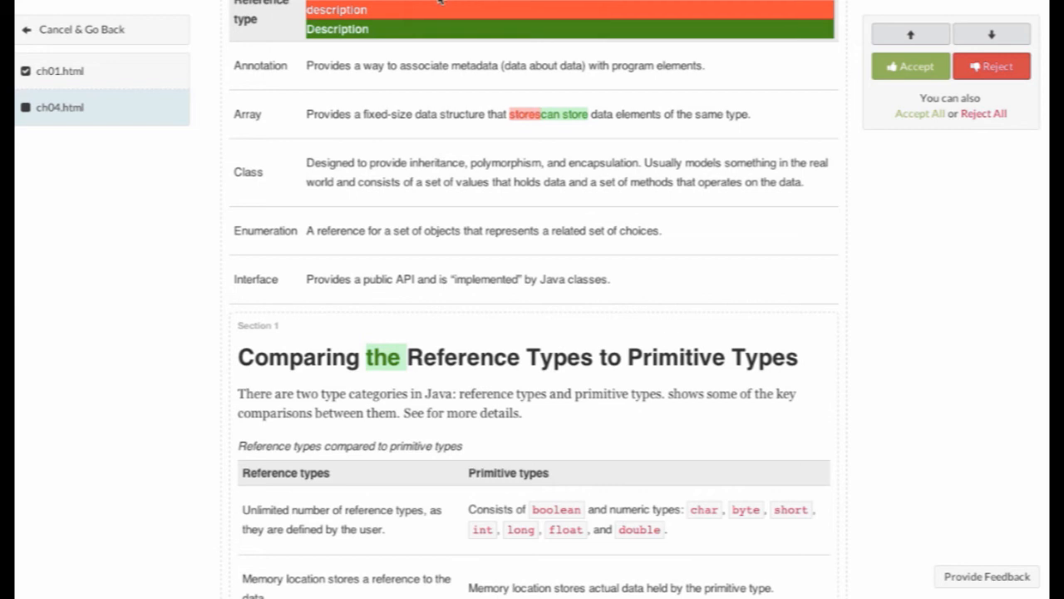
{"action": "mouse_move", "coordinate": [805, 110]}
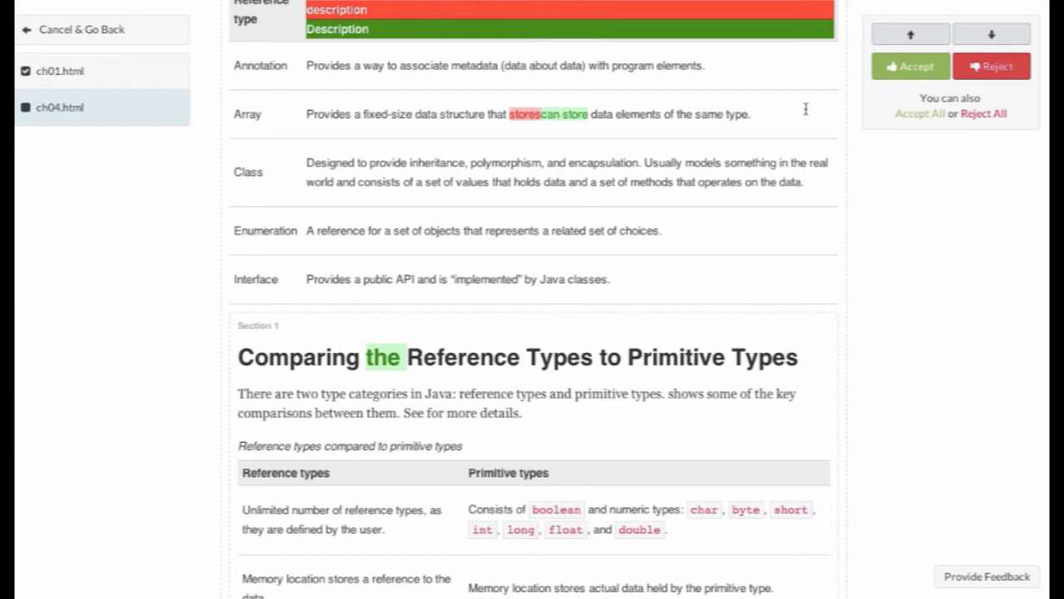
{"action": "mouse_move", "coordinate": [865, 95]}
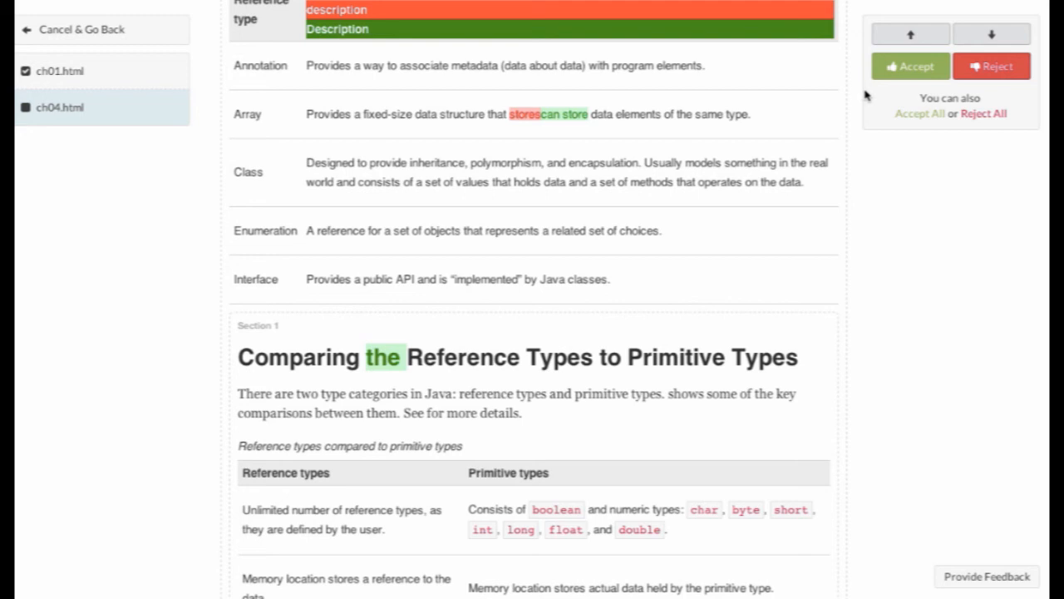
Accept the current ch04.html edit, then accept all its remaining copy-edits.
{"action": "left_click", "coordinate": [910, 67]}
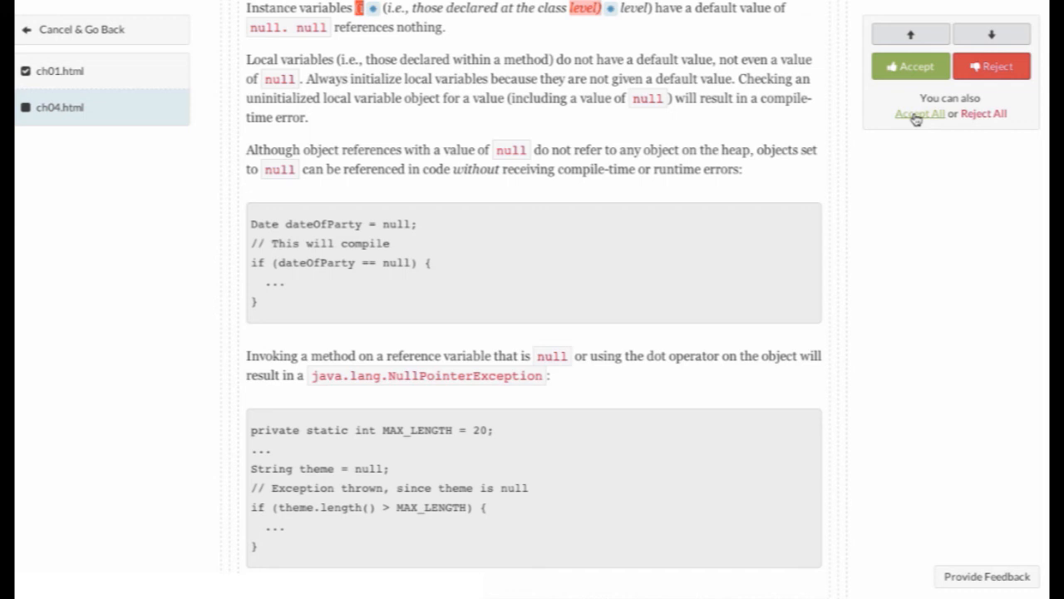
{"action": "left_click", "coordinate": [918, 114]}
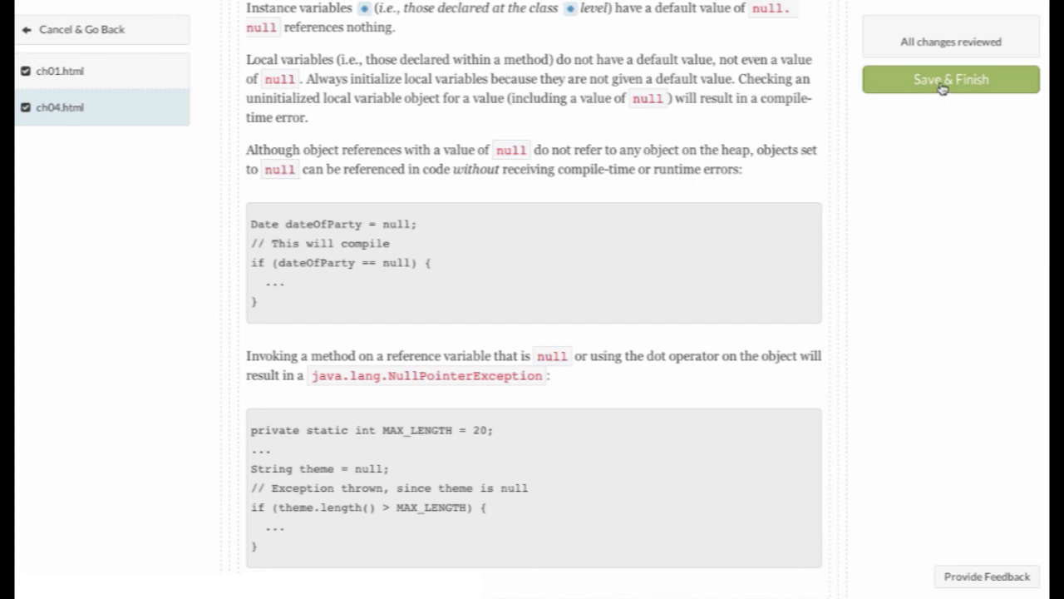
Save & Finish to merge the reviewed changes into master.
{"action": "left_click", "coordinate": [951, 80]}
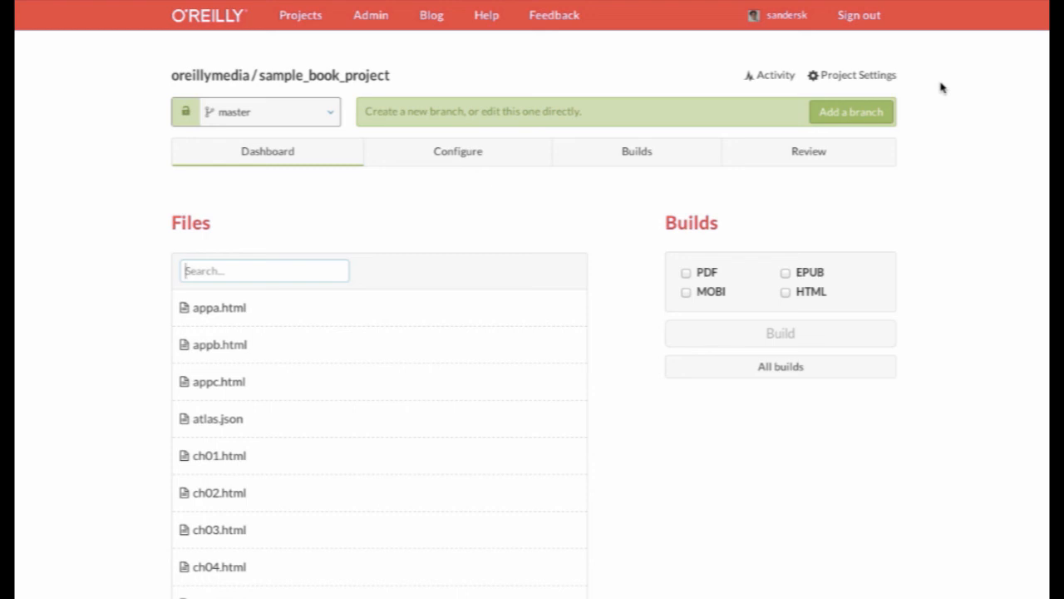
{"action": "mouse_move", "coordinate": [212, 565]}
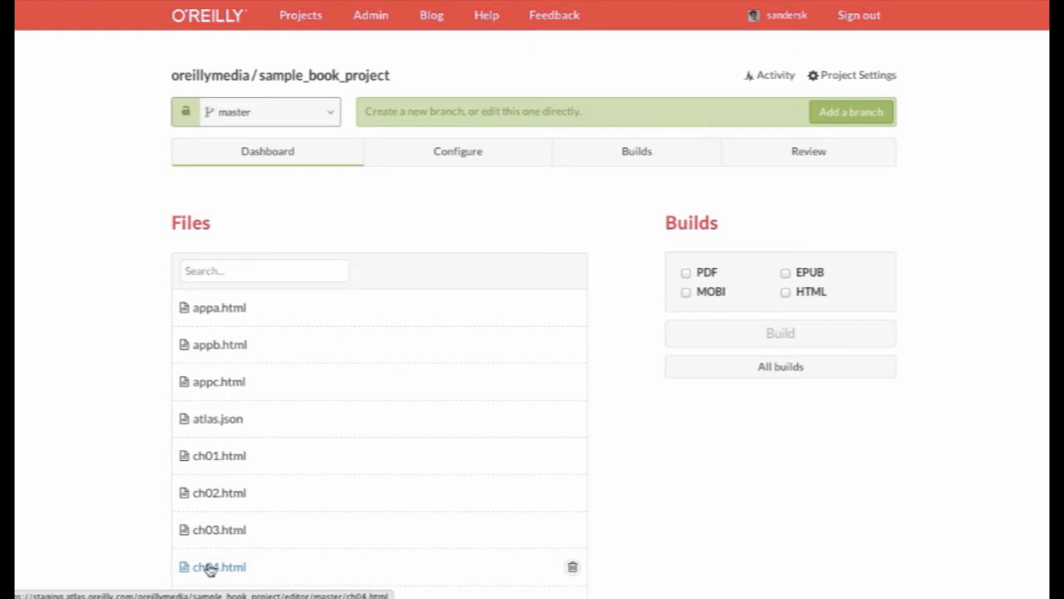
{"action": "left_click", "coordinate": [219, 566]}
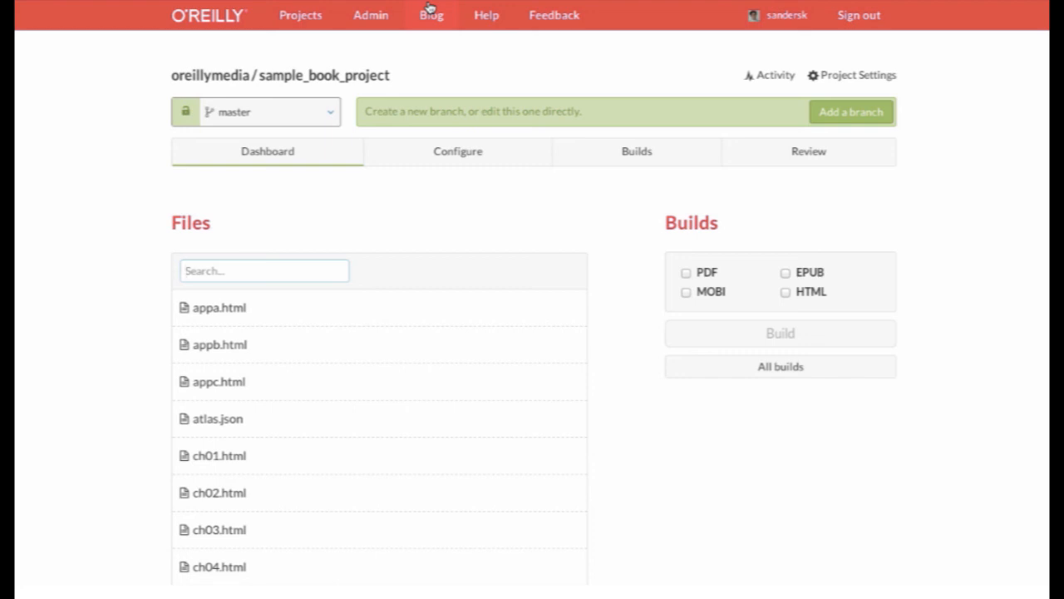
{"action": "left_click", "coordinate": [264, 269]}
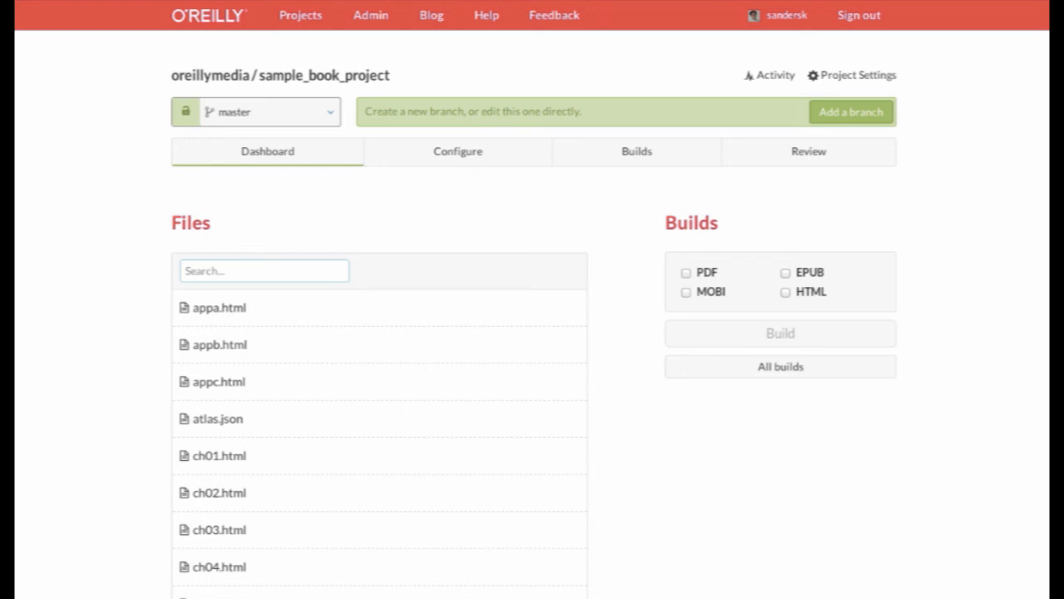
{"action": "left_click", "coordinate": [263, 270]}
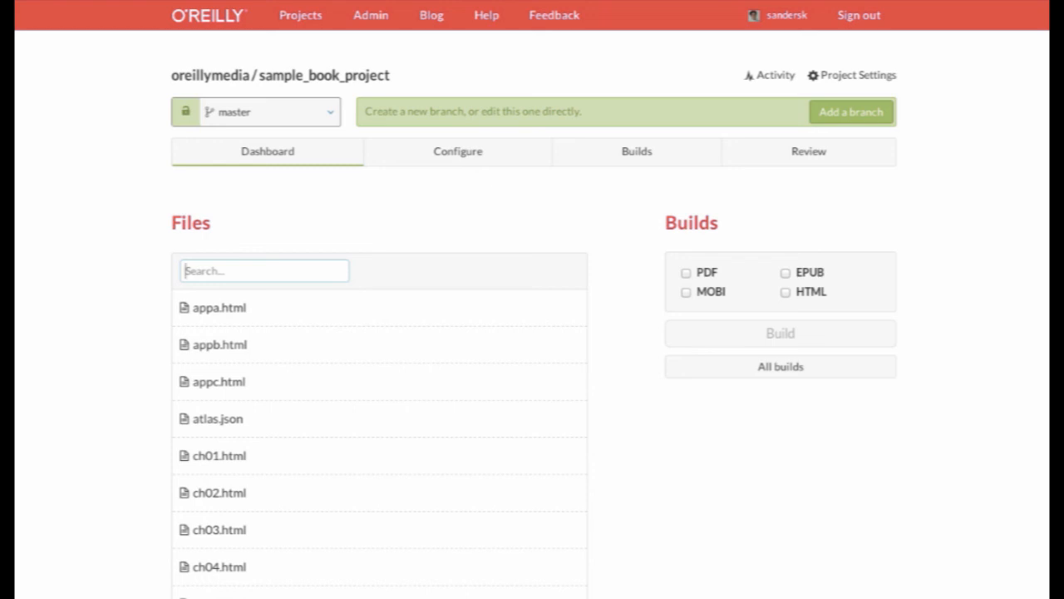